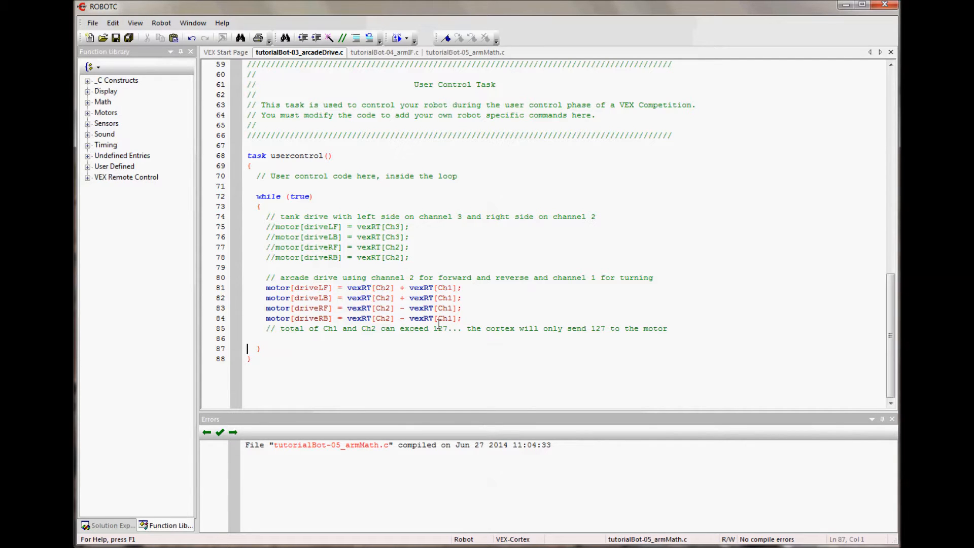
{"action": "mouse_move", "coordinate": [413, 352]}
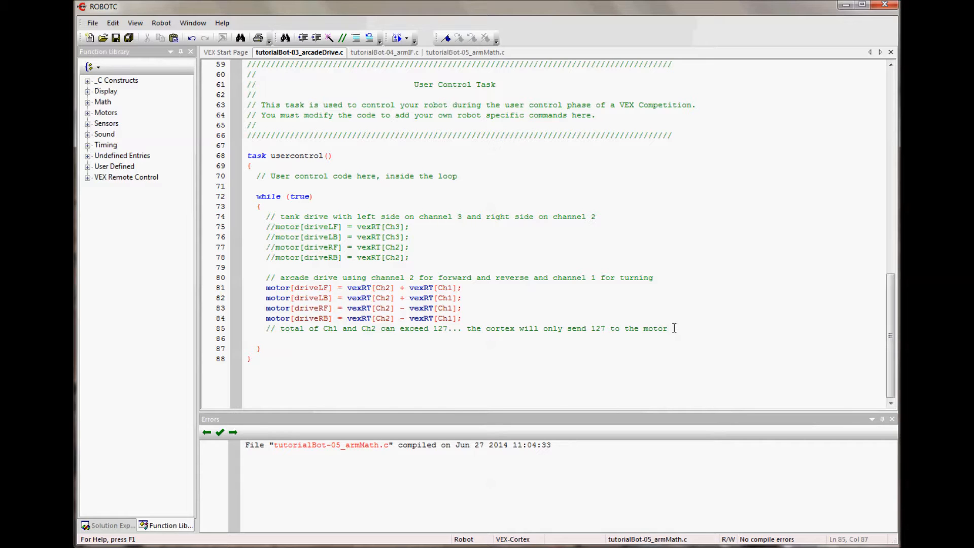
- Add the comment '// raise and lower the arm using button 5 up and 5 down' below the drive code
{"action": "key", "text": "Enter"}
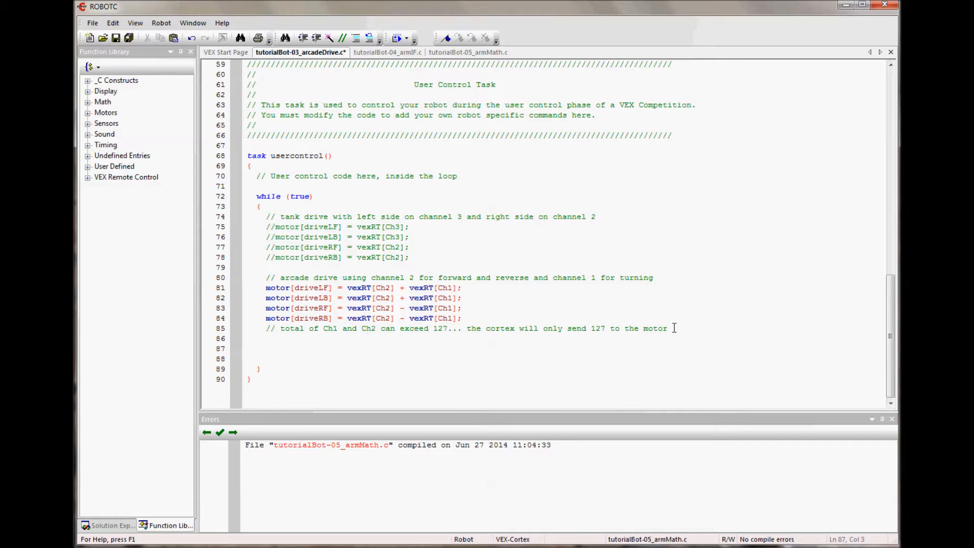
{"action": "type", "text": "// raise and lower the arm using button 5 up and 5 down"}
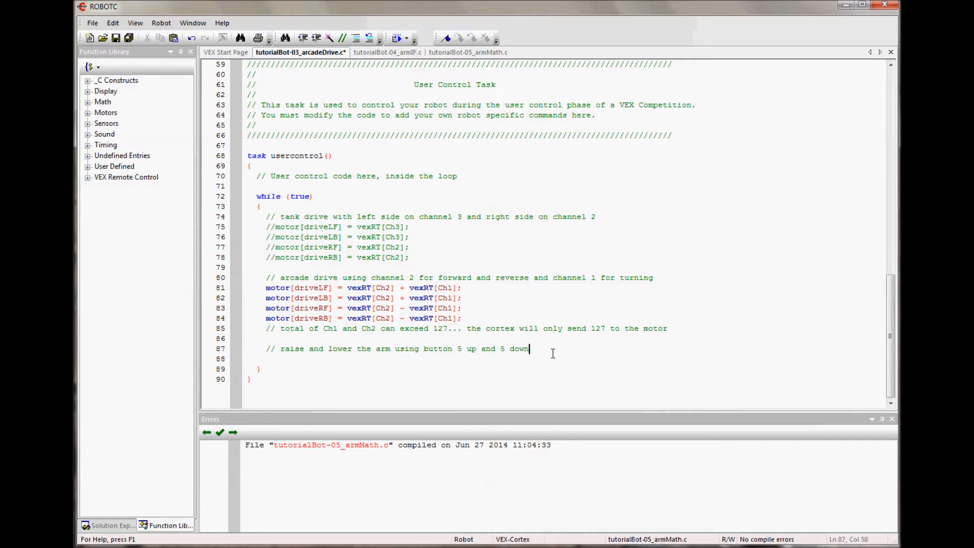
{"action": "left_click", "coordinate": [192, 23]}
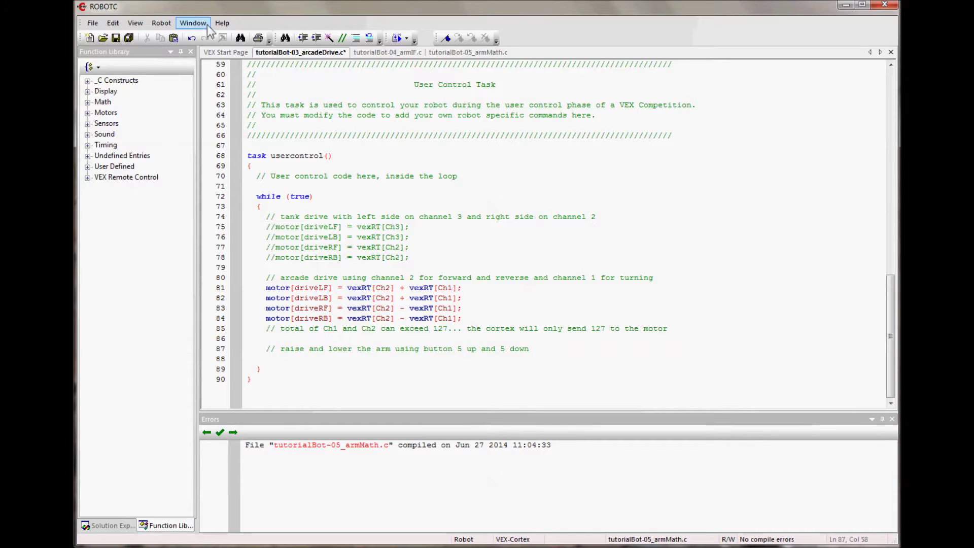
- Open the VEXnet Remote Control Functions help page and select the vexRT button example code
{"action": "left_click", "coordinate": [222, 23]}
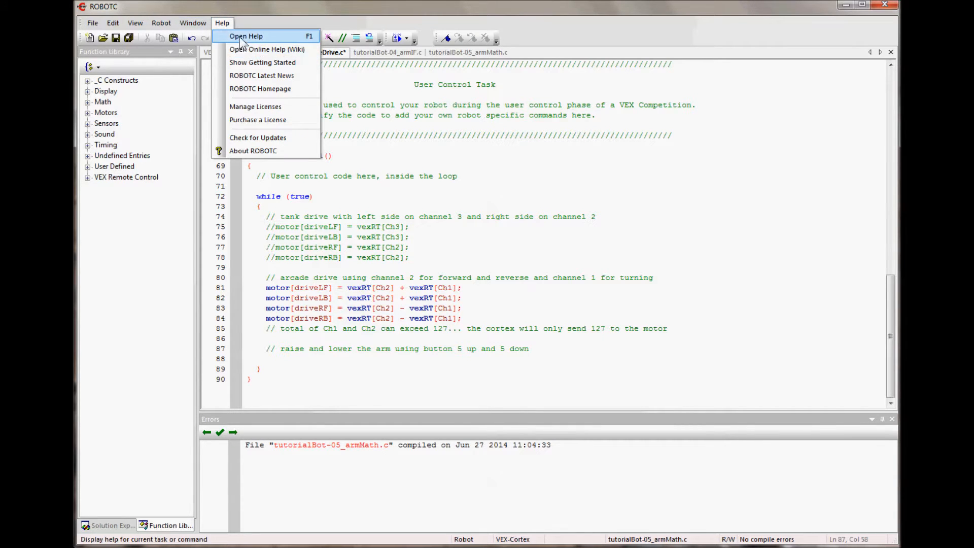
{"action": "left_click", "coordinate": [246, 36]}
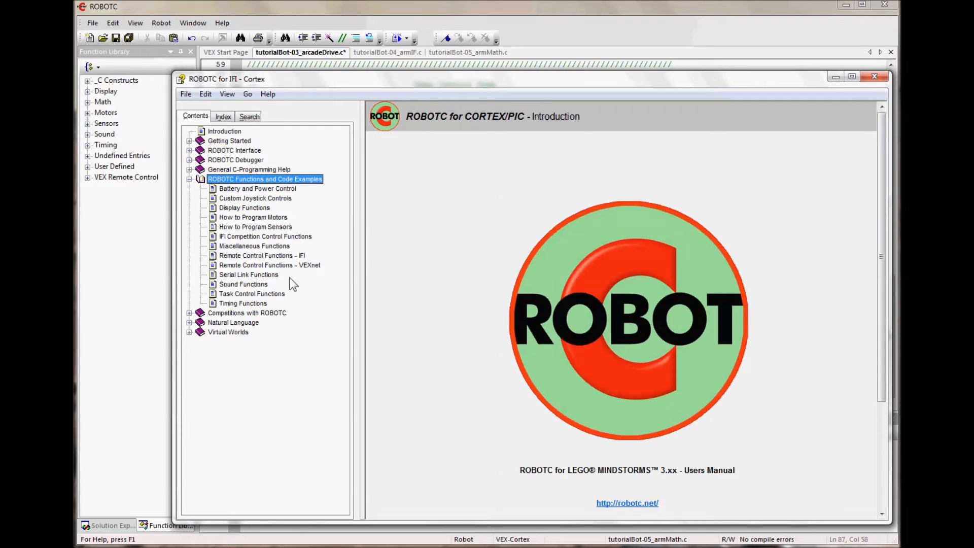
{"action": "left_click", "coordinate": [270, 265]}
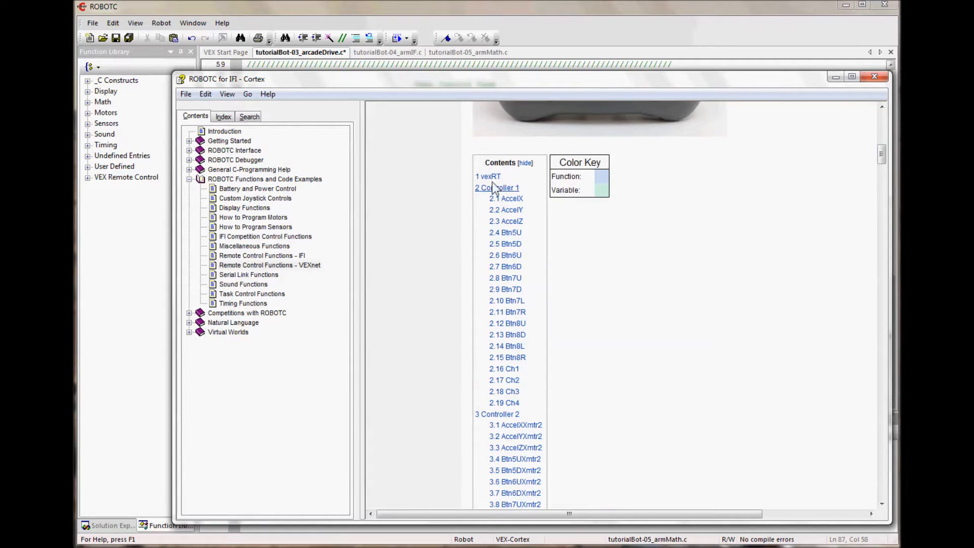
{"action": "left_click", "coordinate": [496, 188]}
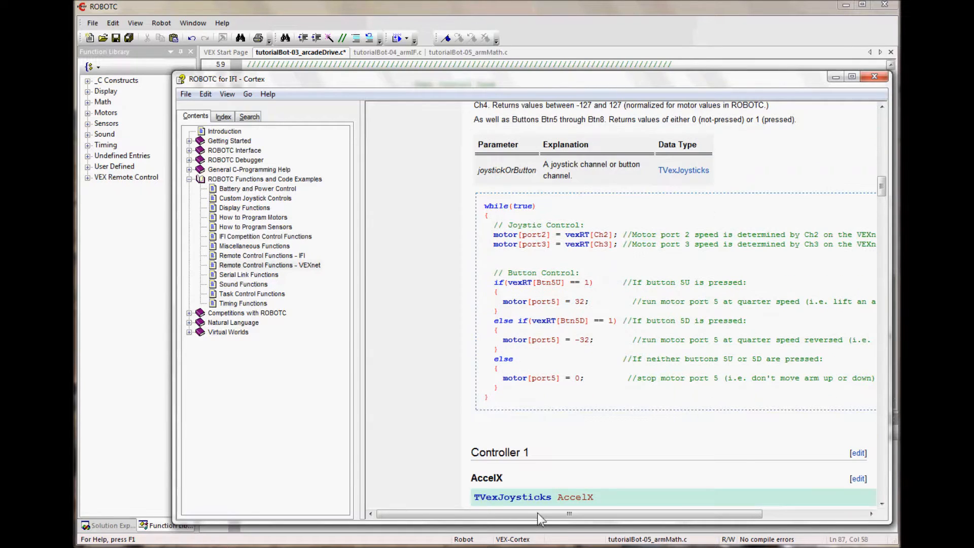
{"action": "scroll", "scroll_direction": "left", "scroll_amount": 3}
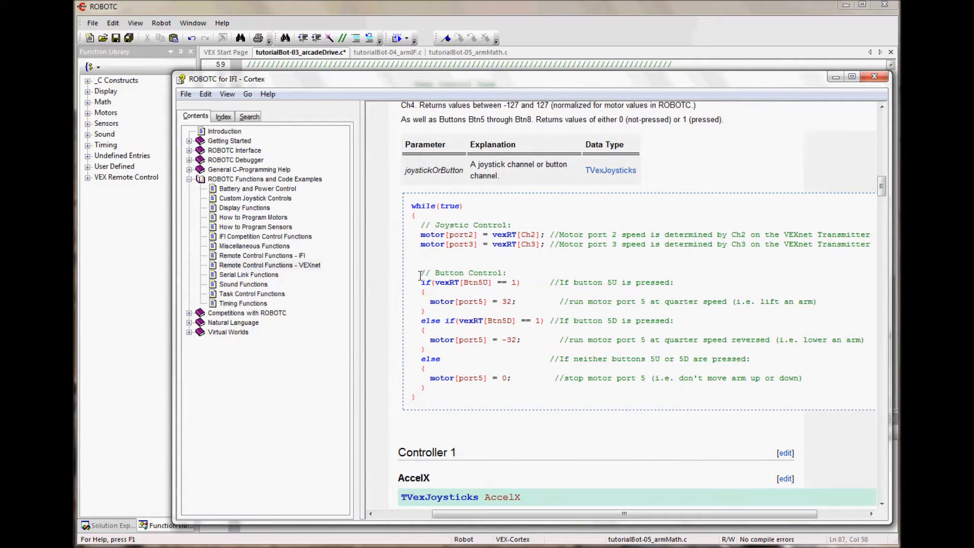
{"action": "mouse_move", "coordinate": [445, 293]}
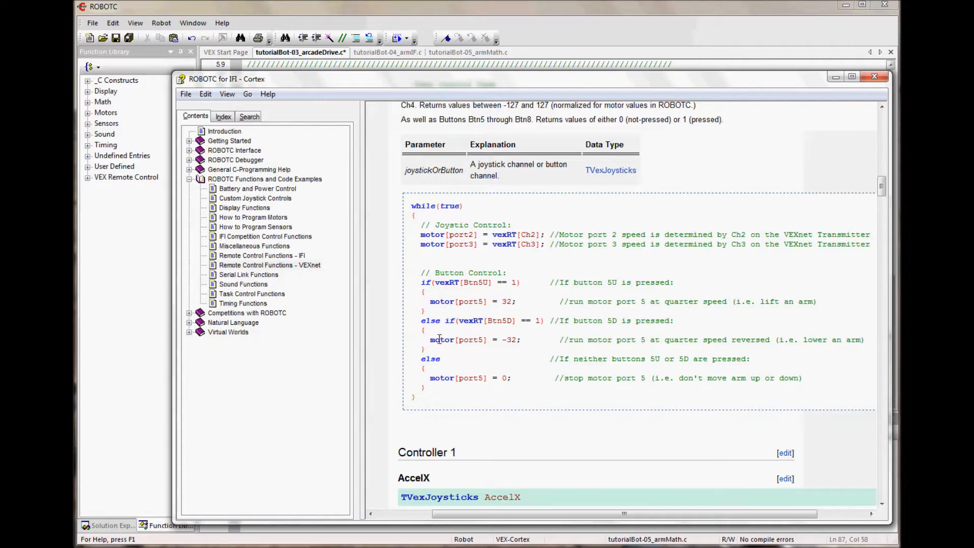
{"action": "mouse_move", "coordinate": [435, 364]}
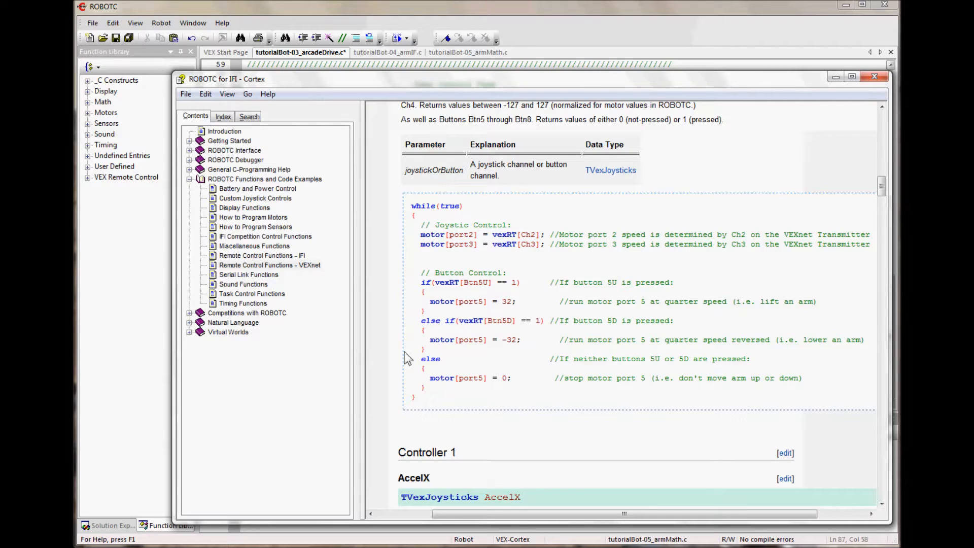
{"action": "mouse_move", "coordinate": [412, 289]}
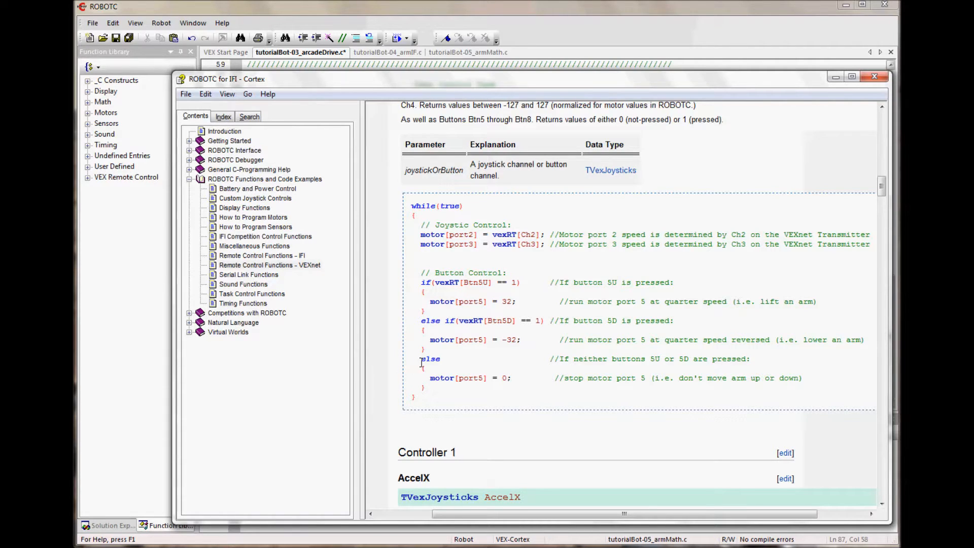
{"action": "mouse_move", "coordinate": [415, 283]}
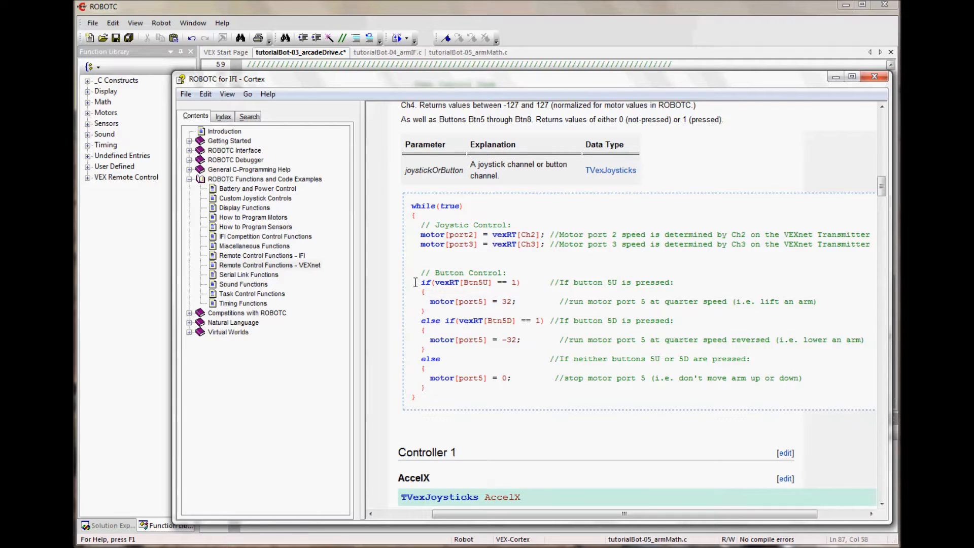
{"action": "left_click_drag", "start_coordinate": [421, 282], "coordinate": [422, 388]}
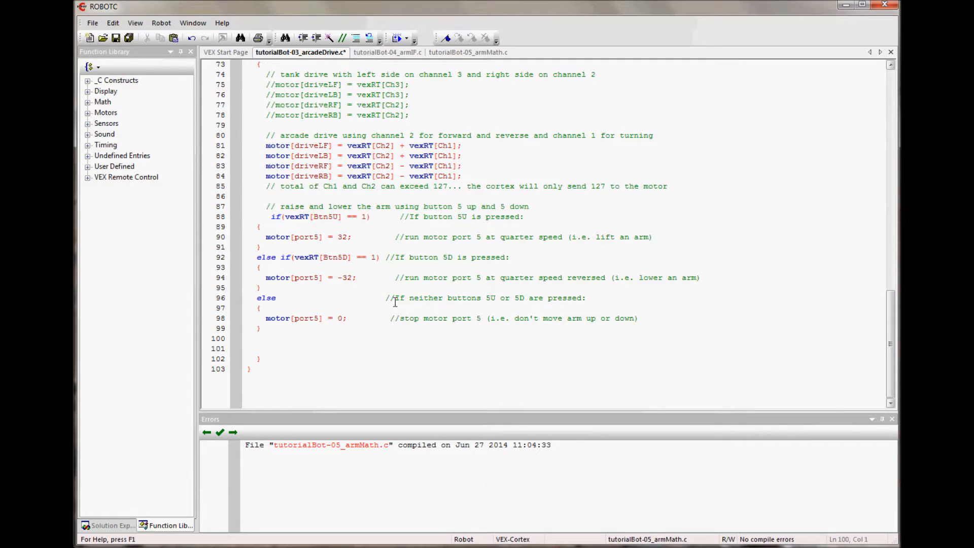
- Re-indent pasted lines 89–99 and the first if line to match the loop
{"action": "left_click_drag", "start_coordinate": [277, 224], "coordinate": [234, 338]}
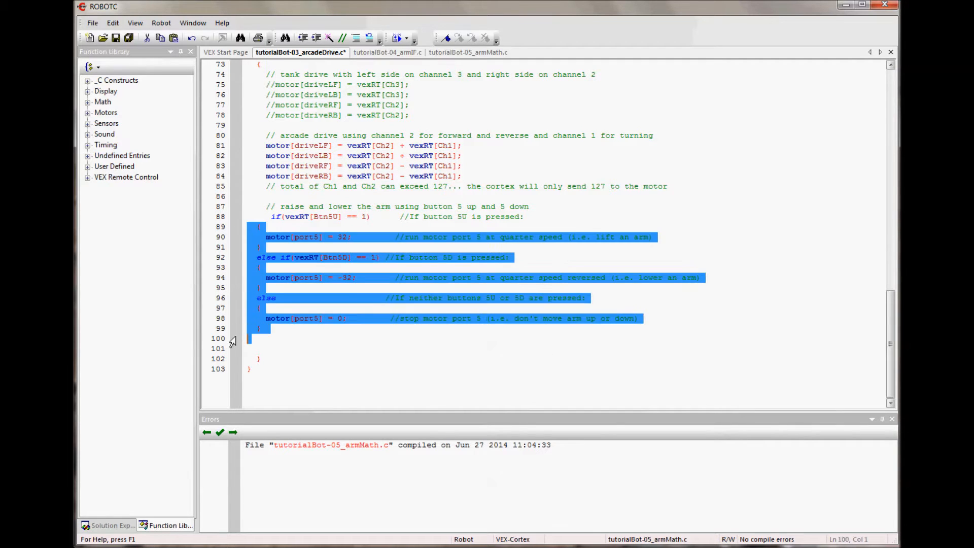
{"action": "left_click", "coordinate": [342, 351]}
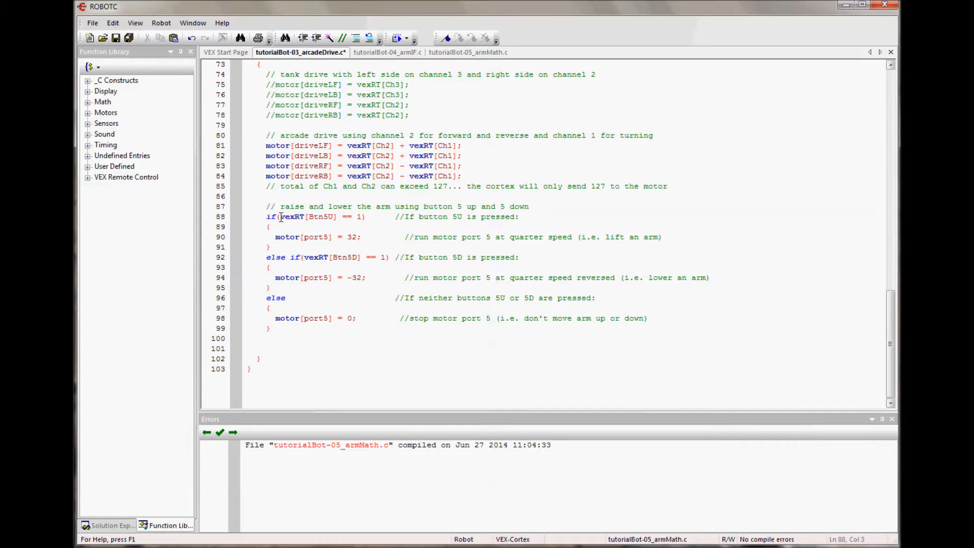
{"action": "left_click", "coordinate": [337, 217]}
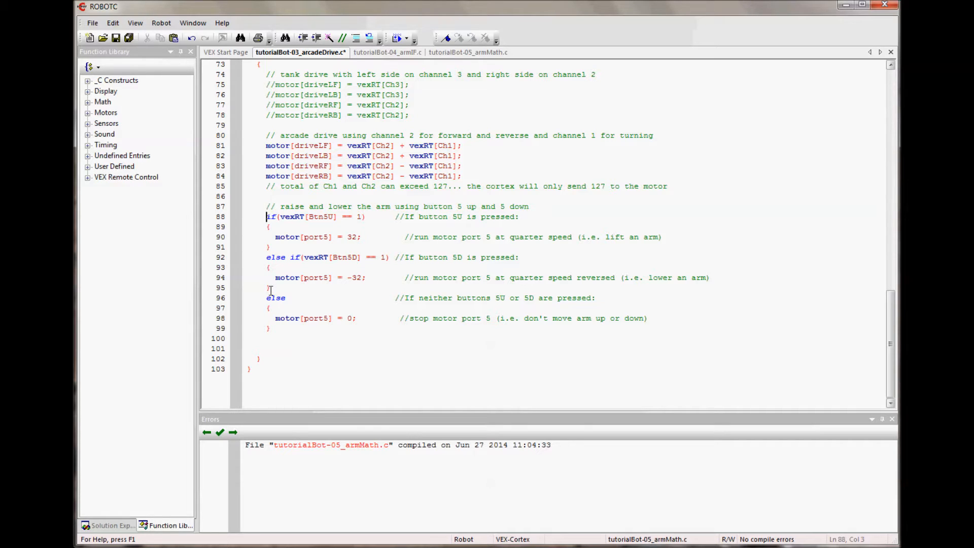
{"action": "mouse_move", "coordinate": [297, 344]}
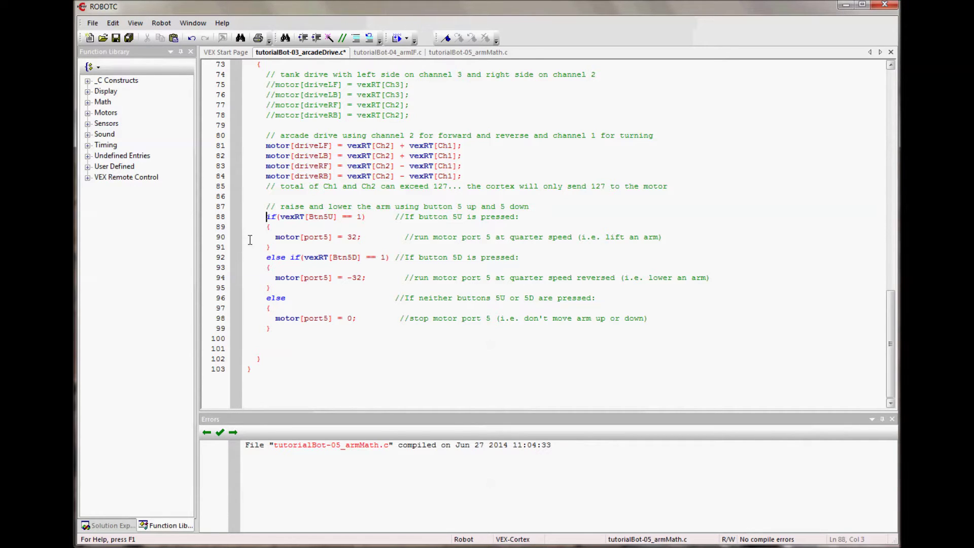
- Change line 90 from motor port5 at 32 to armLT at 120
{"action": "double_click", "coordinate": [317, 237]}
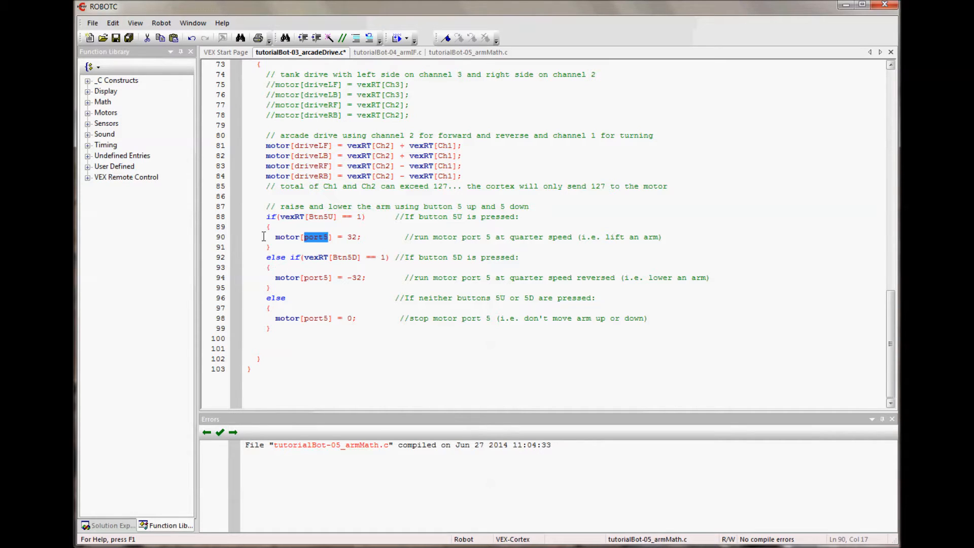
{"action": "mouse_move", "coordinate": [320, 250]}
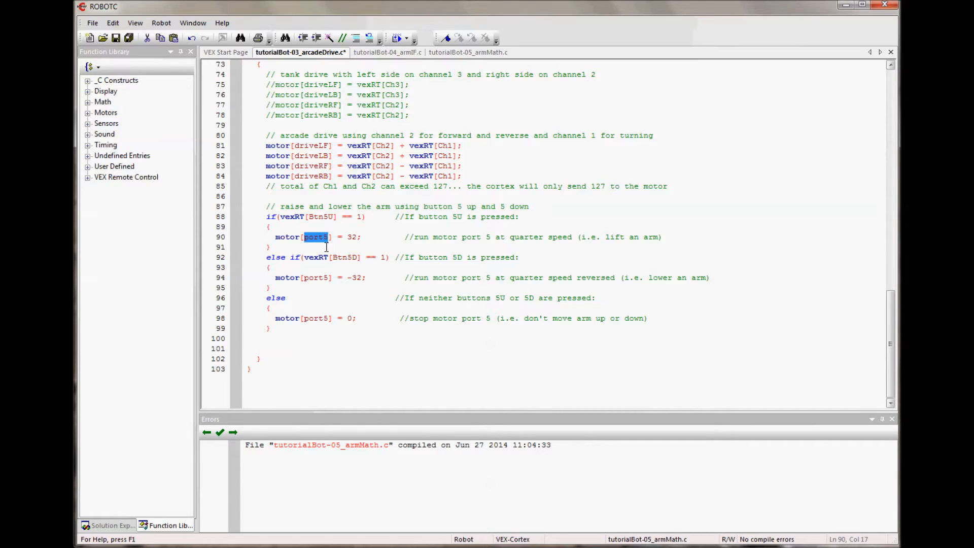
{"action": "type", "text": "armL"}
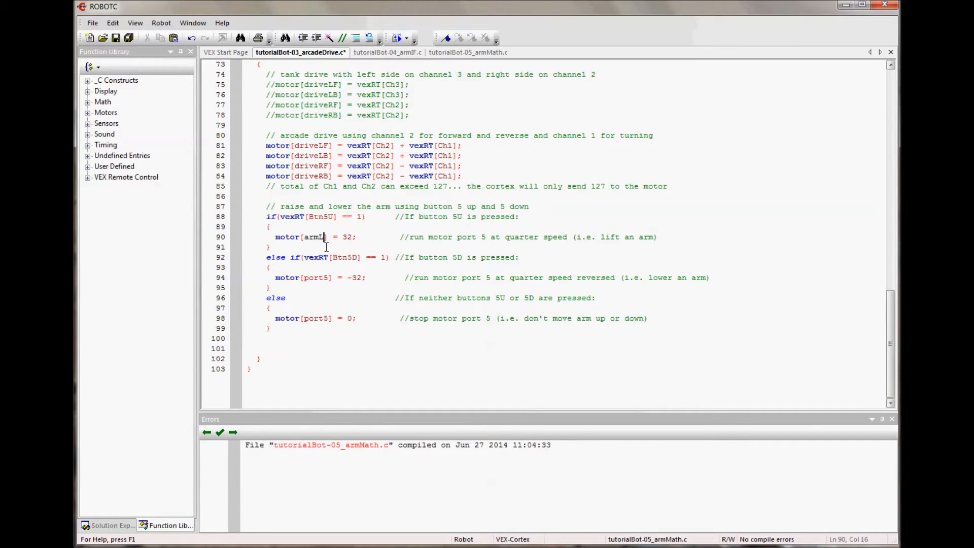
{"action": "type", "text": "T"}
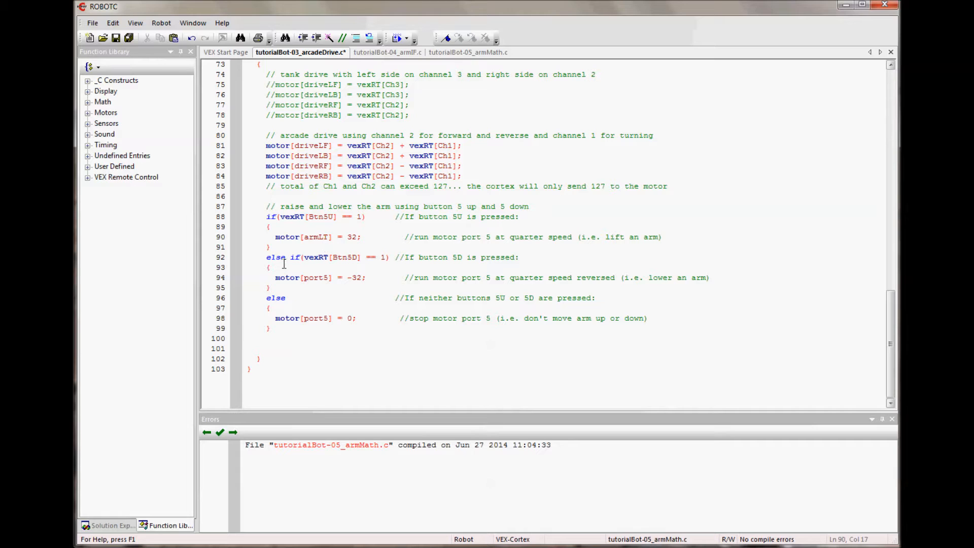
{"action": "double_click", "coordinate": [352, 237]}
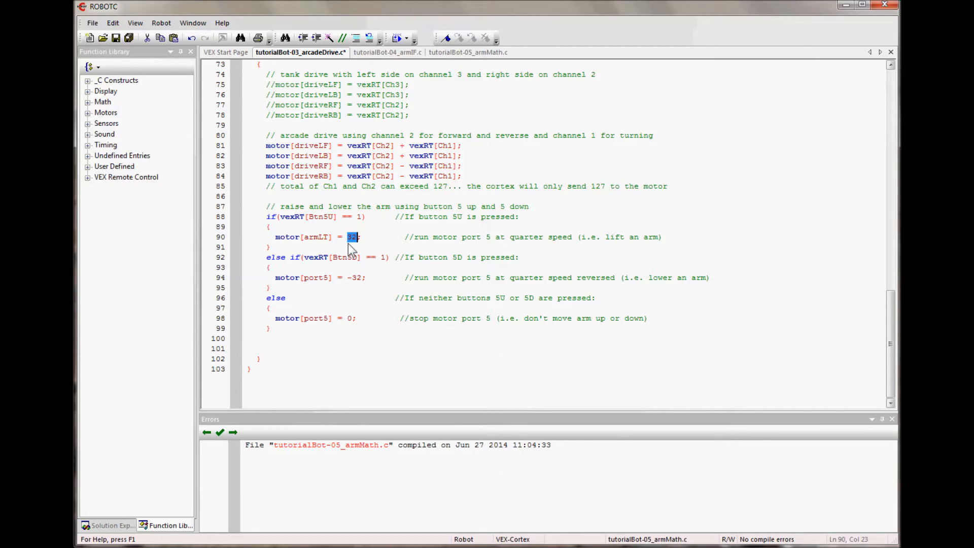
{"action": "type", "text": "120"}
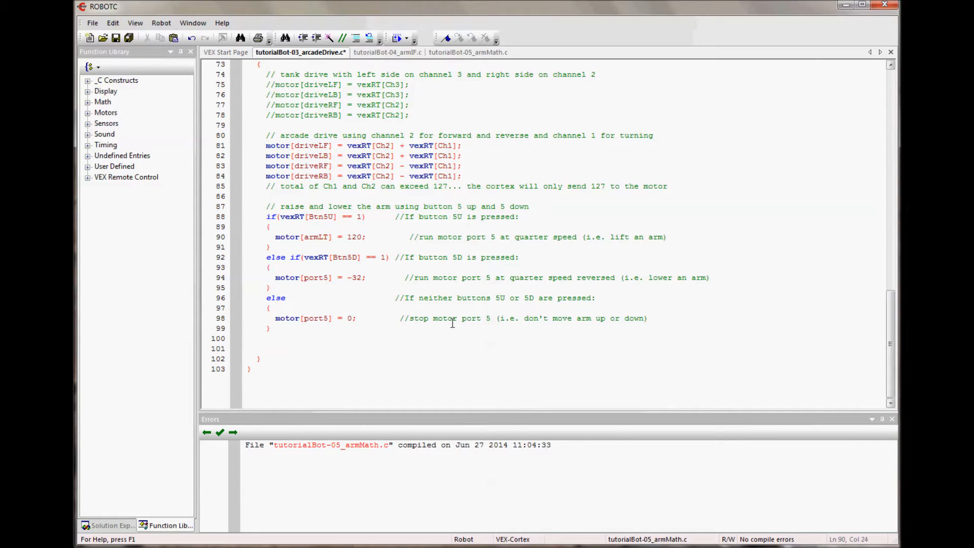
{"action": "mouse_move", "coordinate": [435, 237]}
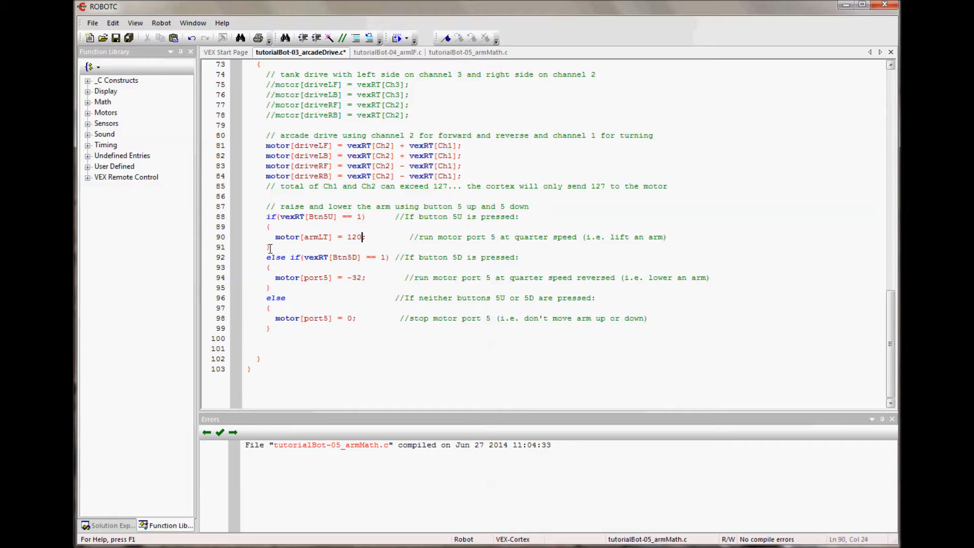
{"action": "mouse_move", "coordinate": [242, 241]}
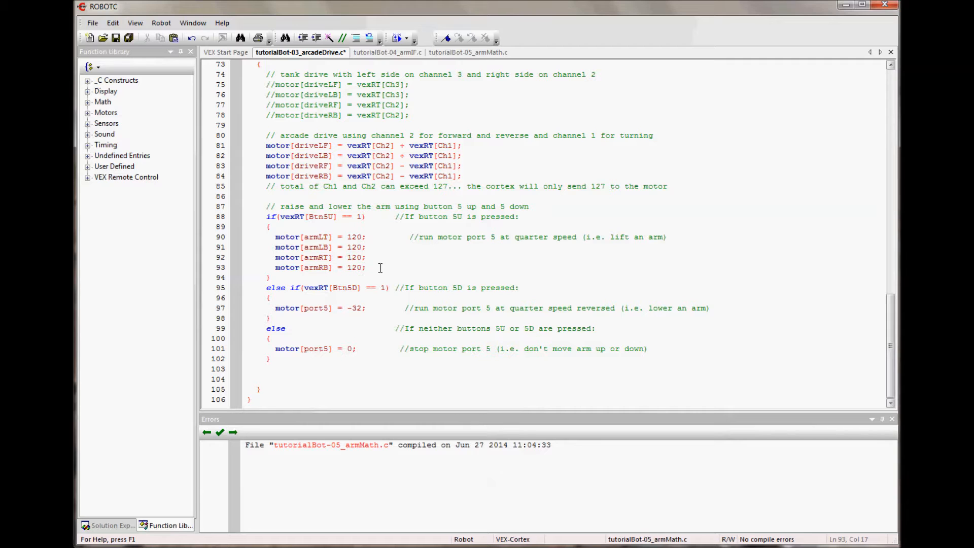
{"action": "mouse_move", "coordinate": [452, 241]}
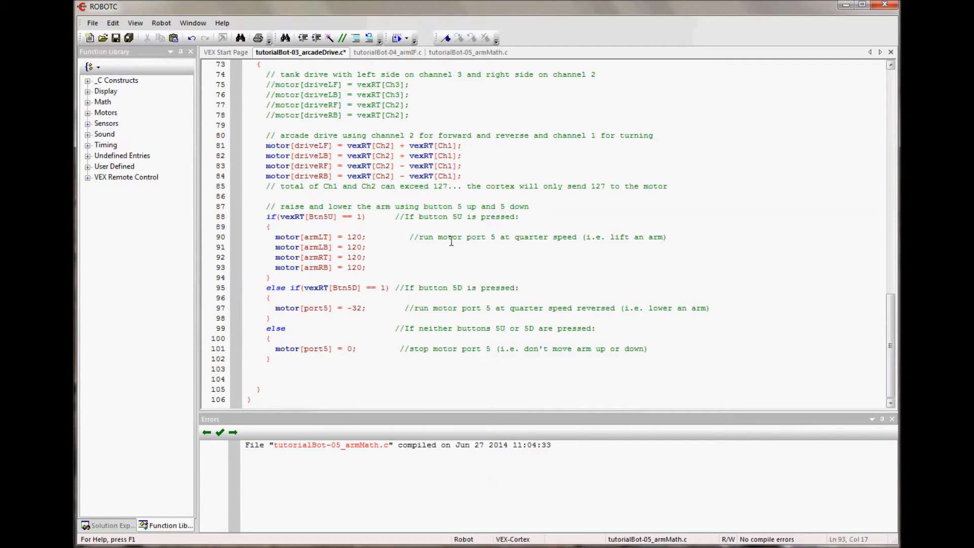
- Reword line 90's comment to 'run the arm motors at 120 to lift'
{"action": "left_click_drag", "start_coordinate": [437, 236], "coordinate": [634, 237]}
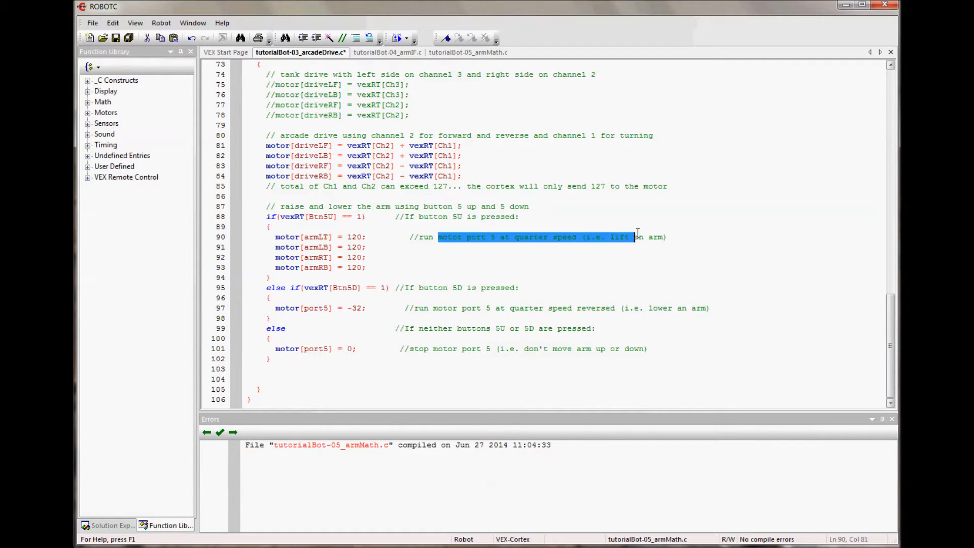
{"action": "type", "text": "the arm"}
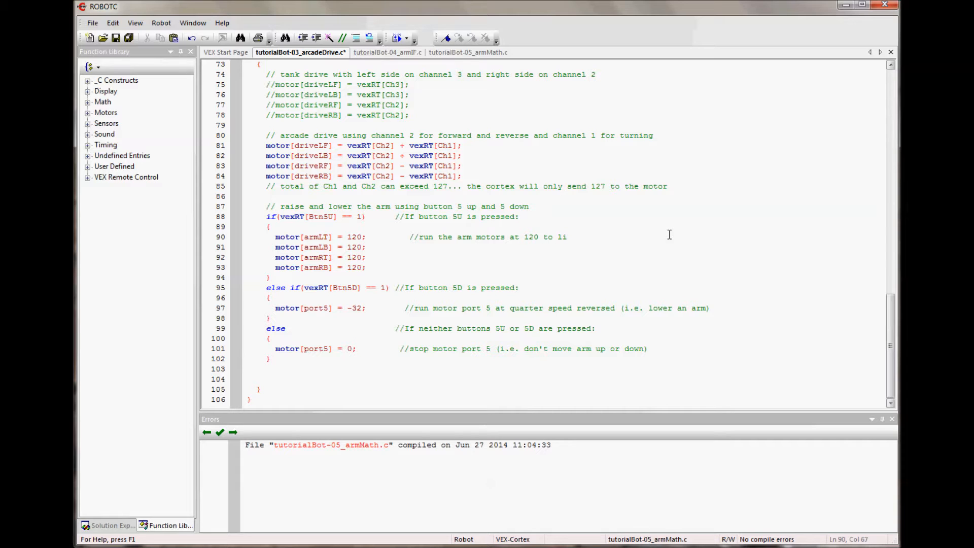
{"action": "type", "text": "ft"}
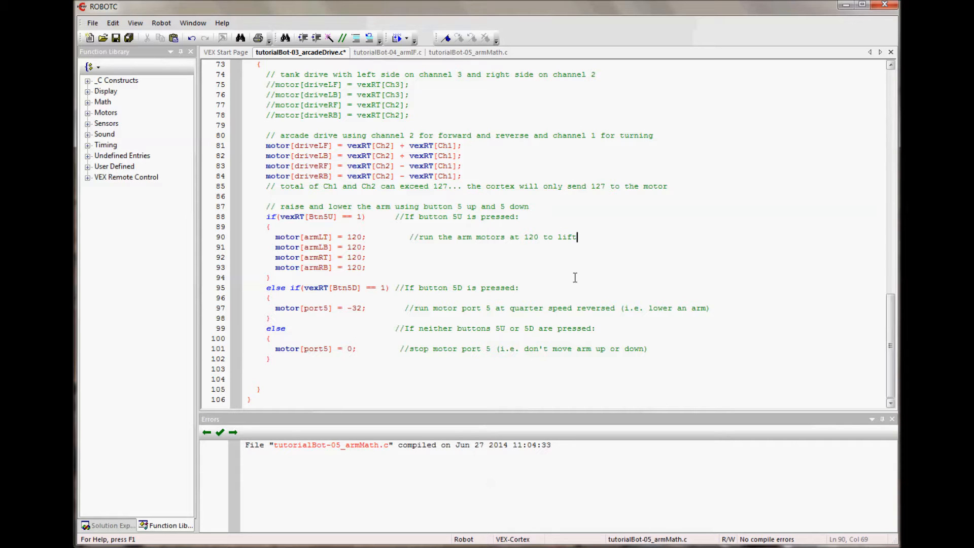
{"action": "mouse_move", "coordinate": [239, 311]}
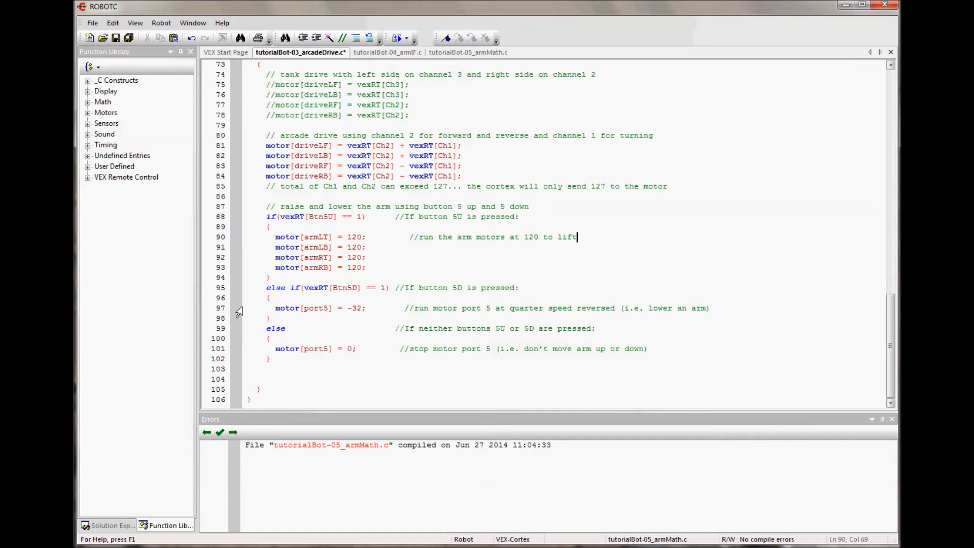
{"action": "mouse_move", "coordinate": [338, 287]}
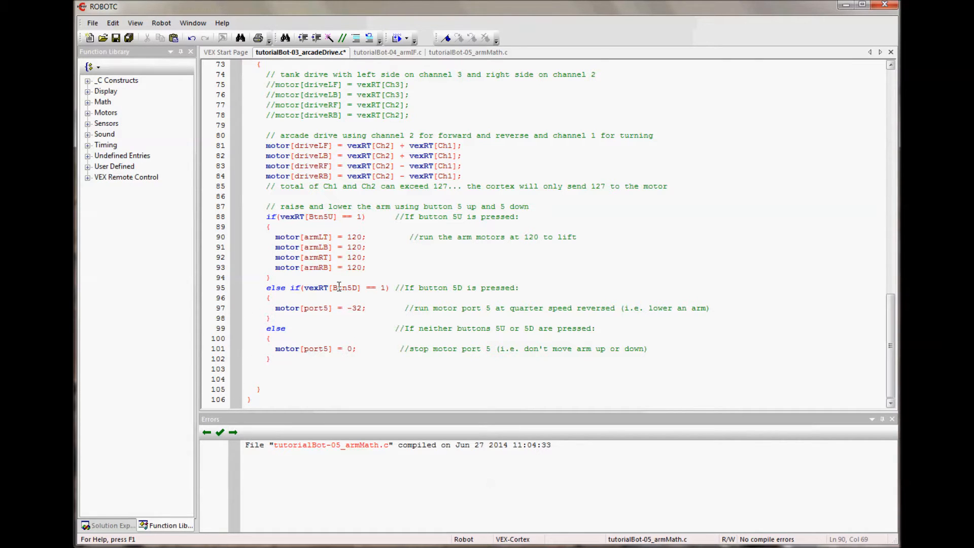
{"action": "mouse_move", "coordinate": [280, 257]}
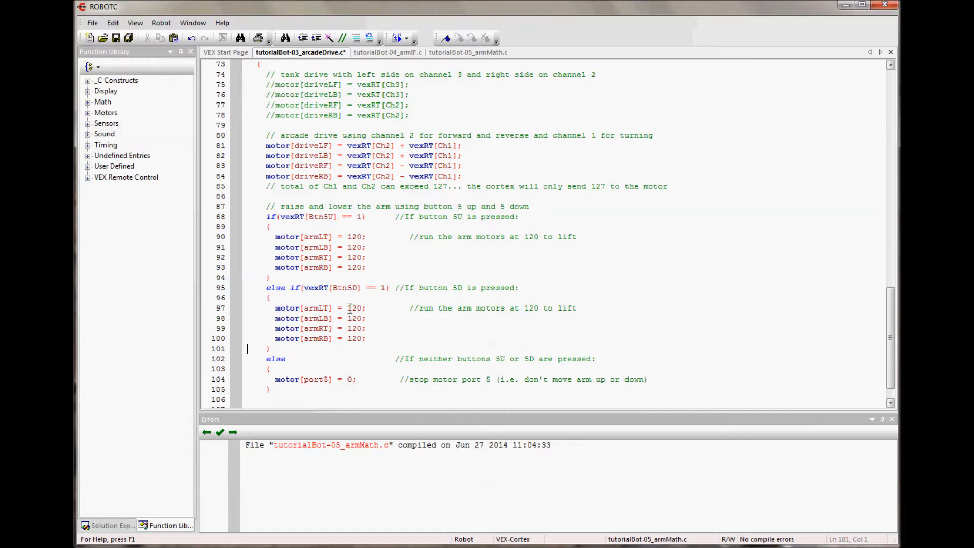
- Set the 5D-branch arm motors to -80 and reword the comment for lowering
{"action": "type", "text": "-"}
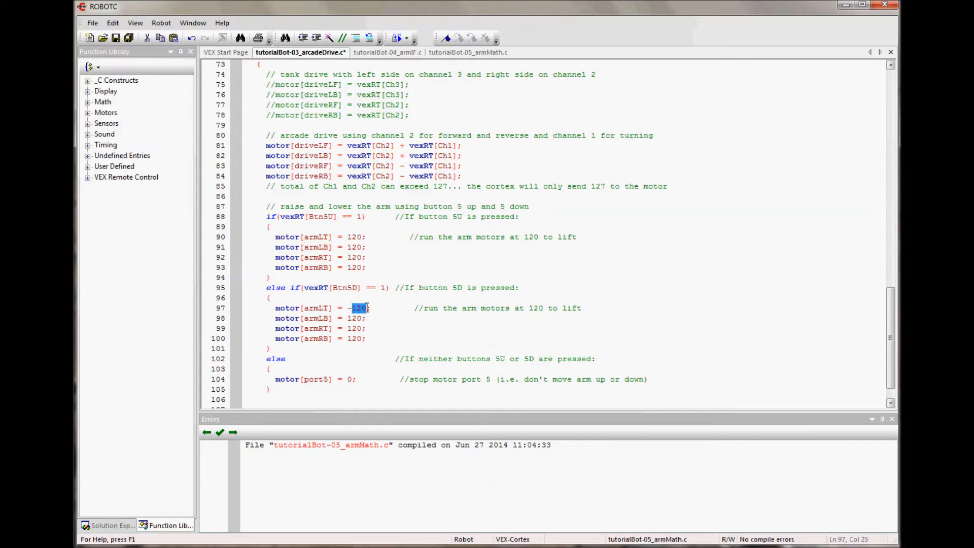
{"action": "type", "text": "80"}
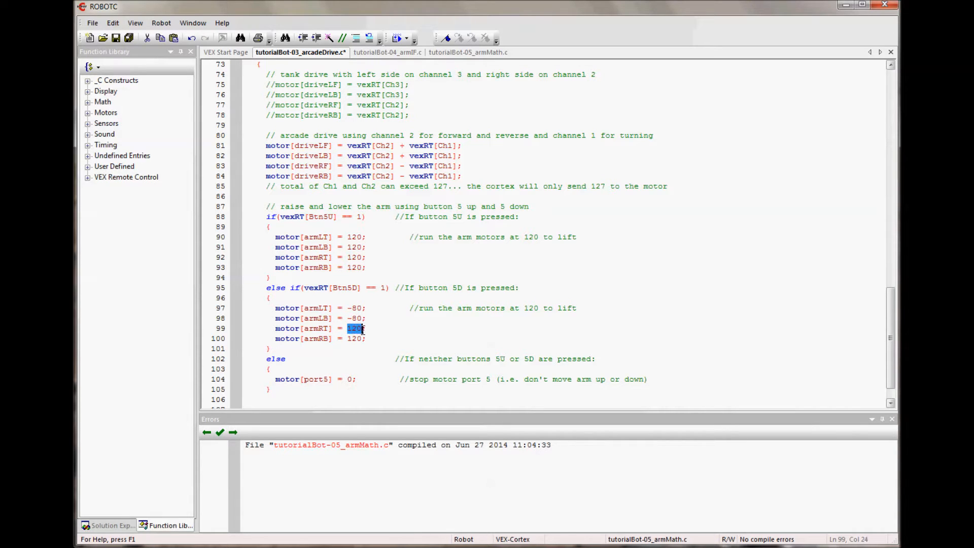
{"action": "type", "text": "-80"}
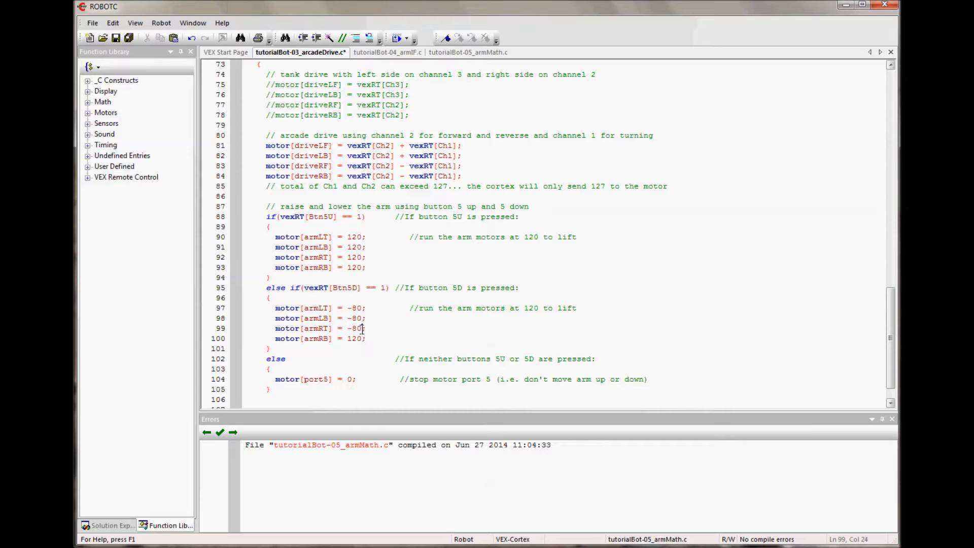
{"action": "double_click", "coordinate": [354, 338]}
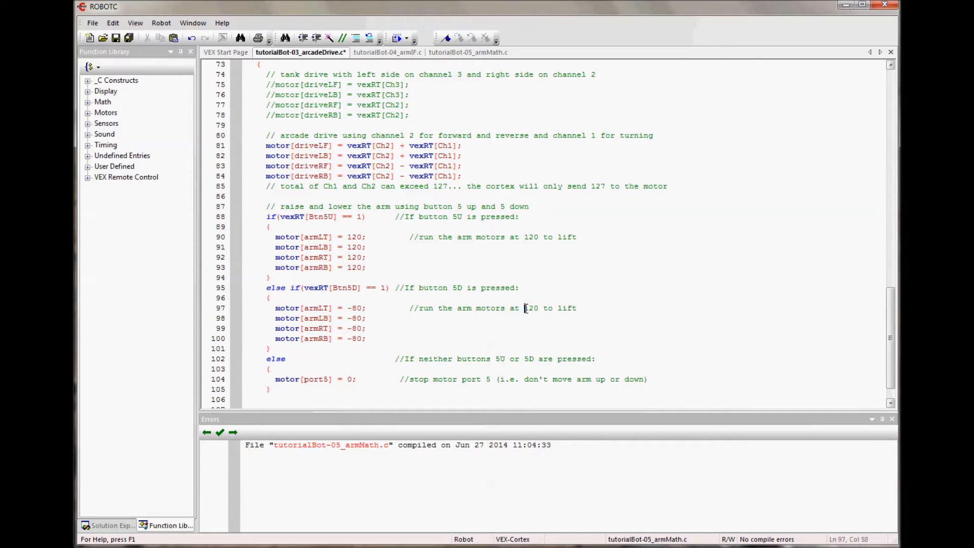
{"action": "double_click", "coordinate": [531, 307]}
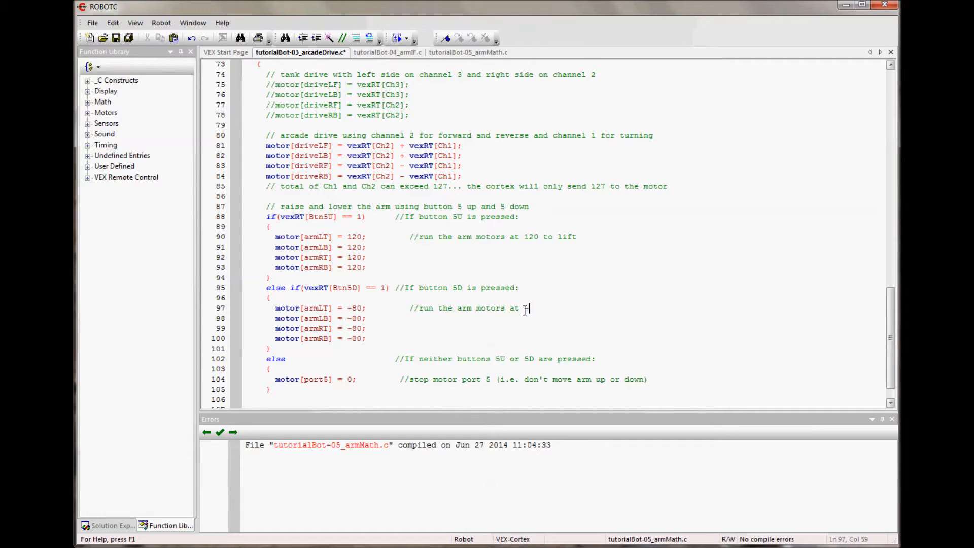
{"action": "type", "text": "-80 to lower with gravity assist"}
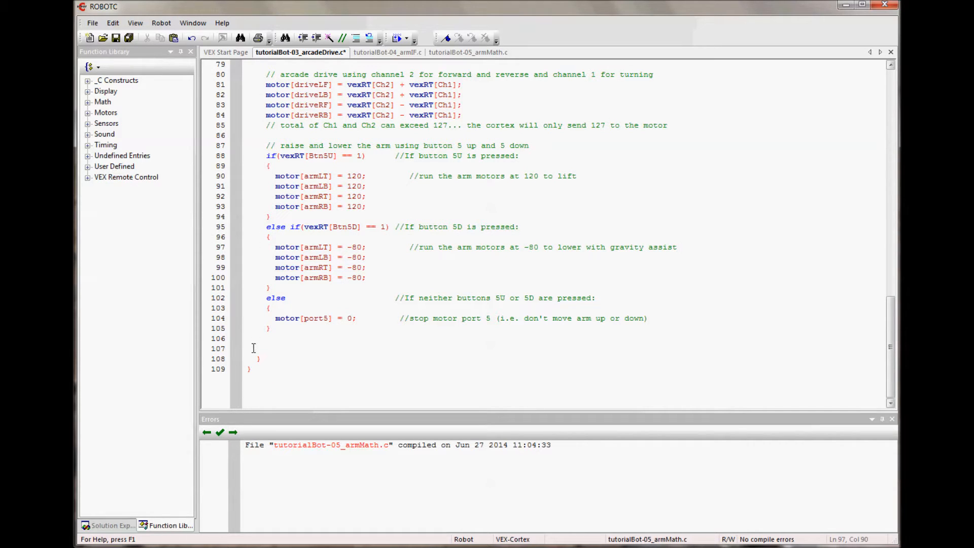
{"action": "mouse_move", "coordinate": [254, 323]}
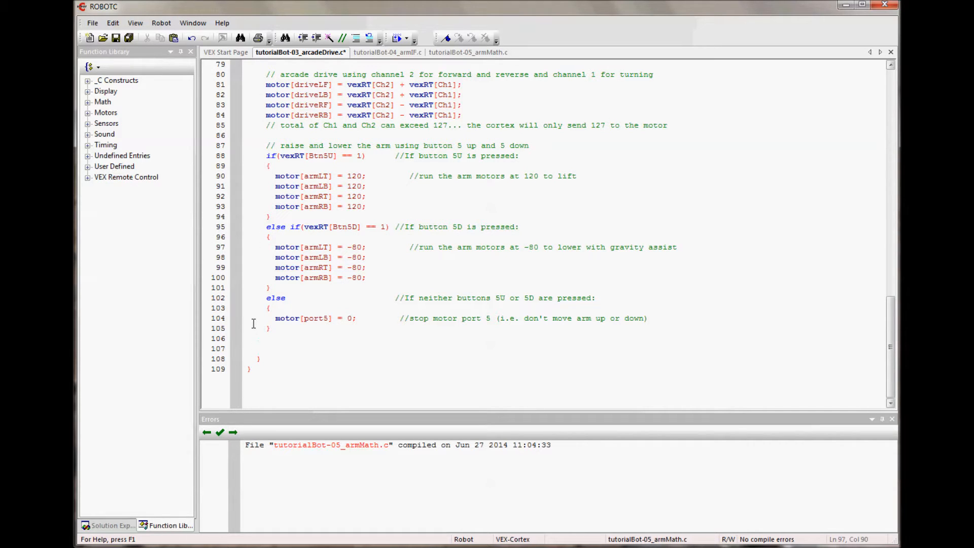
- Replace the port 5 stop line with arm motors at 0, commented 'to 0 to stop'
{"action": "left_click_drag", "start_coordinate": [275, 246], "coordinate": [366, 278]}
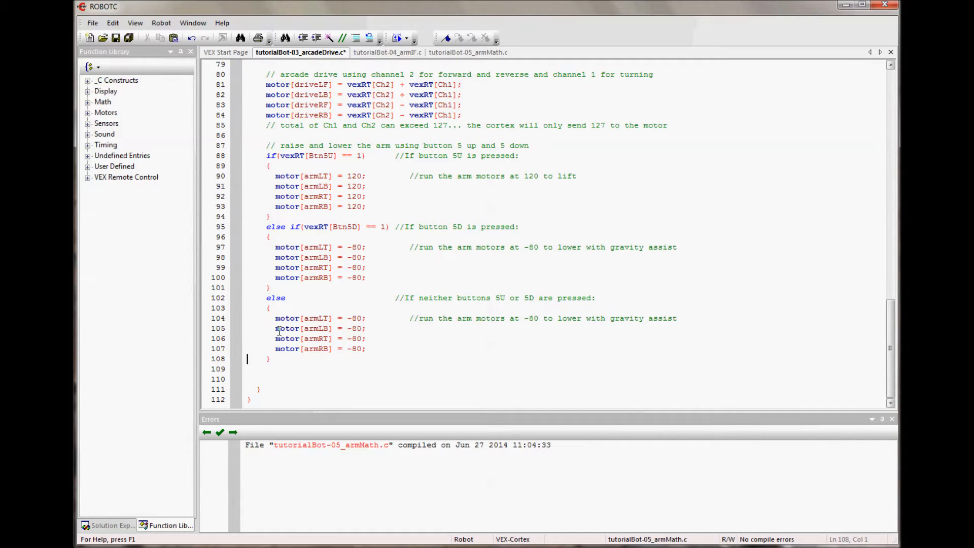
{"action": "mouse_move", "coordinate": [355, 319]}
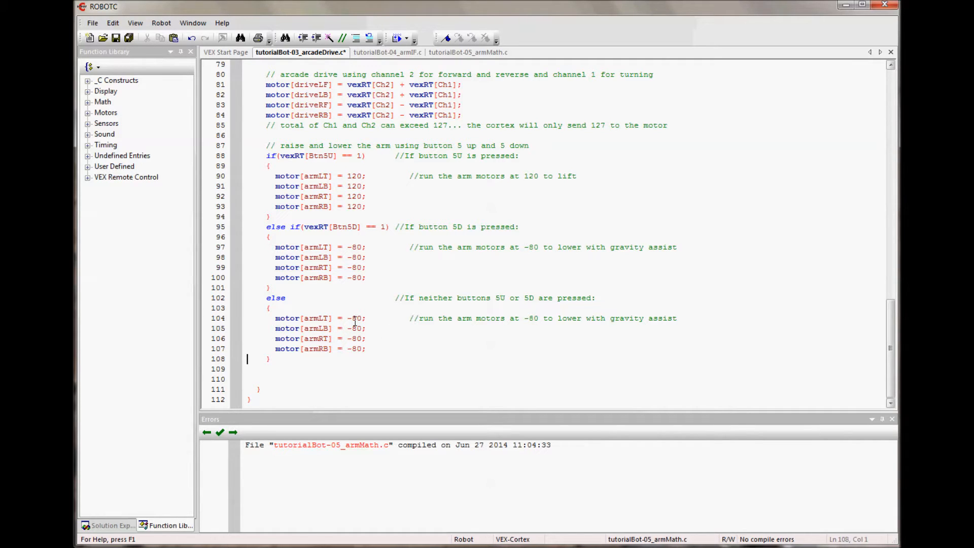
{"action": "double_click", "coordinate": [354, 318]}
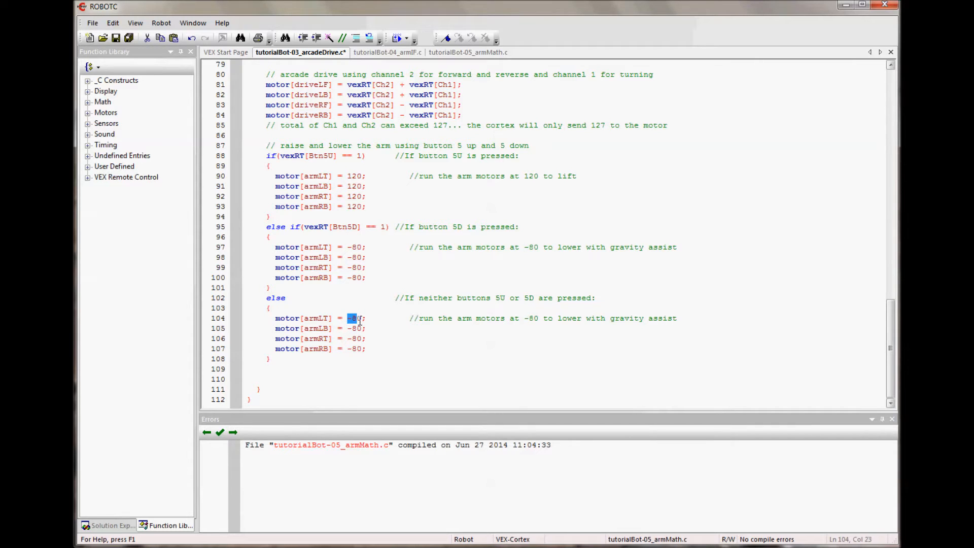
{"action": "type", "text": "0"}
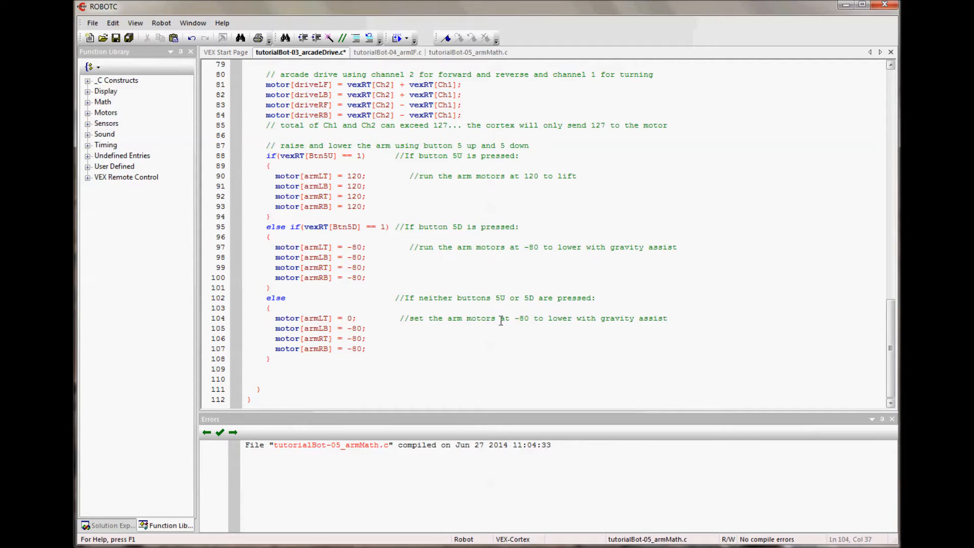
{"action": "left_click_drag", "start_coordinate": [503, 318], "coordinate": [667, 319]}
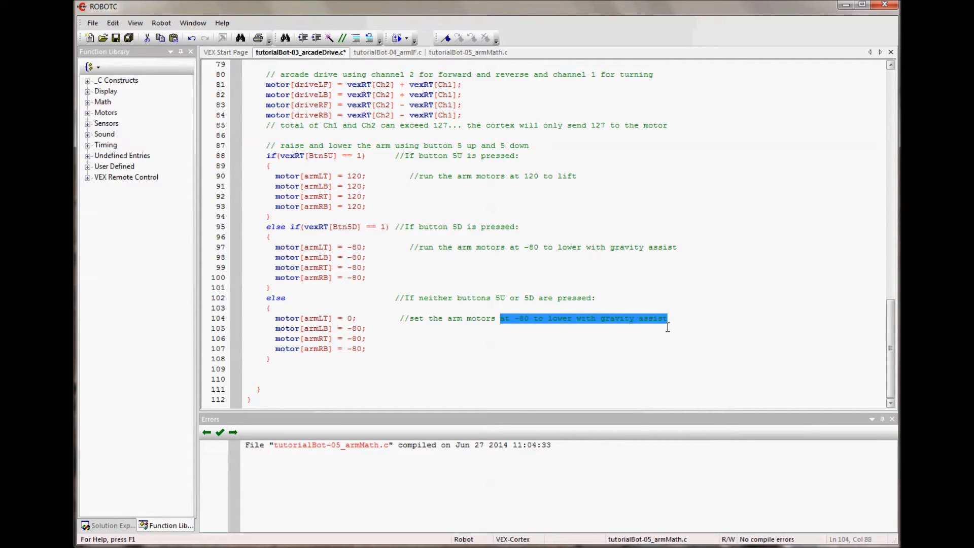
{"action": "type", "text": "to 0 to st"}
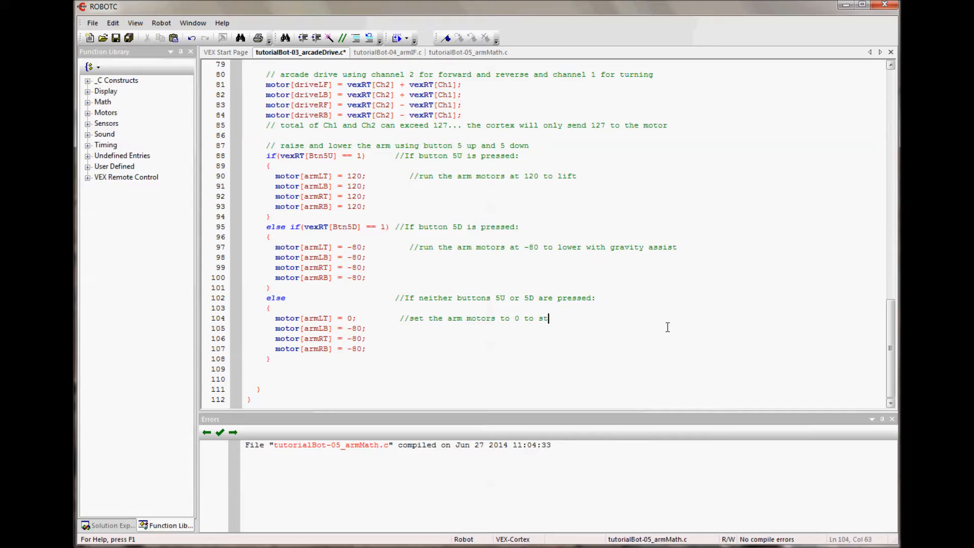
{"action": "type", "text": "op"}
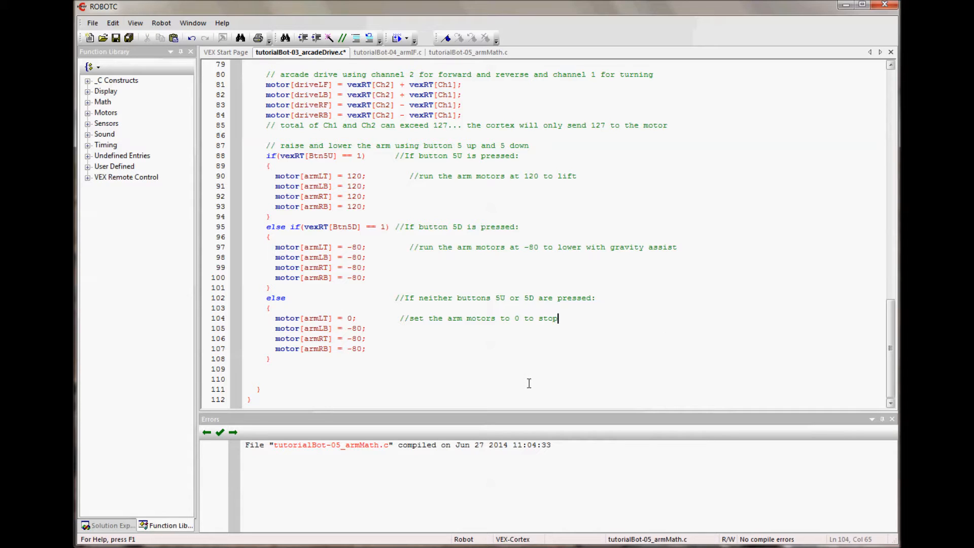
{"action": "mouse_move", "coordinate": [450, 377]}
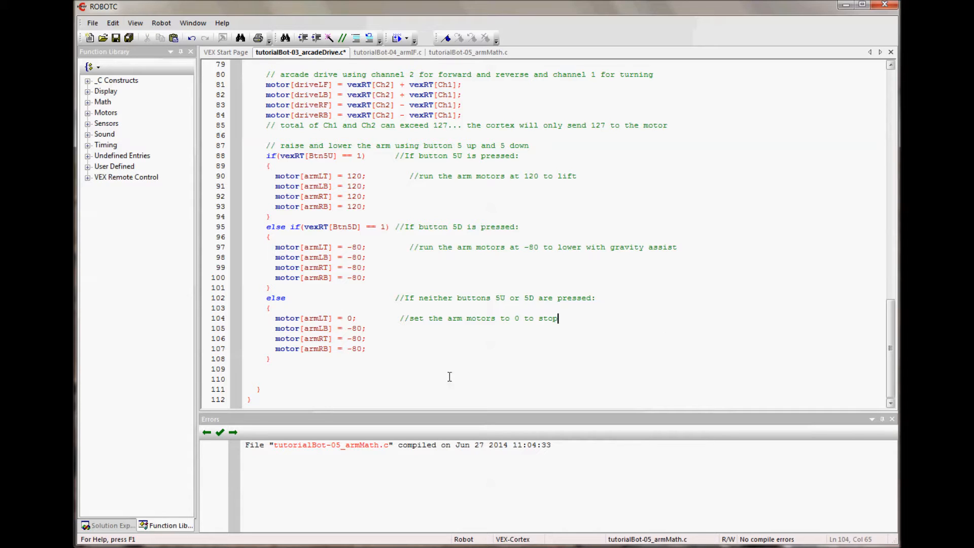
{"action": "mouse_move", "coordinate": [426, 371]}
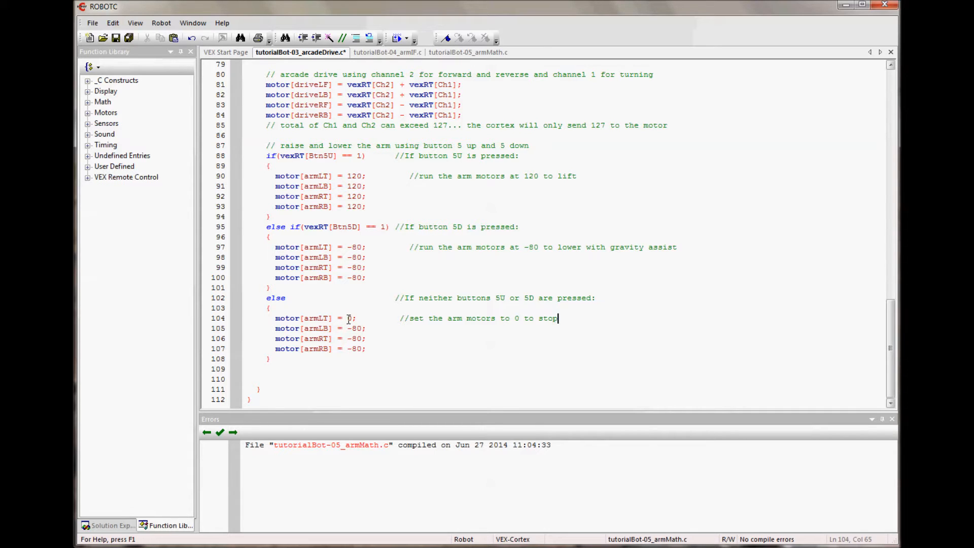
- Change the idle arm motor values to 20, commented 'hold steady against gravity'
{"action": "type", "text": "2"}
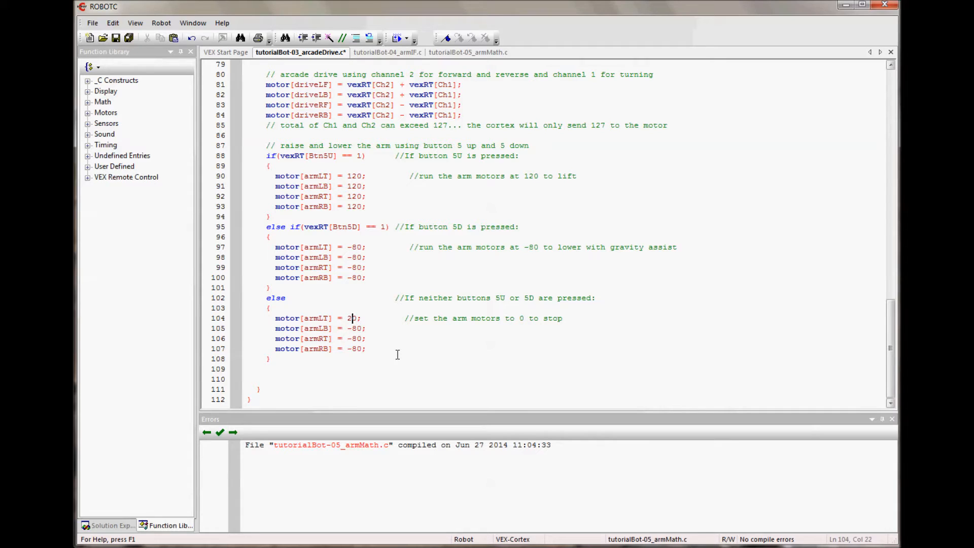
{"action": "type", "text": "0"}
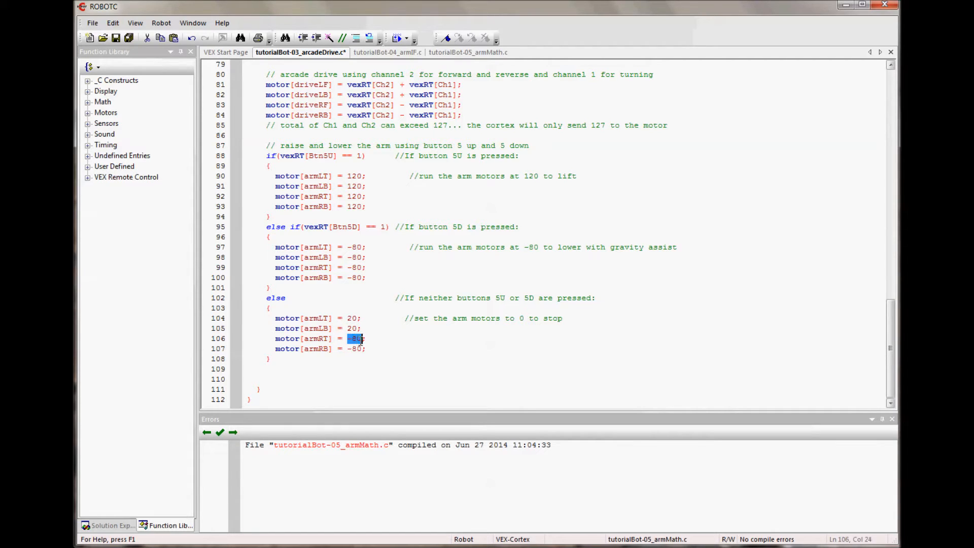
{"action": "type", "text": "20"}
{"action": "left_click", "coordinate": [320, 349]}
{"action": "type", "text": "2"}
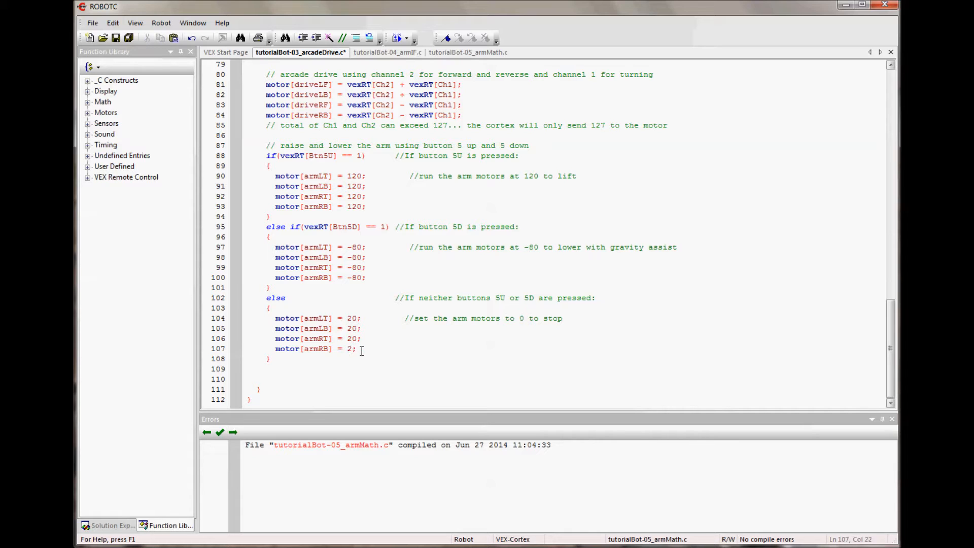
{"action": "type", "text": "0"}
{"action": "left_click", "coordinate": [565, 318]}
{"action": "type", "text": "2"}
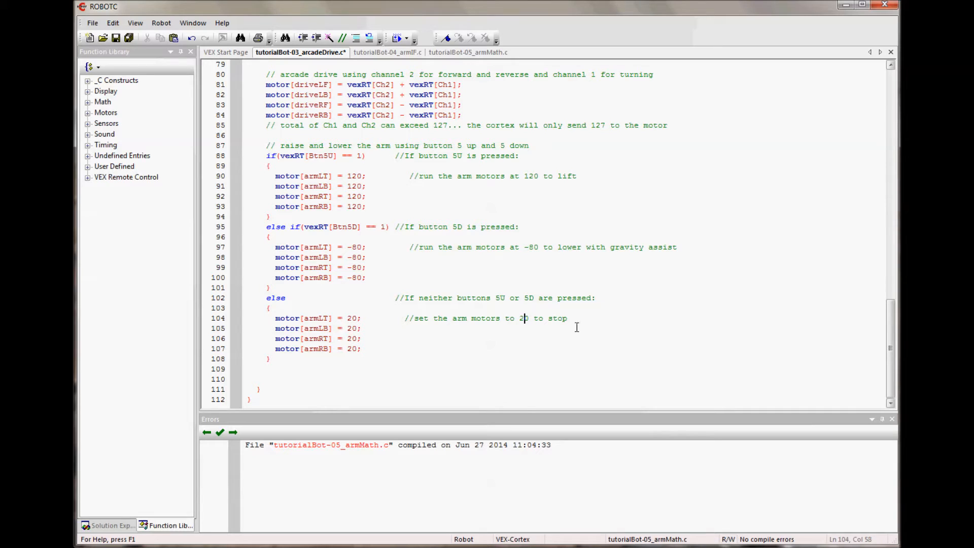
{"action": "type", "text": "hold ste"}
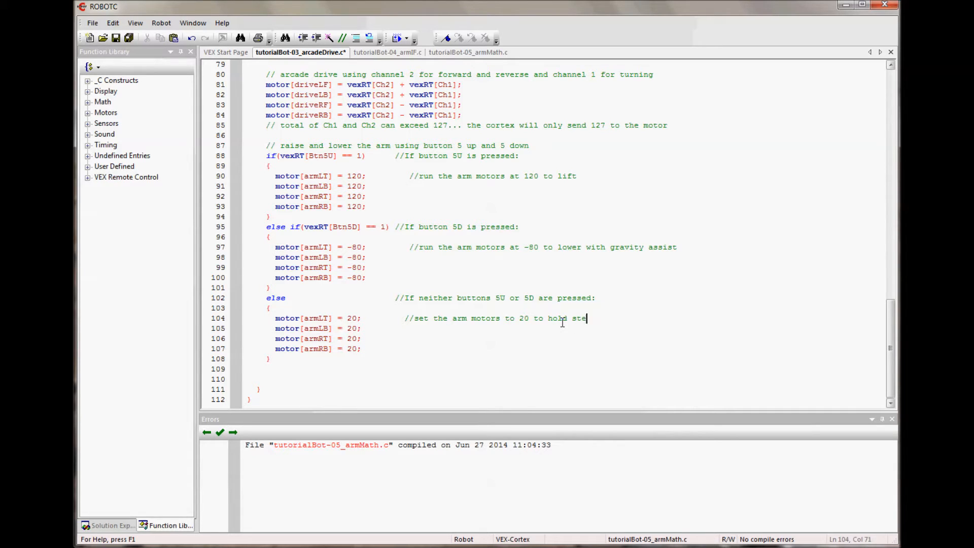
{"action": "type", "text": "ady"}
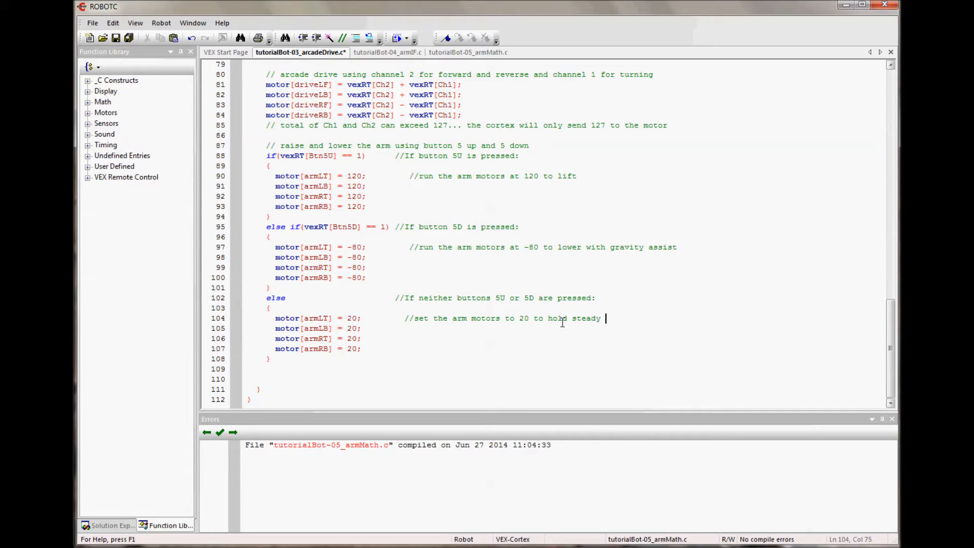
{"action": "type", "text": "ag"}
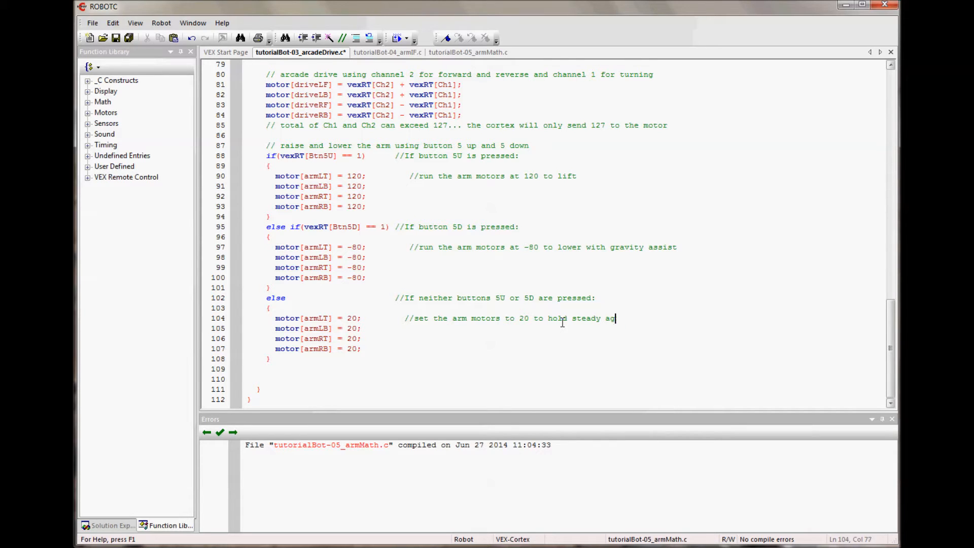
{"action": "type", "text": "ainst grav"}
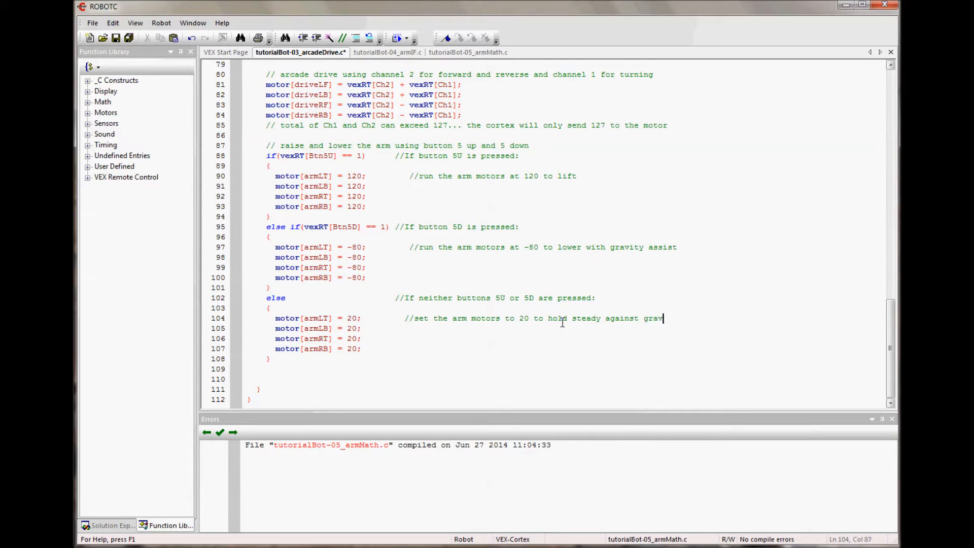
{"action": "type", "text": "ity"}
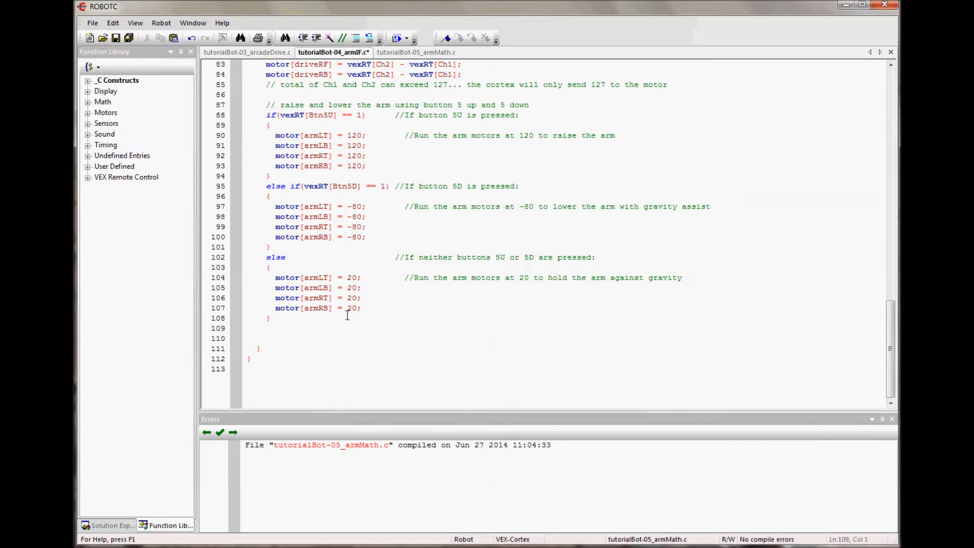
{"action": "mouse_move", "coordinate": [379, 316]}
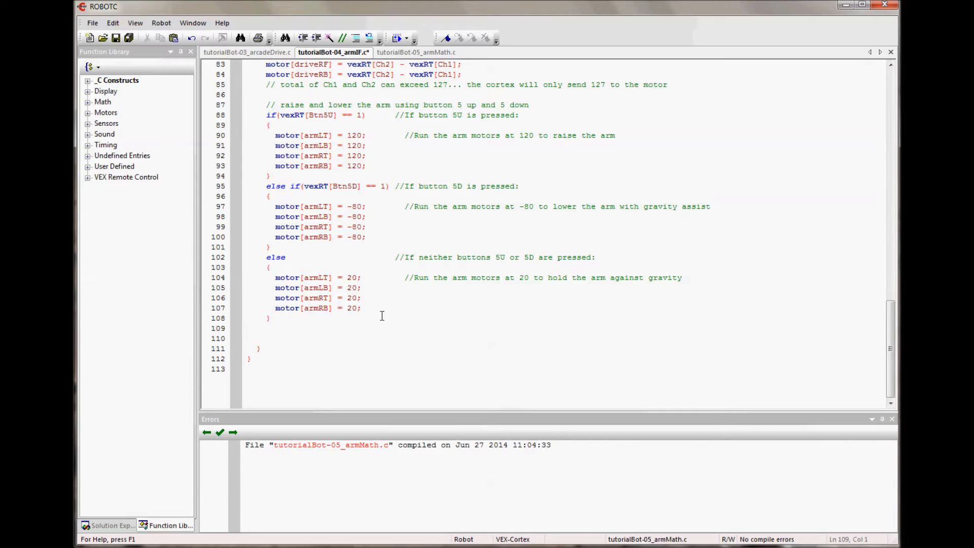
{"action": "left_click", "coordinate": [248, 328]}
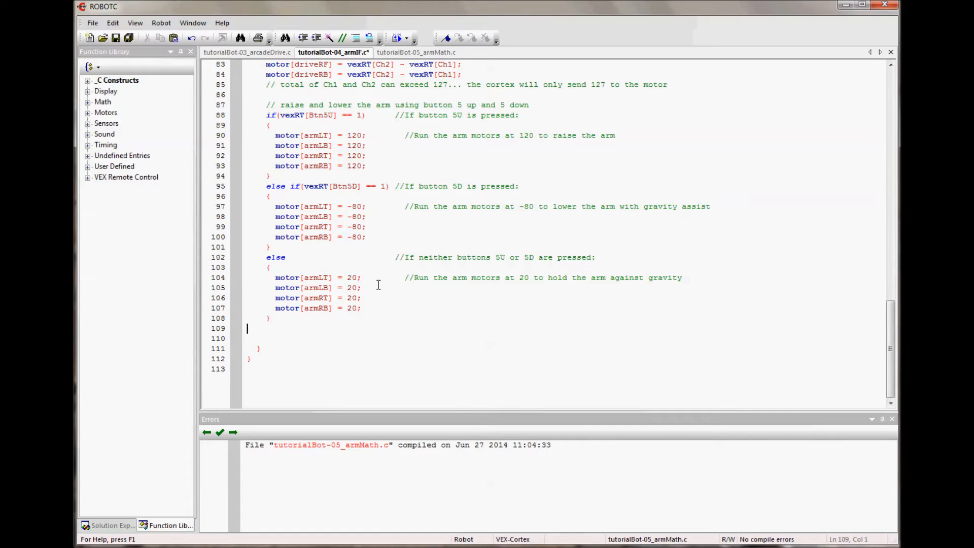
- Comment out lines 88–108 and add answer comments 120, -80 and 20
{"action": "left_click_drag", "start_coordinate": [267, 116], "coordinate": [615, 135]}
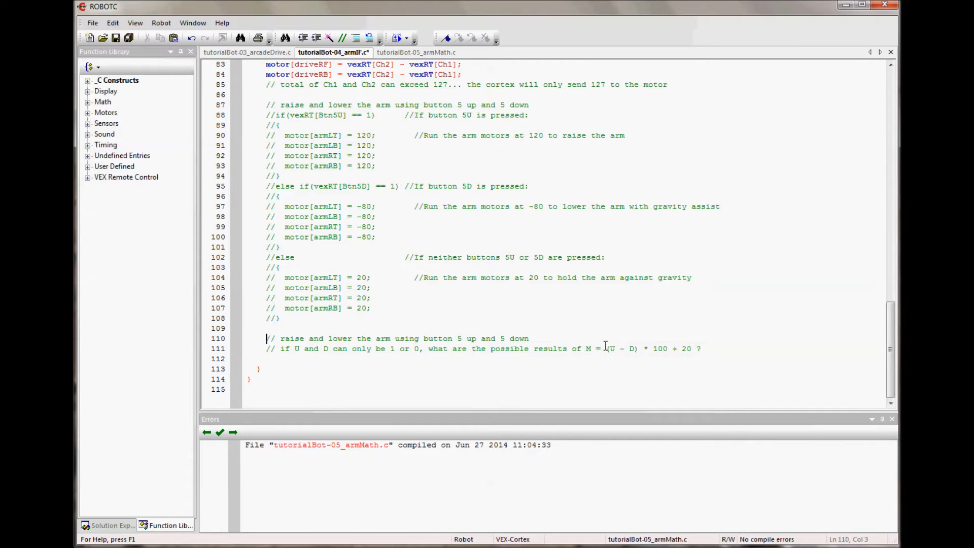
{"action": "mouse_move", "coordinate": [640, 355]}
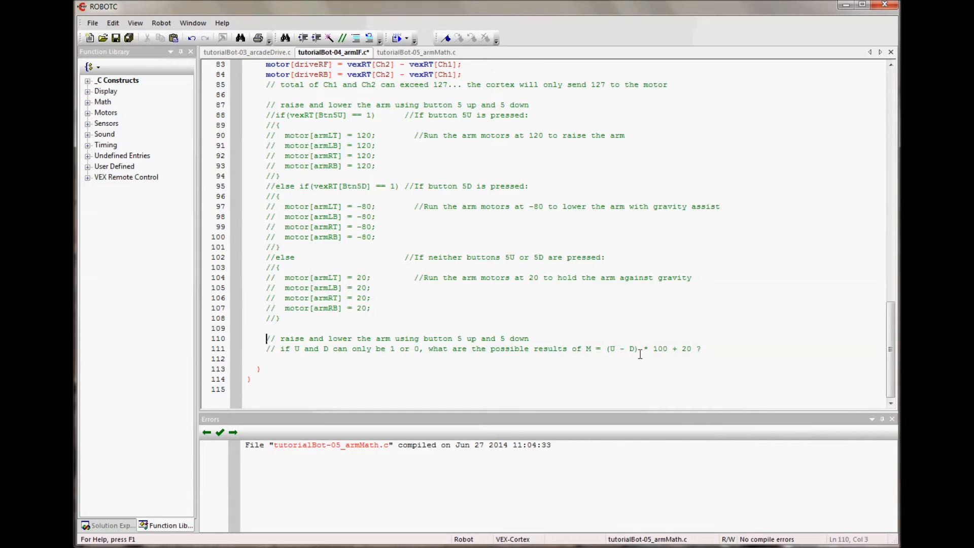
{"action": "mouse_move", "coordinate": [694, 441]}
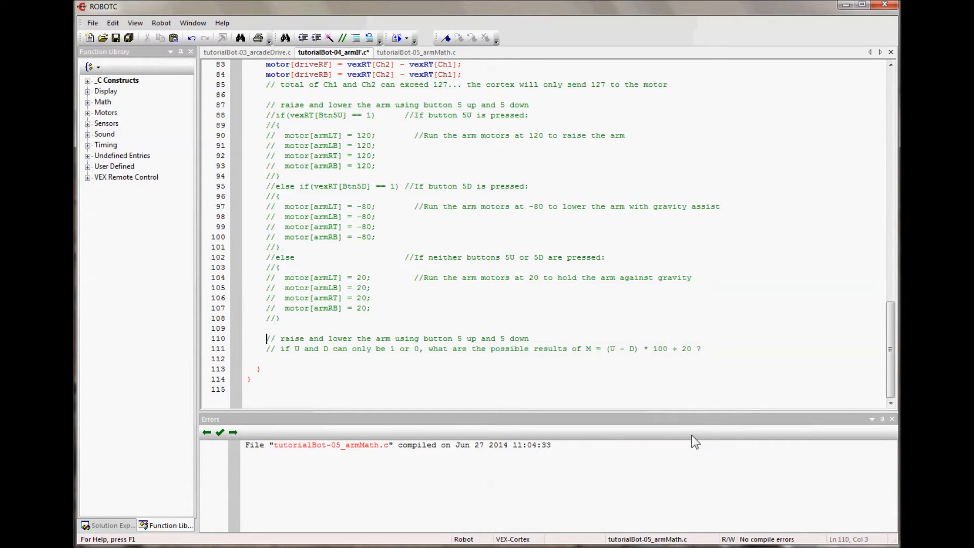
{"action": "left_click", "coordinate": [729, 375]}
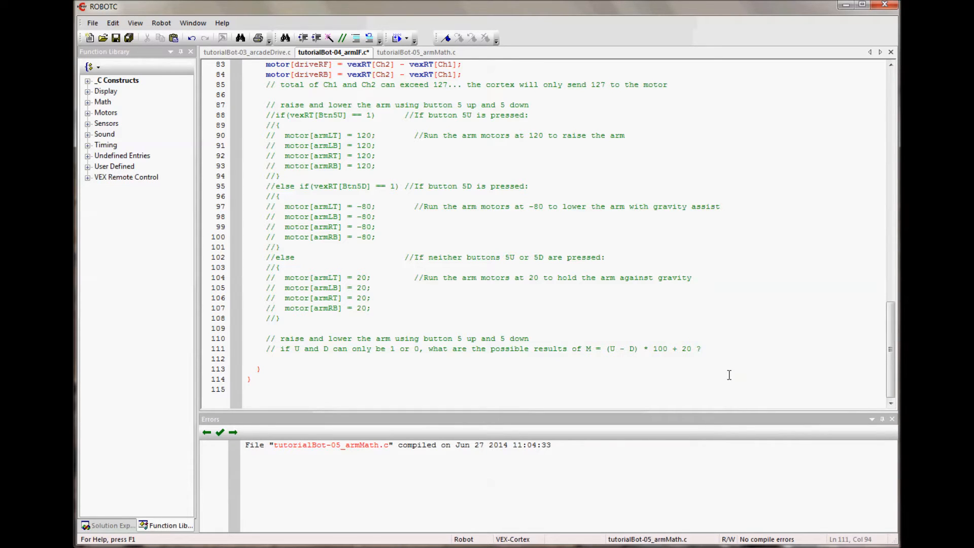
{"action": "type", "text": "//"}
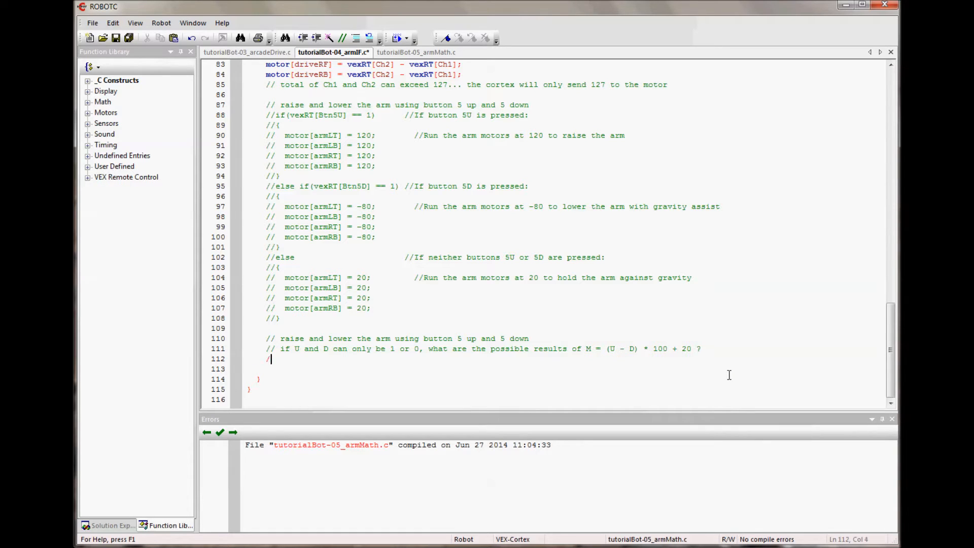
{"action": "type", "text": "/"}
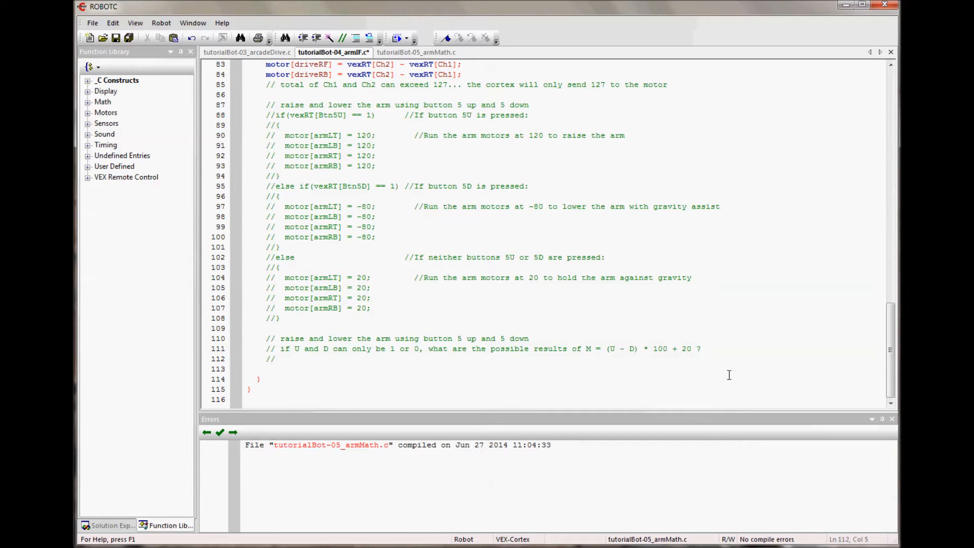
{"action": "type", "text": "120,"}
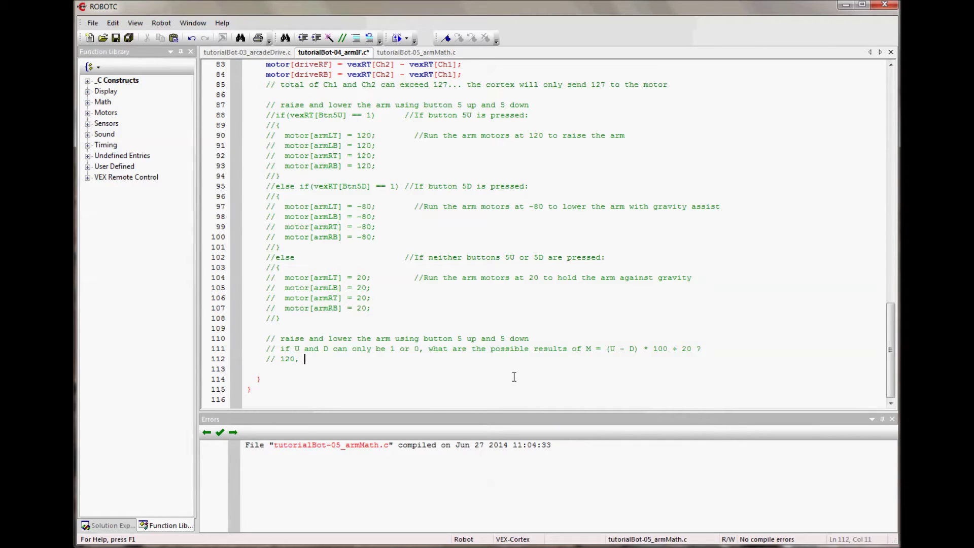
{"action": "mouse_move", "coordinate": [613, 349]}
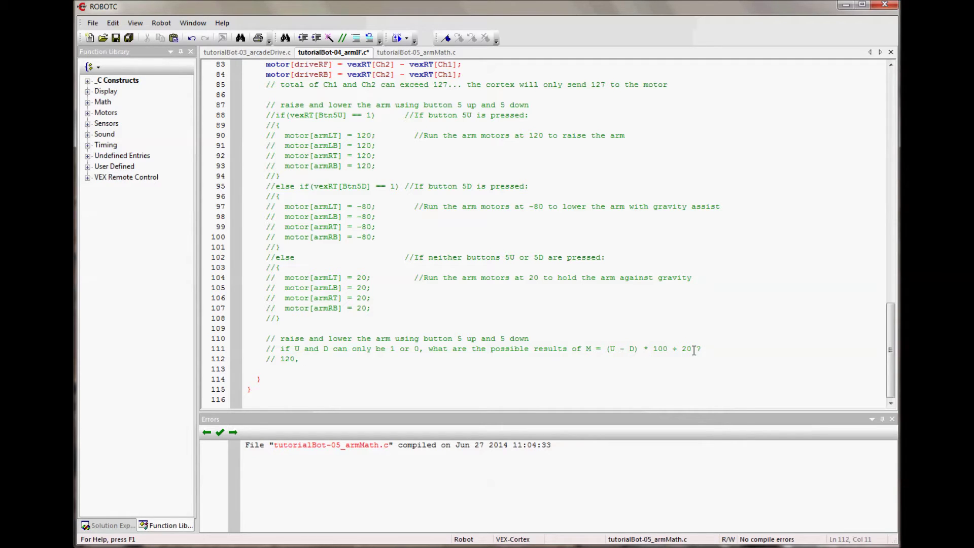
{"action": "type", "text": "-"}
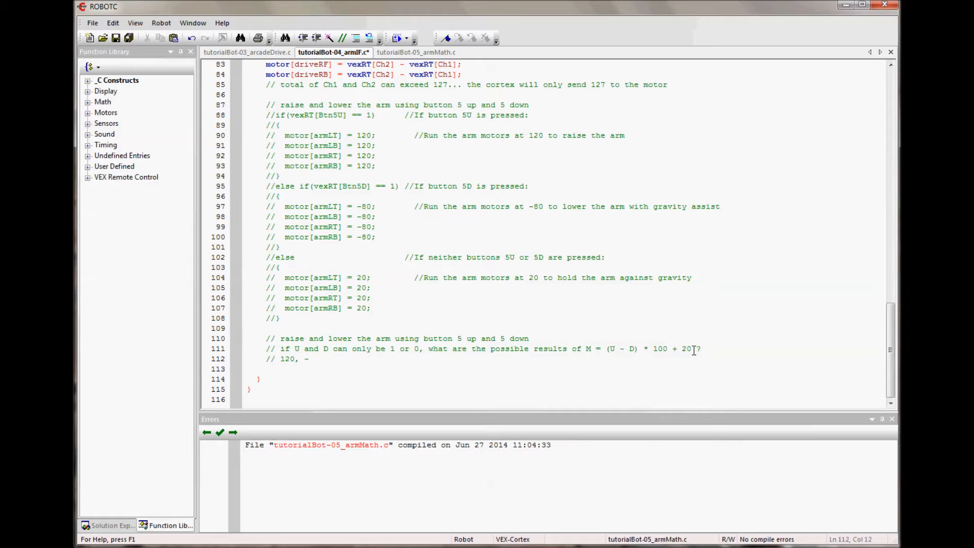
{"action": "type", "text": "80,"}
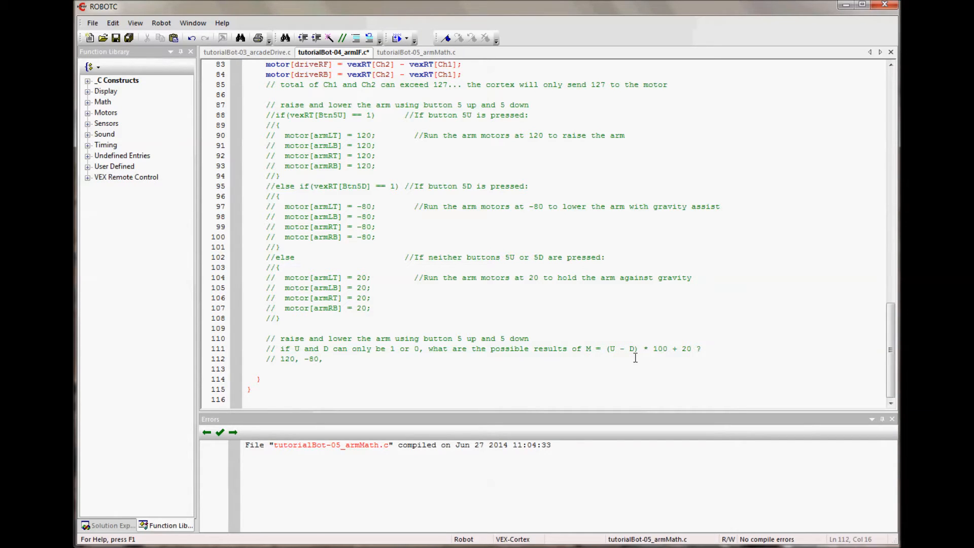
{"action": "type", "text": "2"}
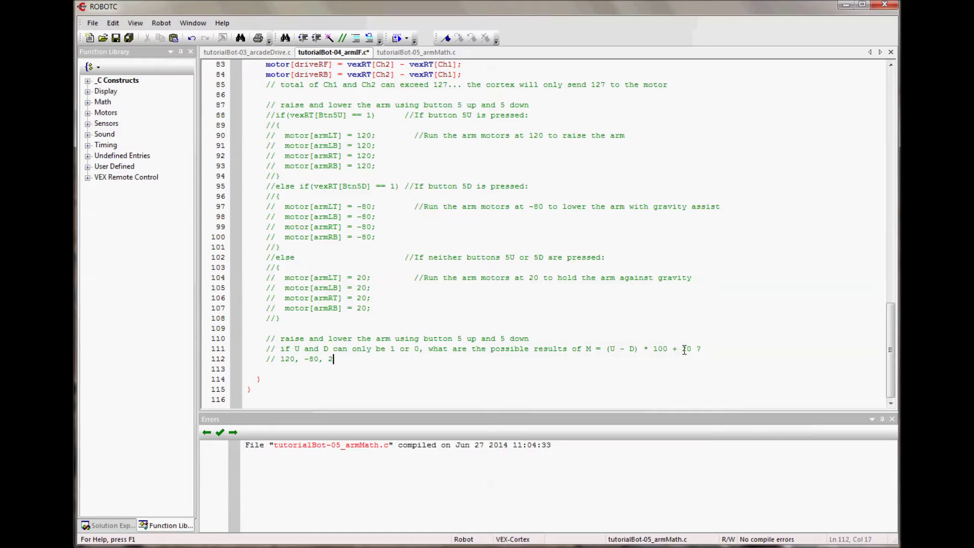
{"action": "type", "text": "0"}
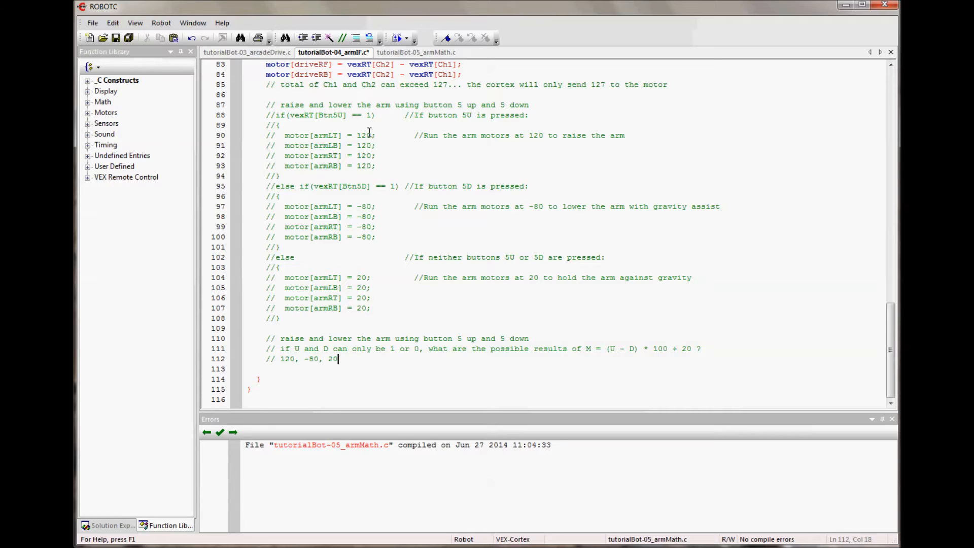
{"action": "mouse_move", "coordinate": [356, 216]}
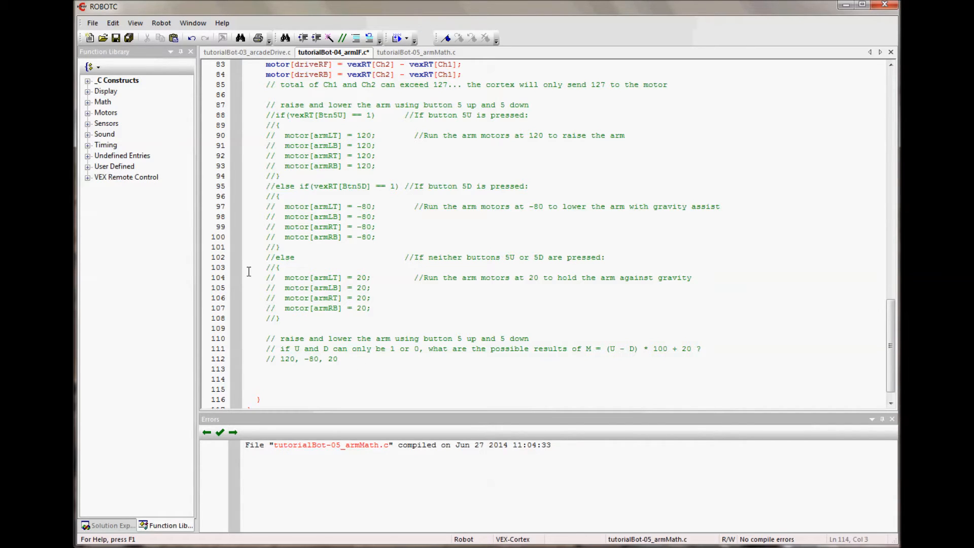
- Copy the four commented raise-arm motor lines and uncomment the pasted copy
{"action": "left_click", "coordinate": [238, 137]}
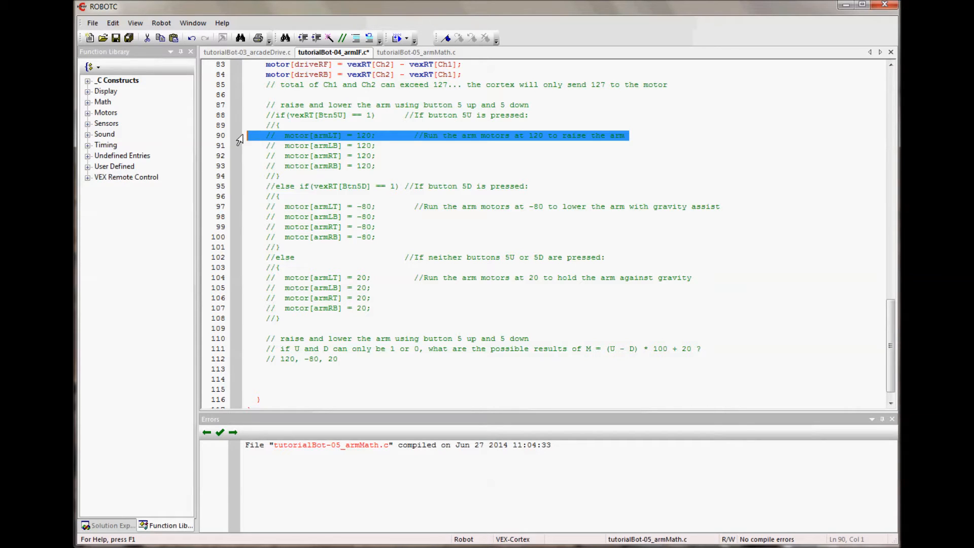
{"action": "left_click_drag", "start_coordinate": [267, 135], "coordinate": [376, 165]}
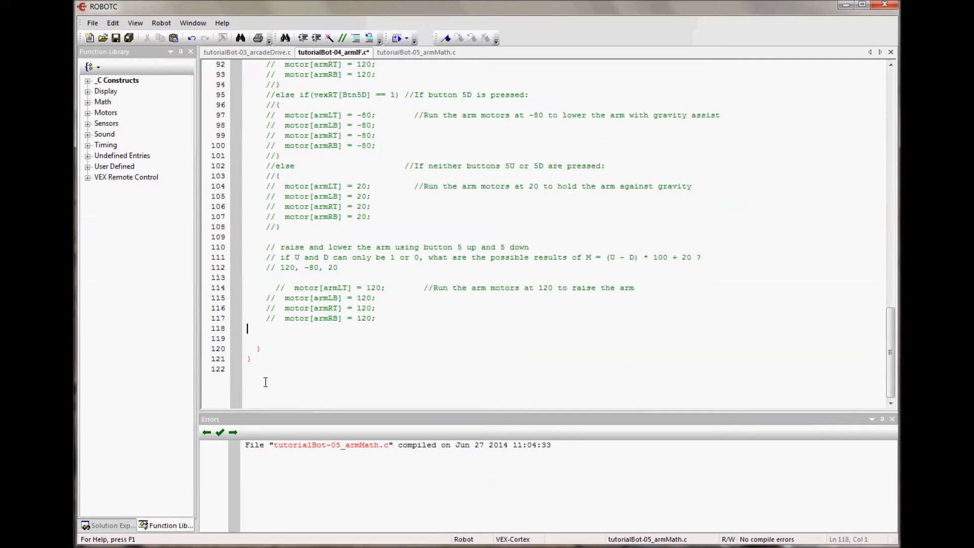
{"action": "left_click_drag", "start_coordinate": [273, 287], "coordinate": [247, 328]}
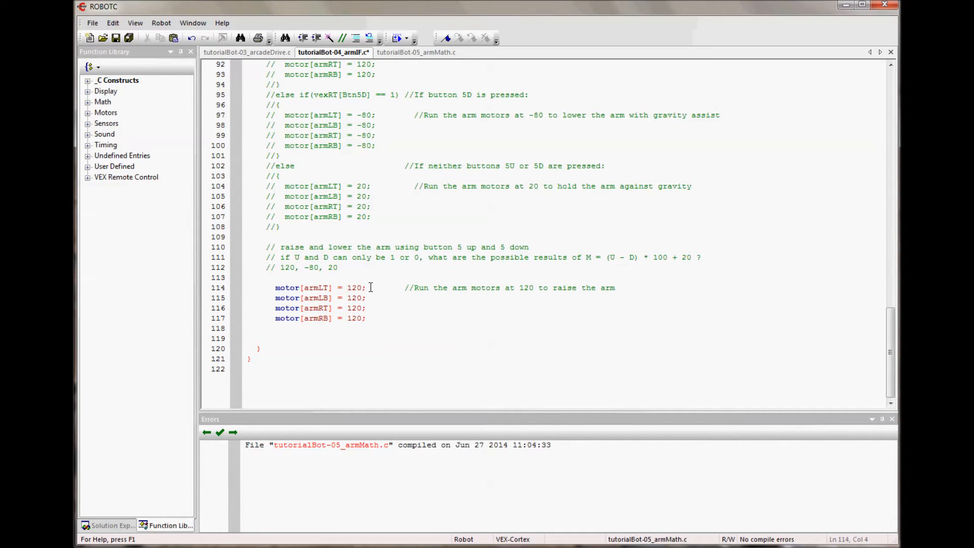
- Replace armLT's 120 with (vexRT[Btn5U] - vexRT[Btn5D])*100 + 20
{"action": "double_click", "coordinate": [355, 288]}
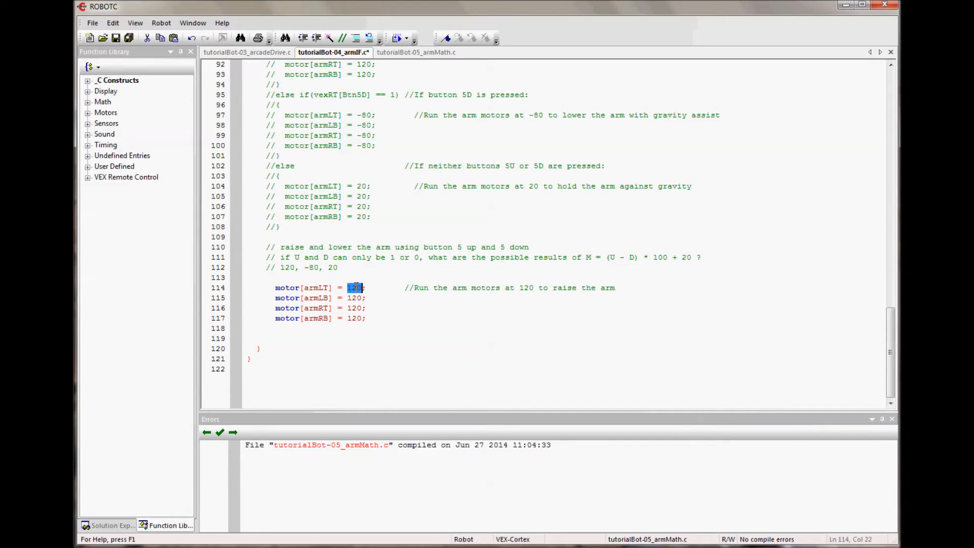
{"action": "type", "text": "v"}
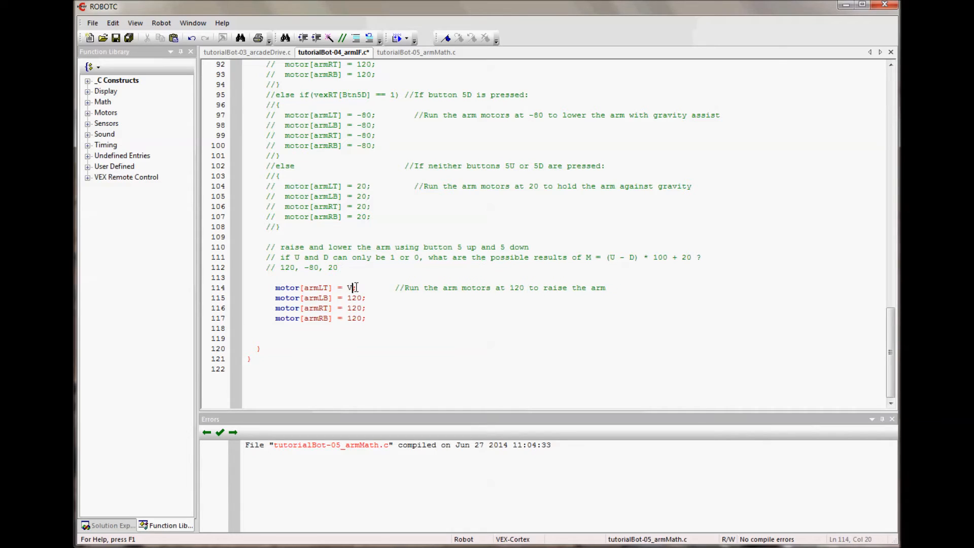
{"action": "type", "text": "ex"}
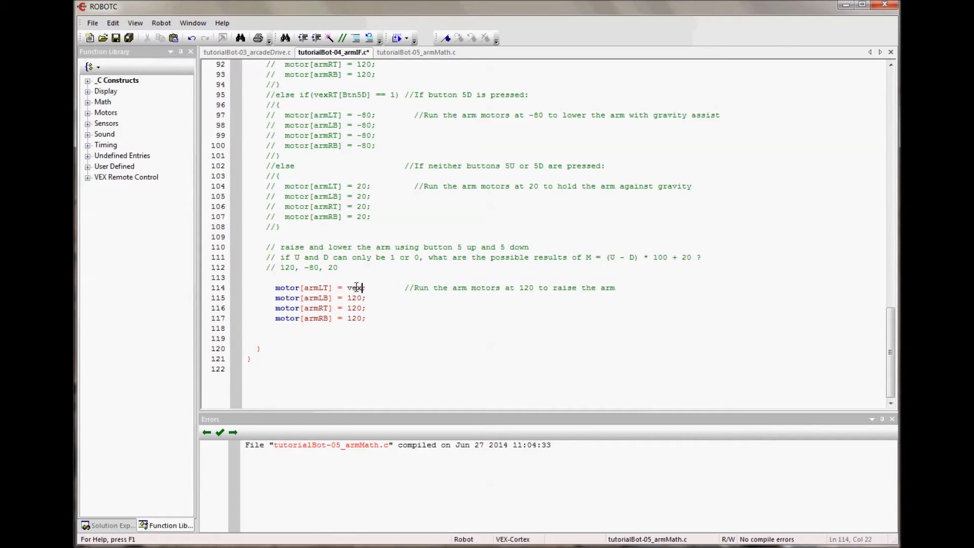
{"action": "type", "text": "RT"}
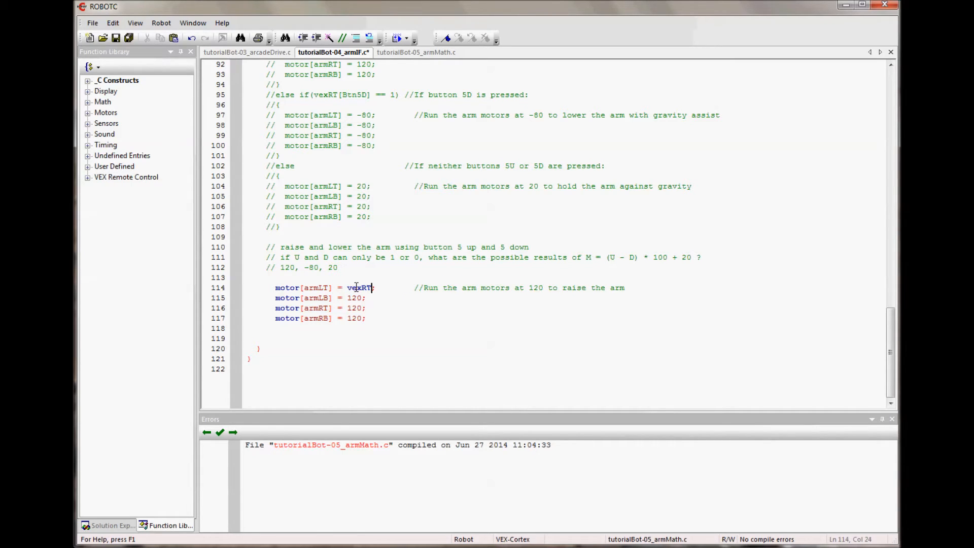
{"action": "type", "text": "["}
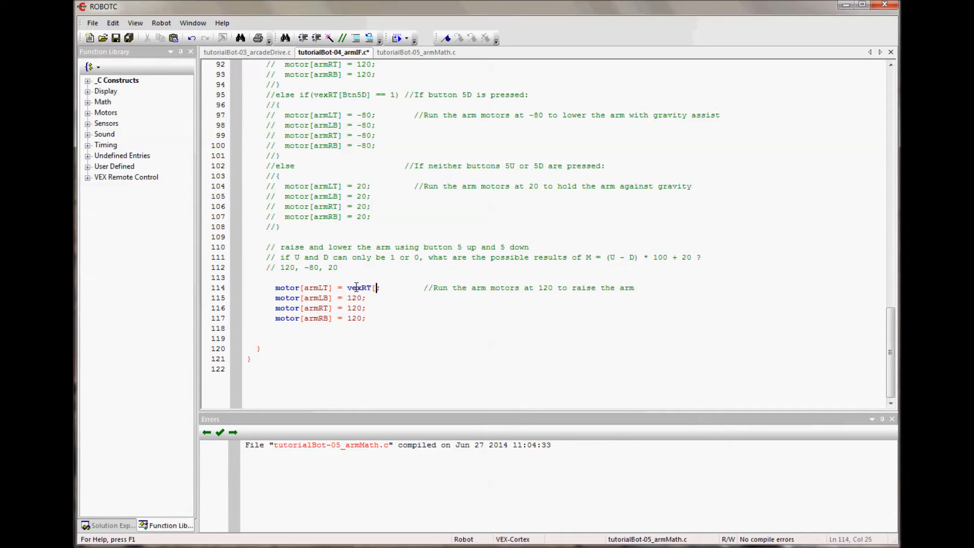
{"action": "type", "text": "Btn"}
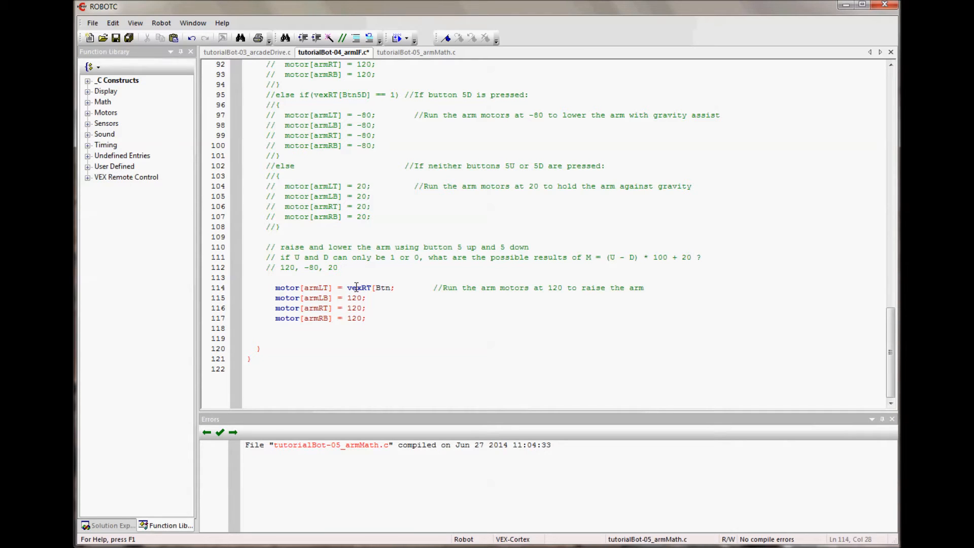
{"action": "type", "text": "5U"}
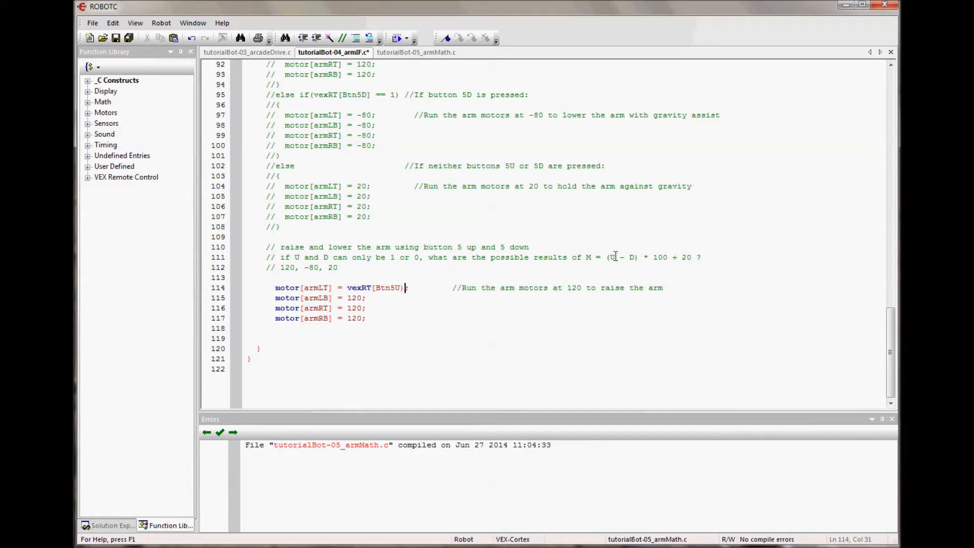
{"action": "key", "text": "Backspace"}
{"action": "type", "text": "-"}
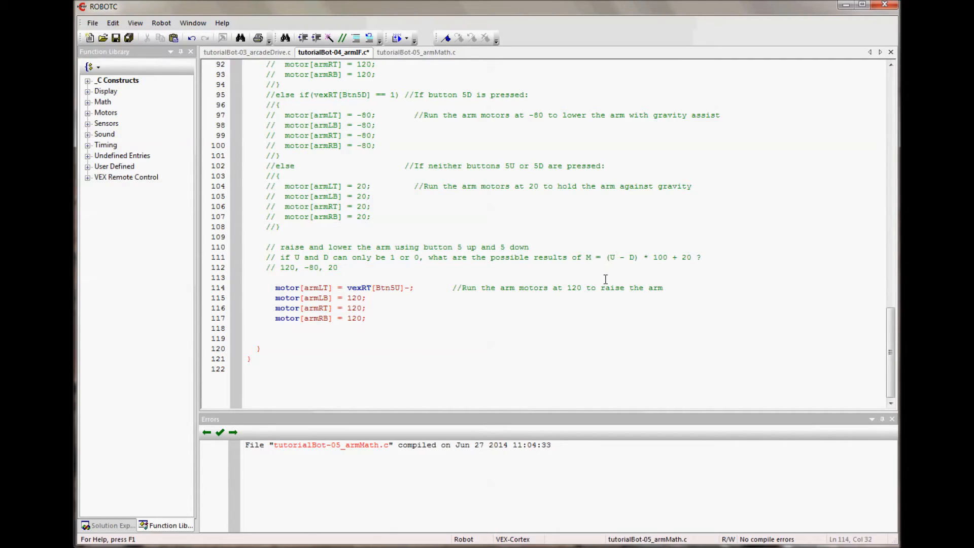
{"action": "type", "text": "vex"}
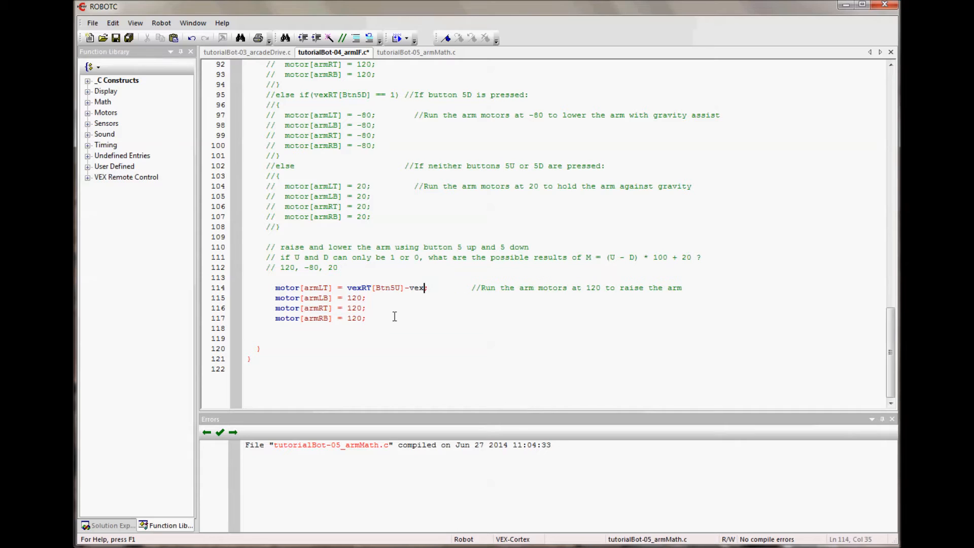
{"action": "type", "text": "RT"}
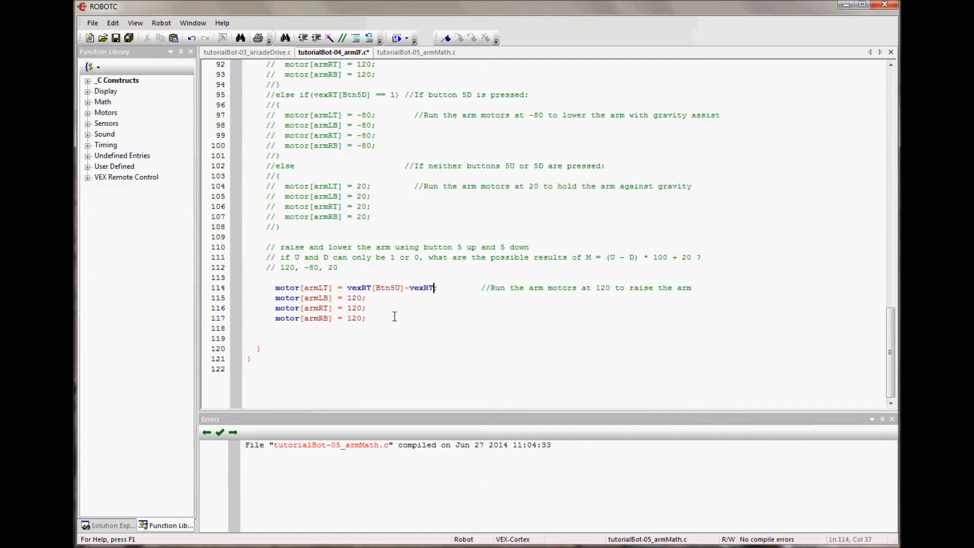
{"action": "type", "text": "["}
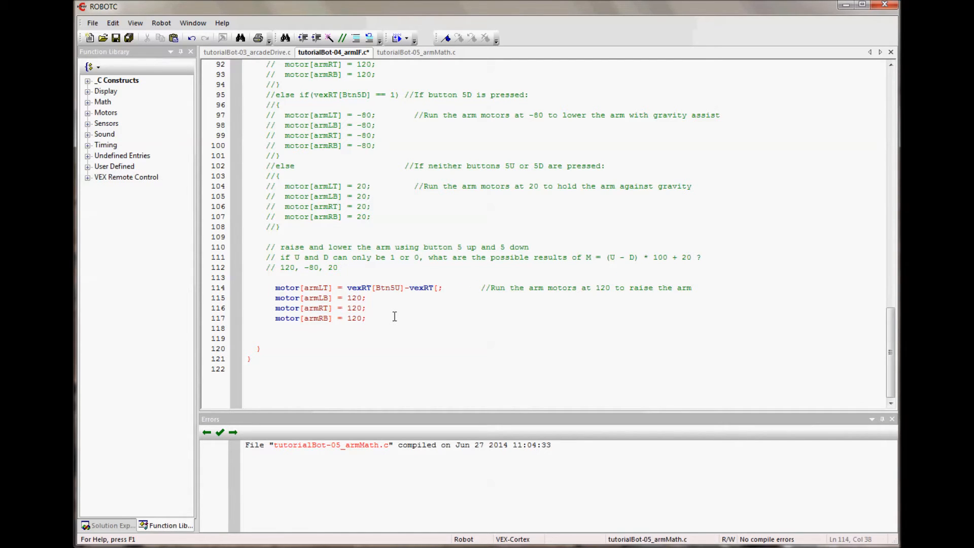
{"action": "type", "text": "Btn"}
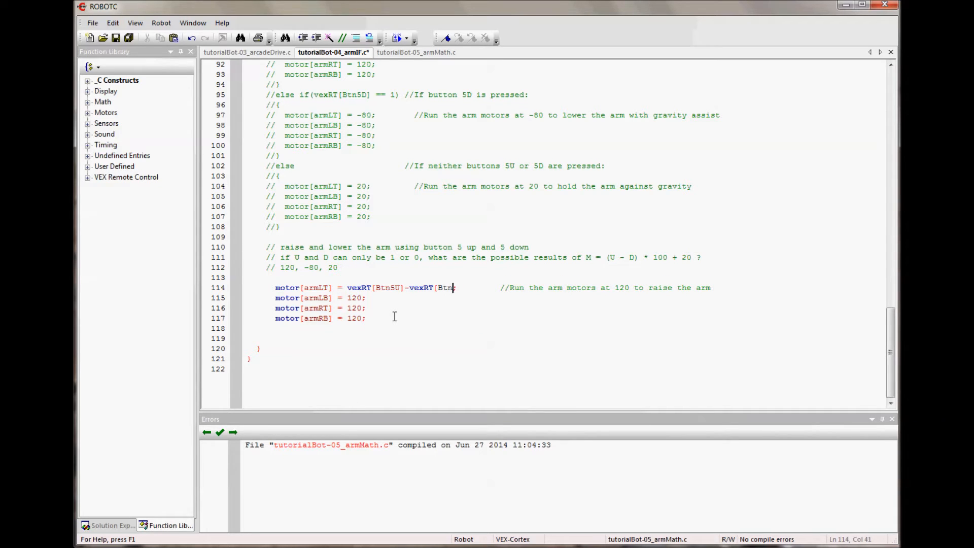
{"action": "type", "text": "5D"}
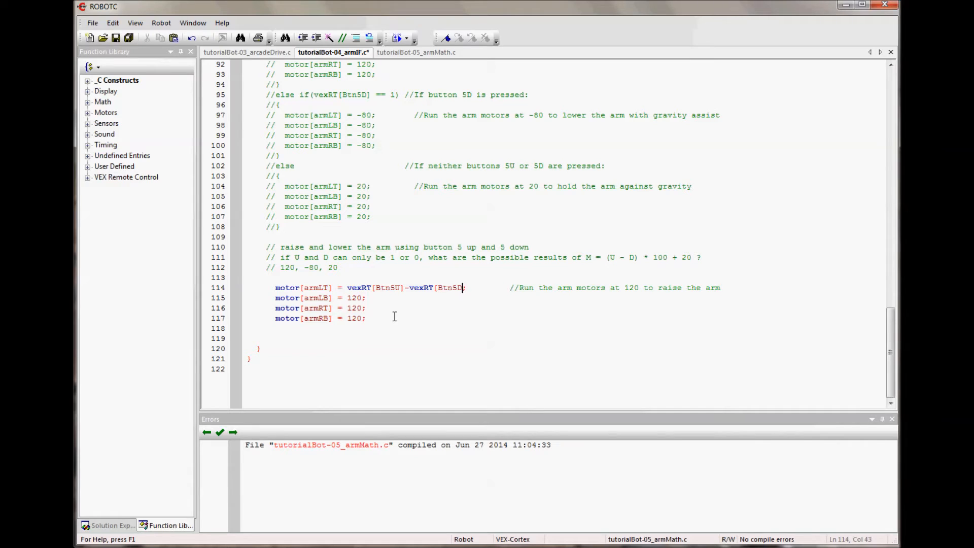
{"action": "type", "text": ";"}
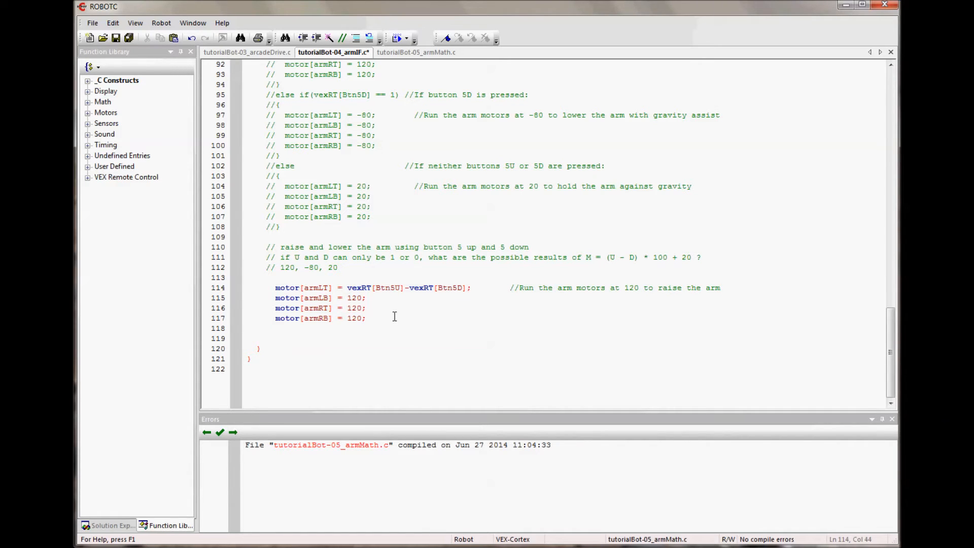
{"action": "type", "text": "*100"}
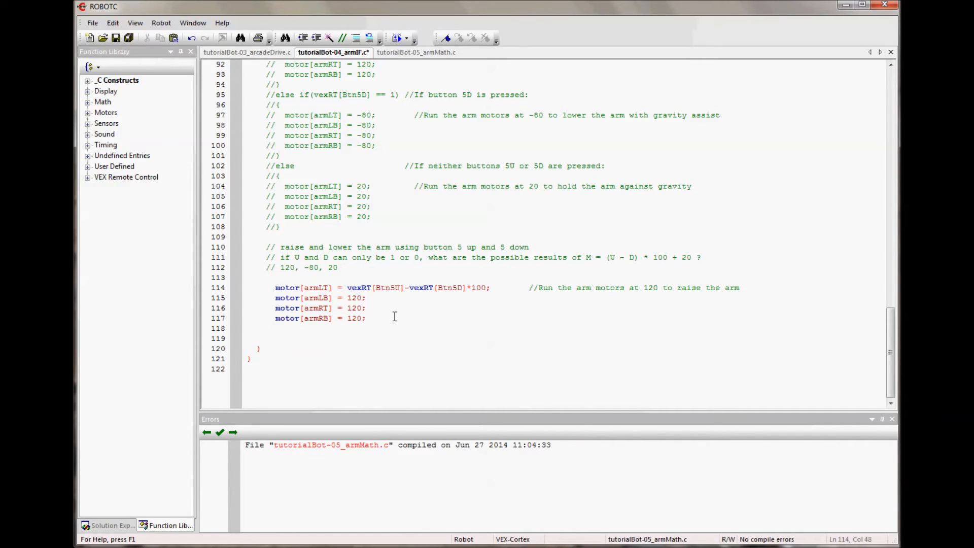
{"action": "type", "text": "+ 20"}
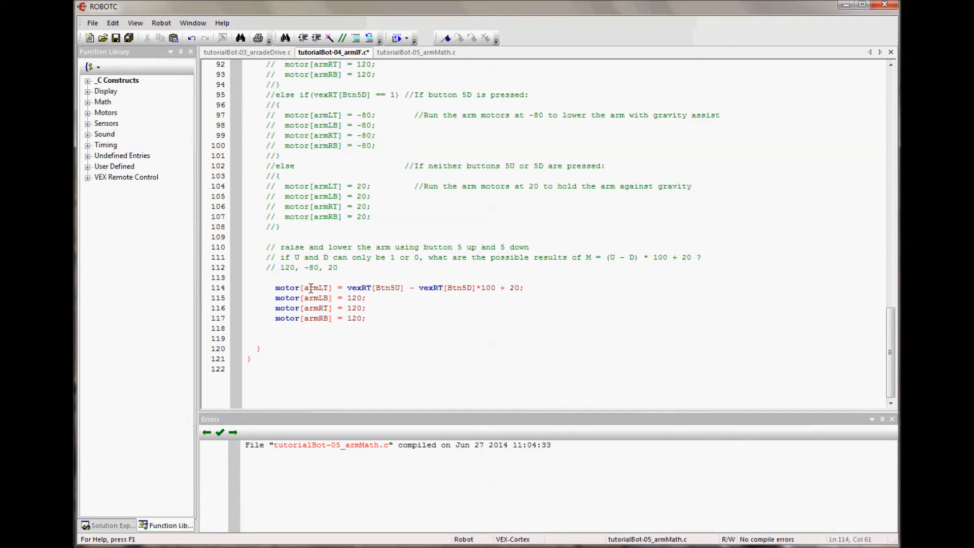
{"action": "mouse_move", "coordinate": [615, 267]}
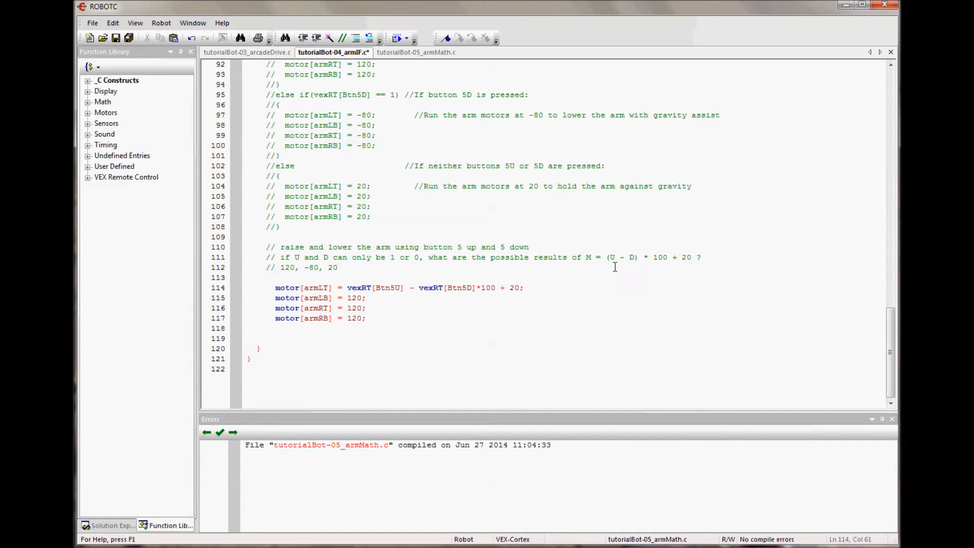
{"action": "mouse_move", "coordinate": [453, 290]}
{"action": "type", "text": "("}
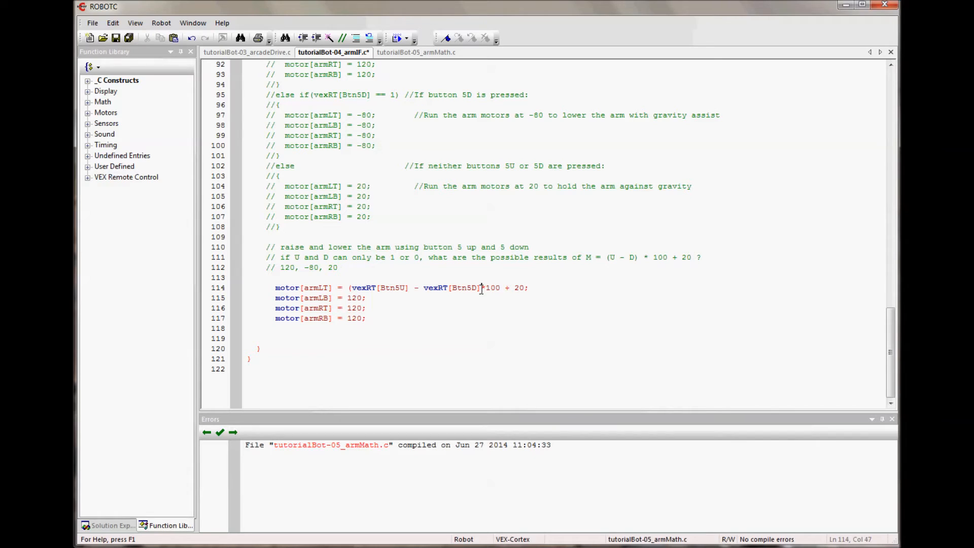
{"action": "type", "text": ")"}
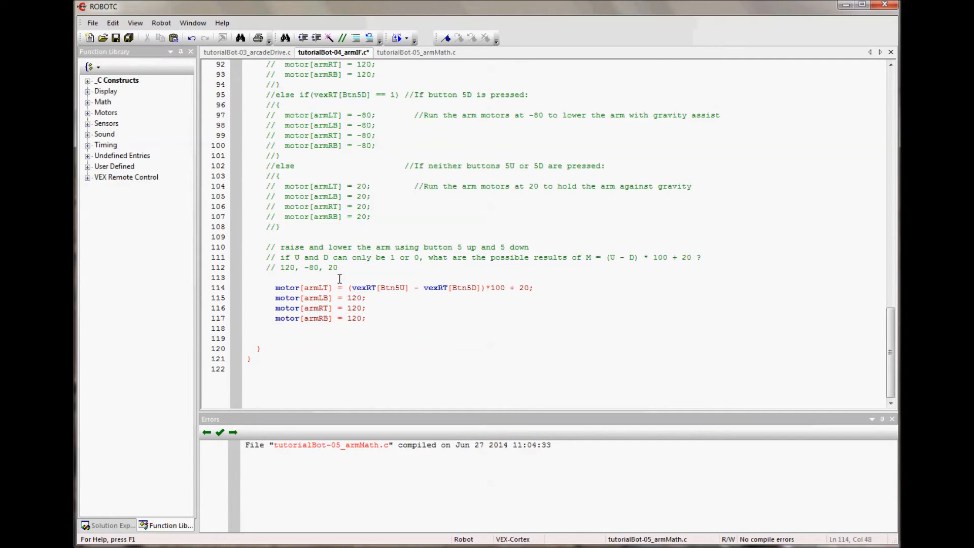
{"action": "left_click_drag", "start_coordinate": [348, 287], "coordinate": [531, 287]}
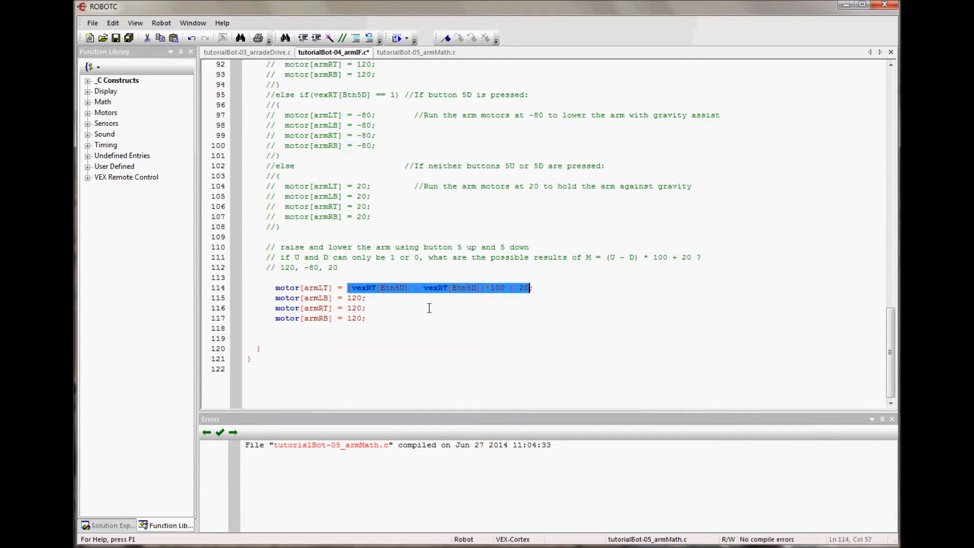
- Place the cursor on the armLB line to apply the formula there
{"action": "left_click", "coordinate": [353, 308]}
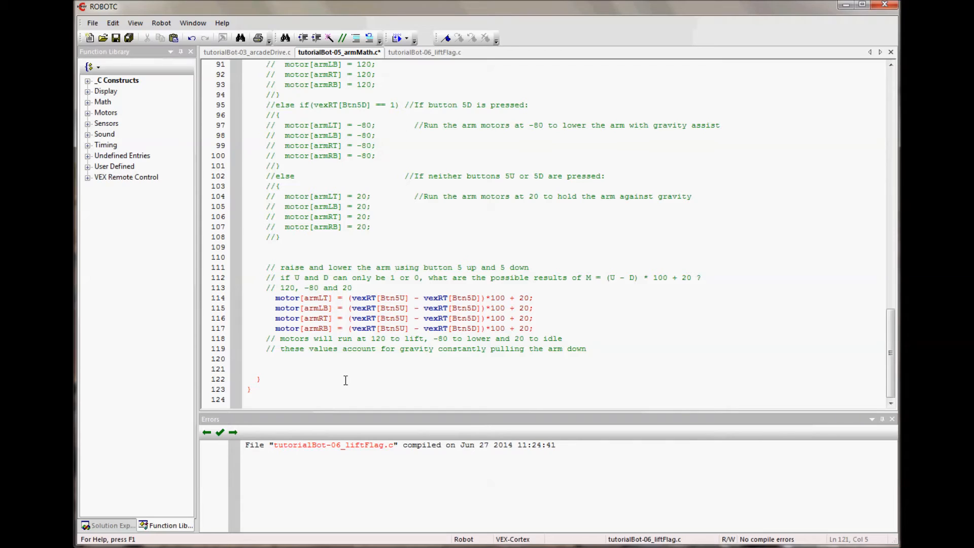
- Add the buttons 6 lift comment and a lift line scaled by 120, adapted from the armLT line
{"action": "type", "text": "// raise and lower the lift using buttons 6 up and 6 down"}
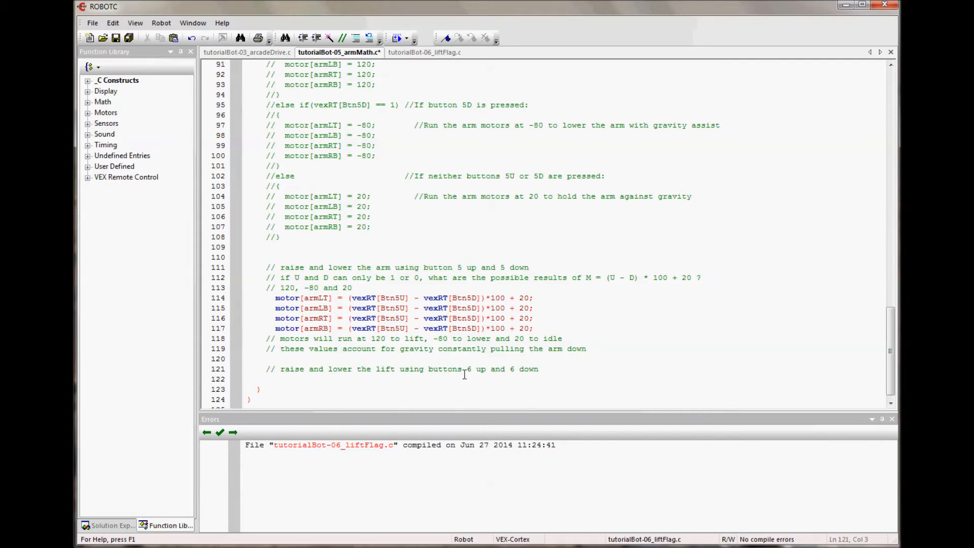
{"action": "left_click", "coordinate": [540, 369]}
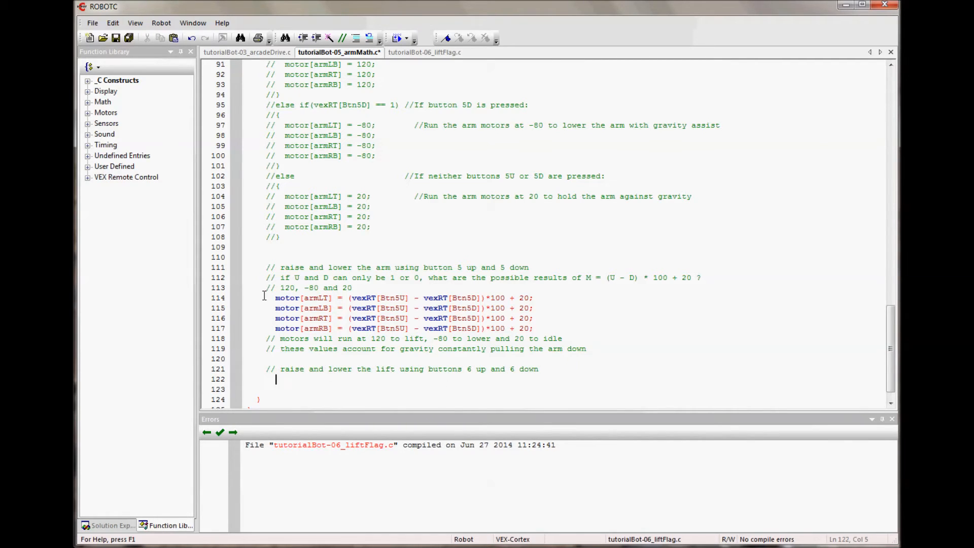
{"action": "left_click", "coordinate": [267, 298]}
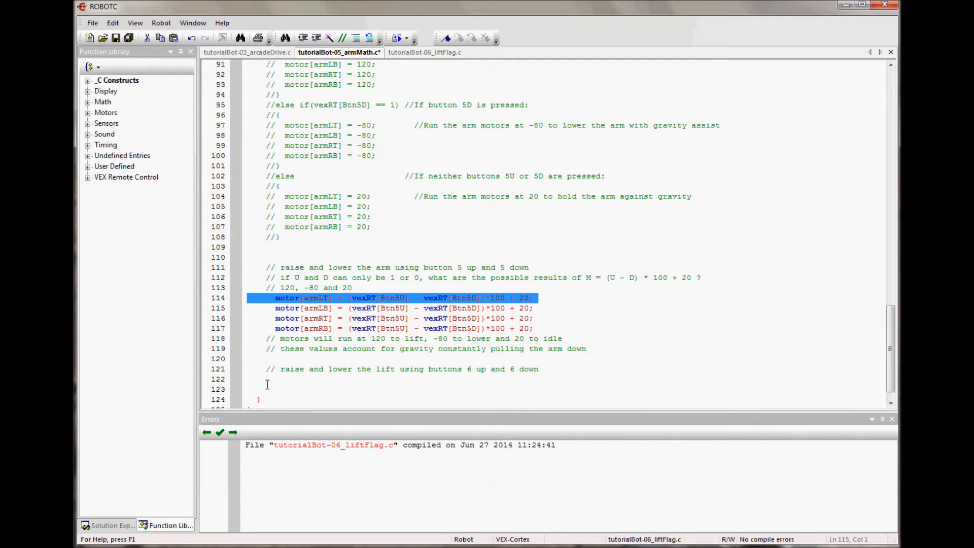
{"action": "type", "text": "motor[armLT] = (vexRT[Btn5U] - vexRT[Btn5D])*100 + 20;"}
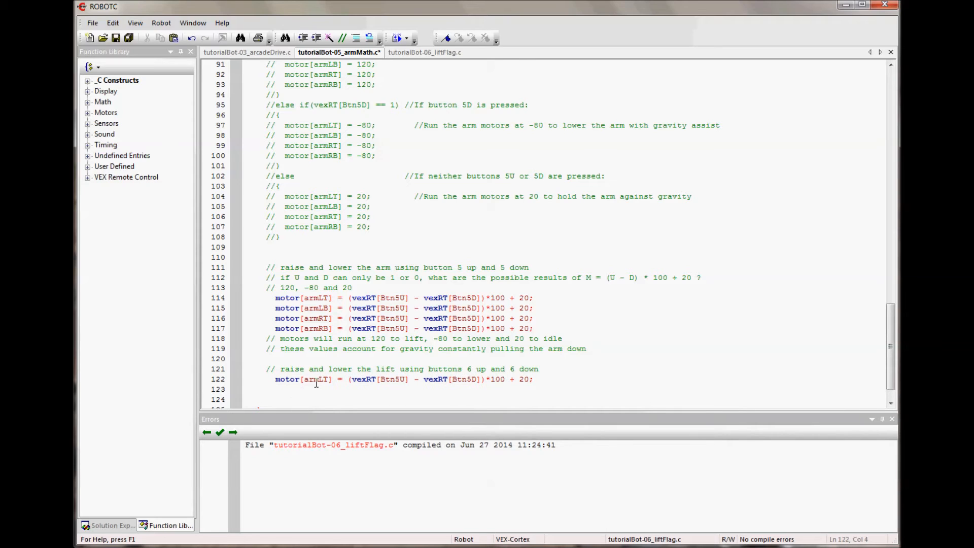
{"action": "double_click", "coordinate": [317, 379]}
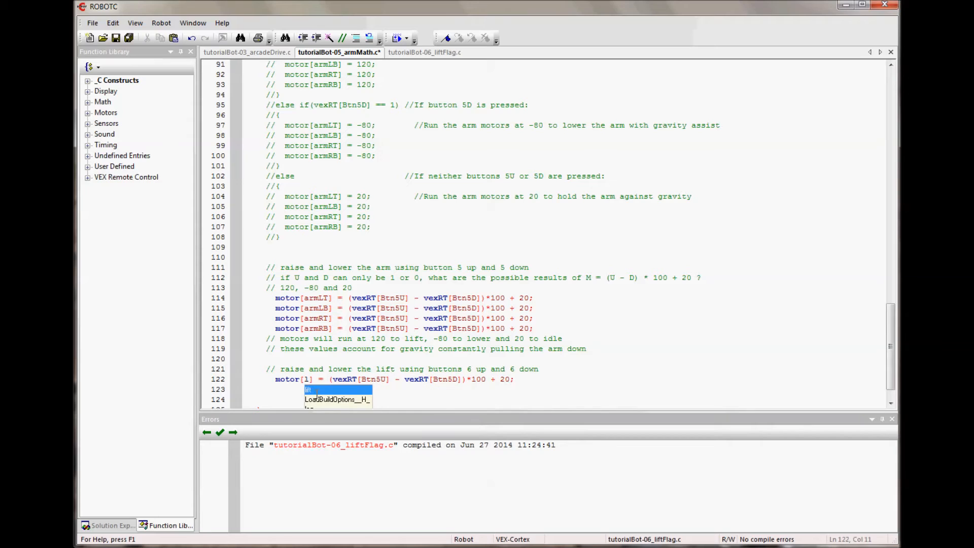
{"action": "type", "text": "lift"}
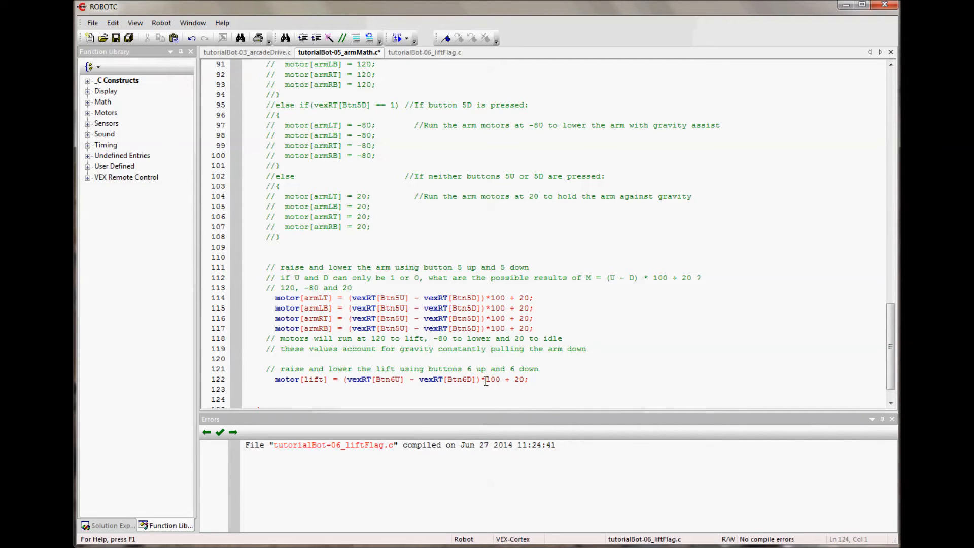
{"action": "mouse_move", "coordinate": [518, 379]}
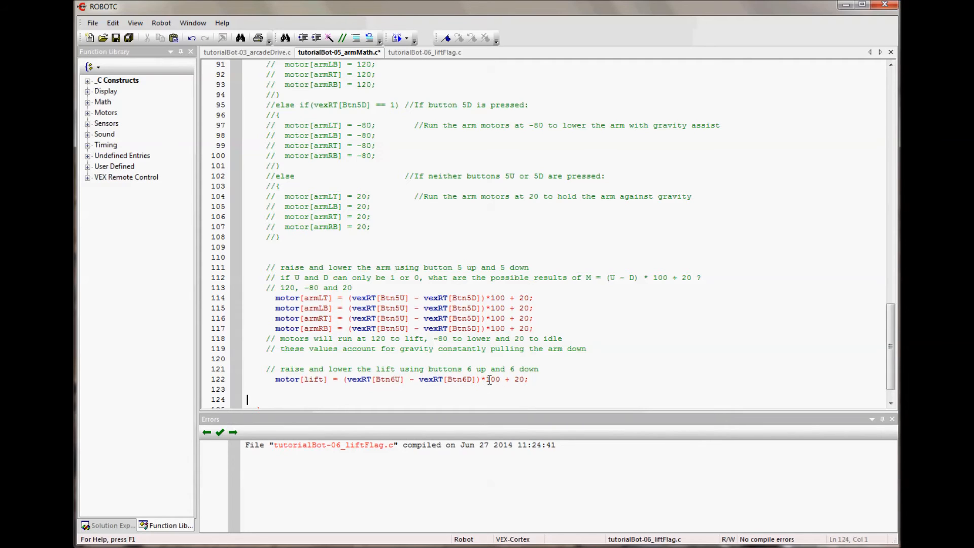
{"action": "left_click_drag", "start_coordinate": [489, 379], "coordinate": [527, 379]}
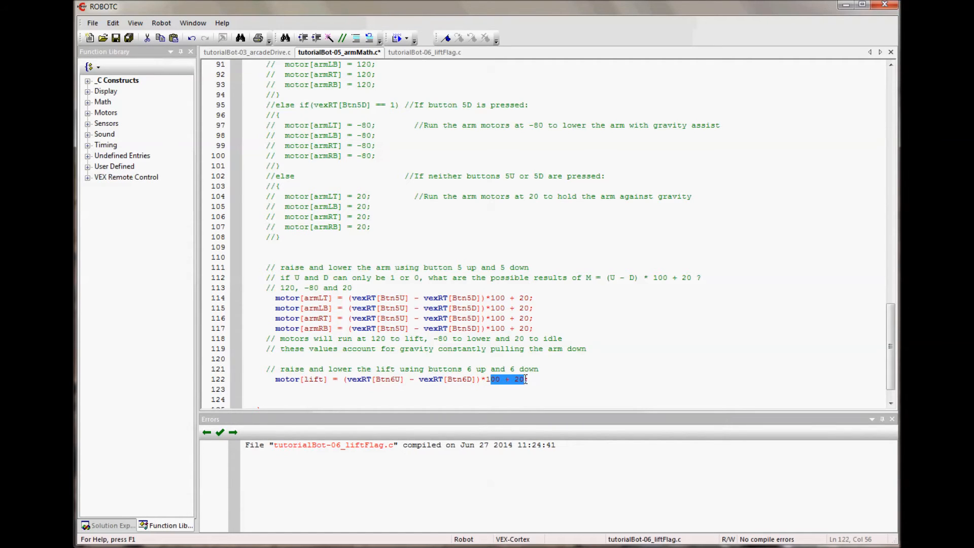
{"action": "type", "text": "120;"}
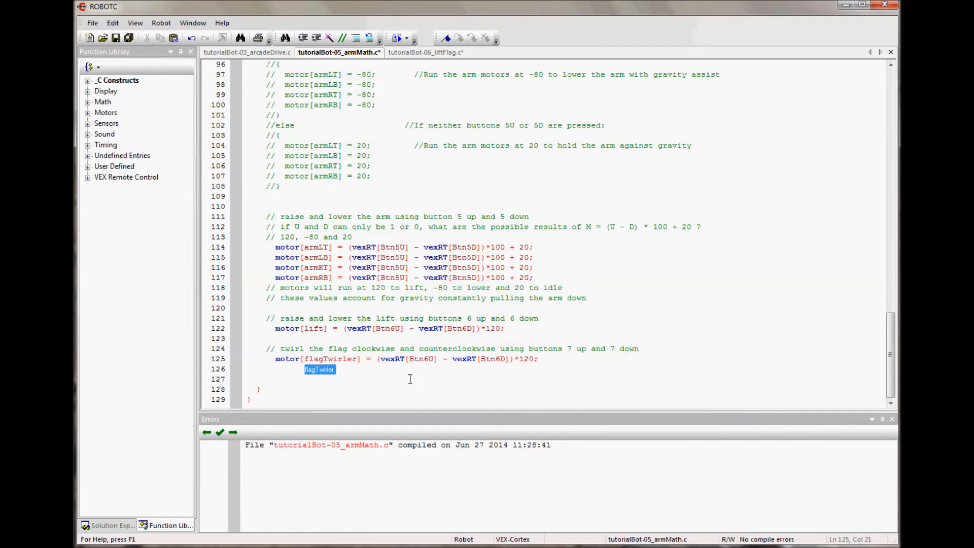
{"action": "mouse_move", "coordinate": [431, 358]}
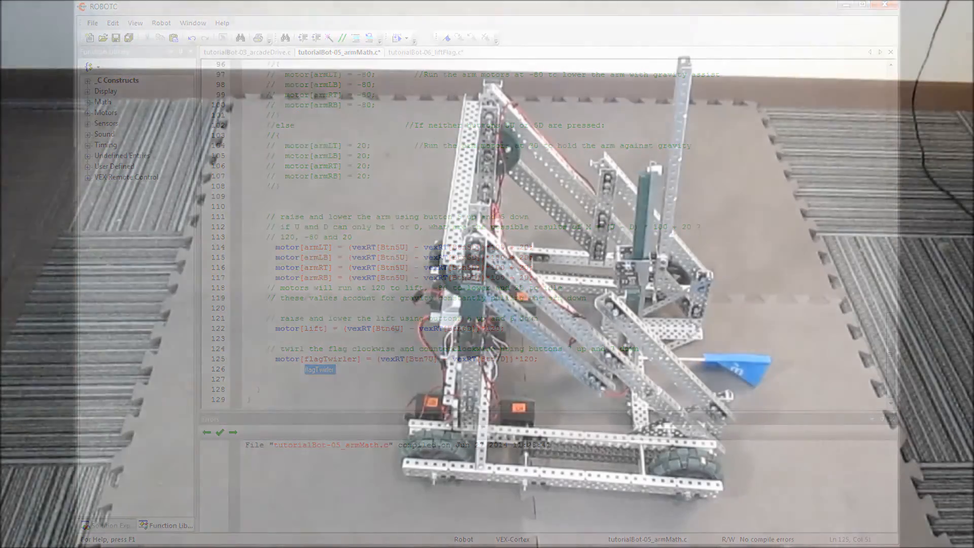
{"action": "left_click", "coordinate": [427, 53]}
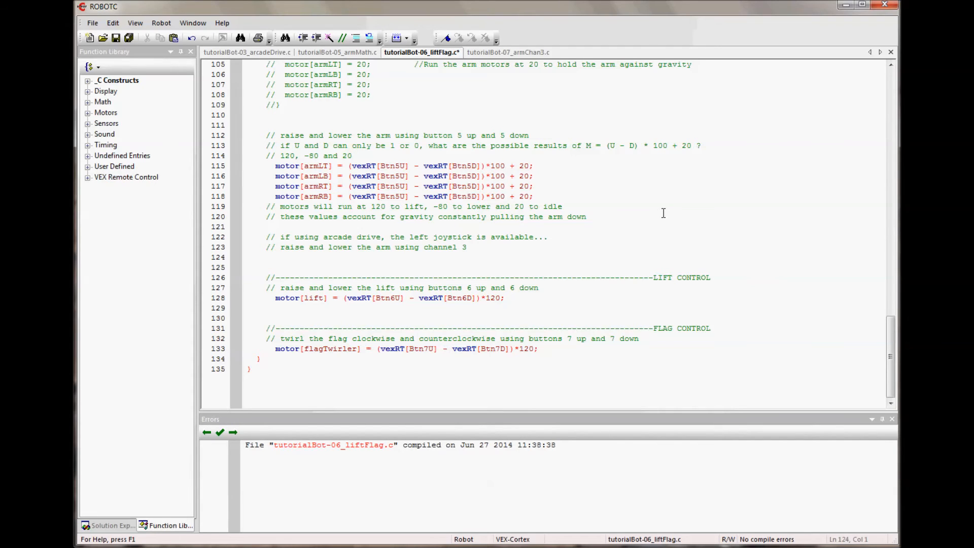
{"action": "mouse_move", "coordinate": [648, 356]}
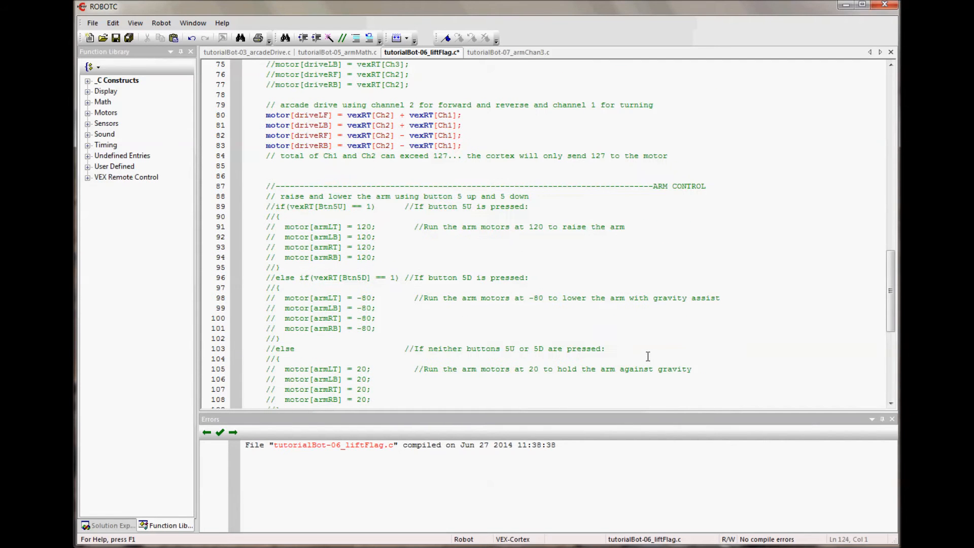
{"action": "scroll", "scroll_direction": "up", "scroll_amount": 3}
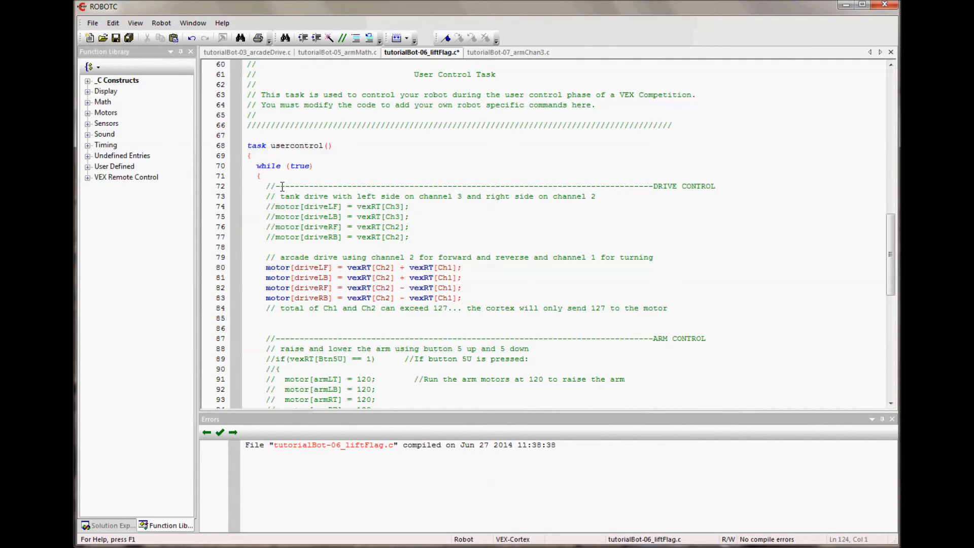
{"action": "mouse_move", "coordinate": [540, 292]}
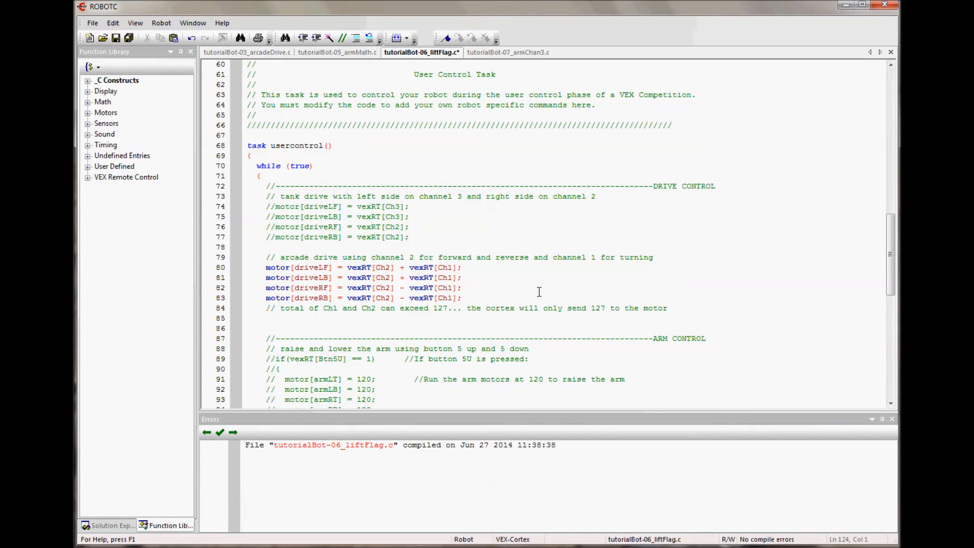
{"action": "scroll", "scroll_direction": "down", "scroll_amount": 3}
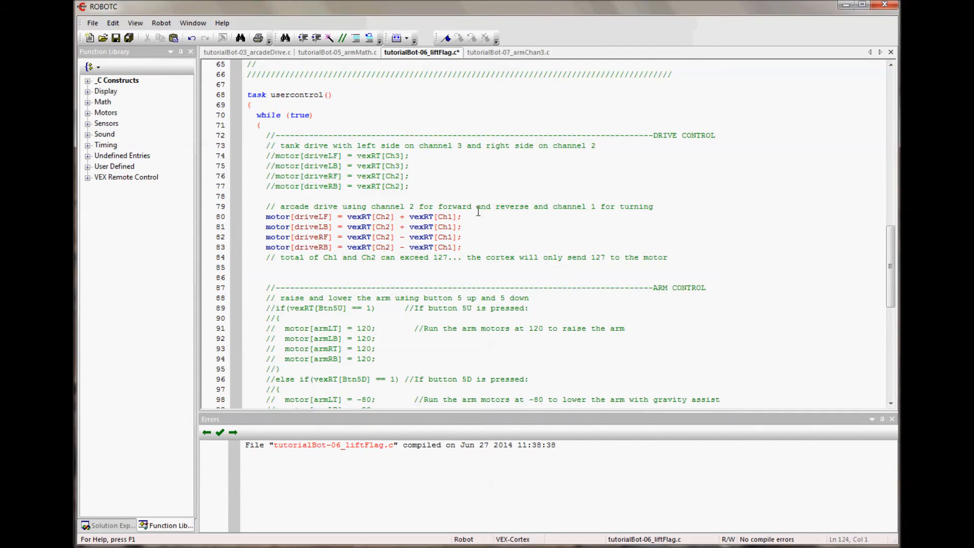
{"action": "scroll", "scroll_direction": "down", "scroll_amount": 3}
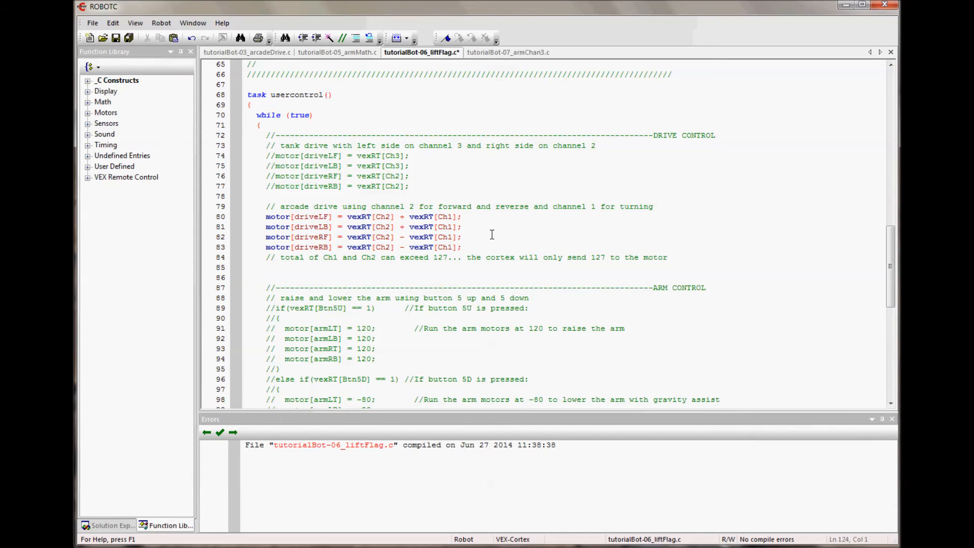
{"action": "scroll", "scroll_direction": "down", "scroll_amount": 3}
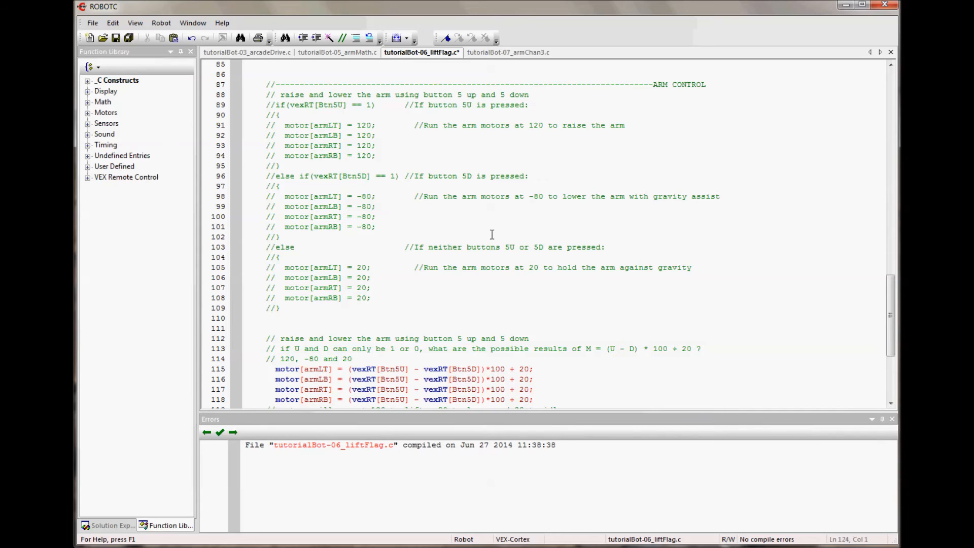
{"action": "scroll", "scroll_direction": "down", "scroll_amount": 3}
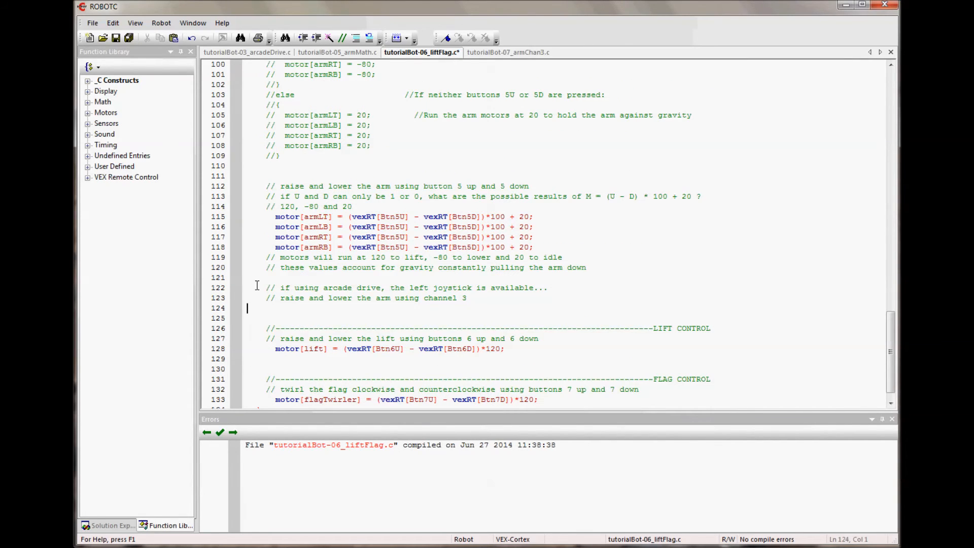
{"action": "mouse_move", "coordinate": [472, 298]}
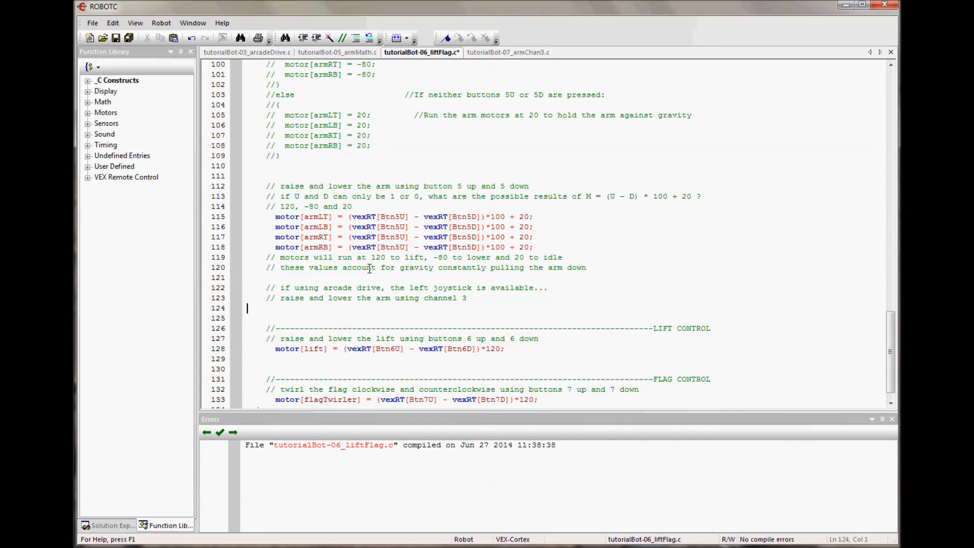
- Duplicate the four button-5 arm motor lines and switch their input to vexRT[Ch3] + 20
{"action": "left_click_drag", "start_coordinate": [275, 216], "coordinate": [533, 239]}
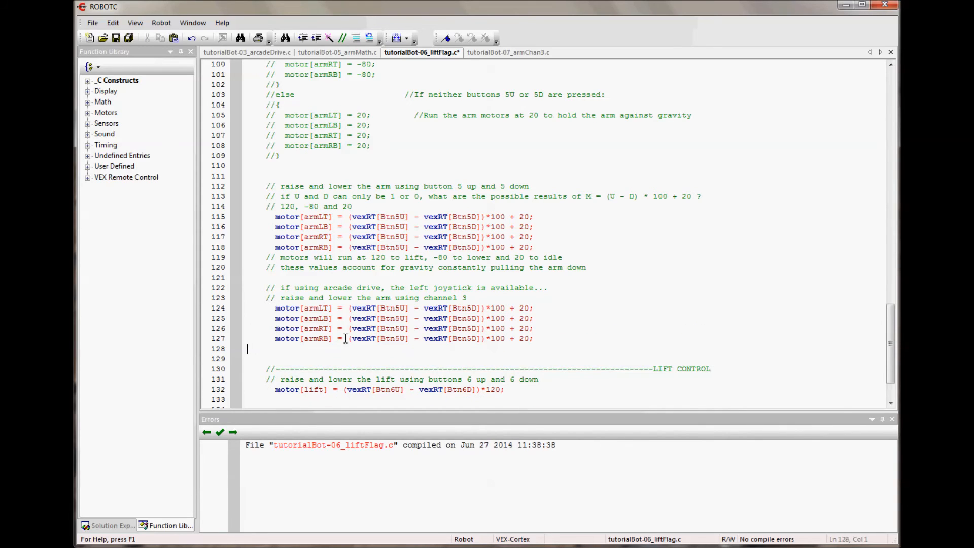
{"action": "mouse_move", "coordinate": [348, 318]}
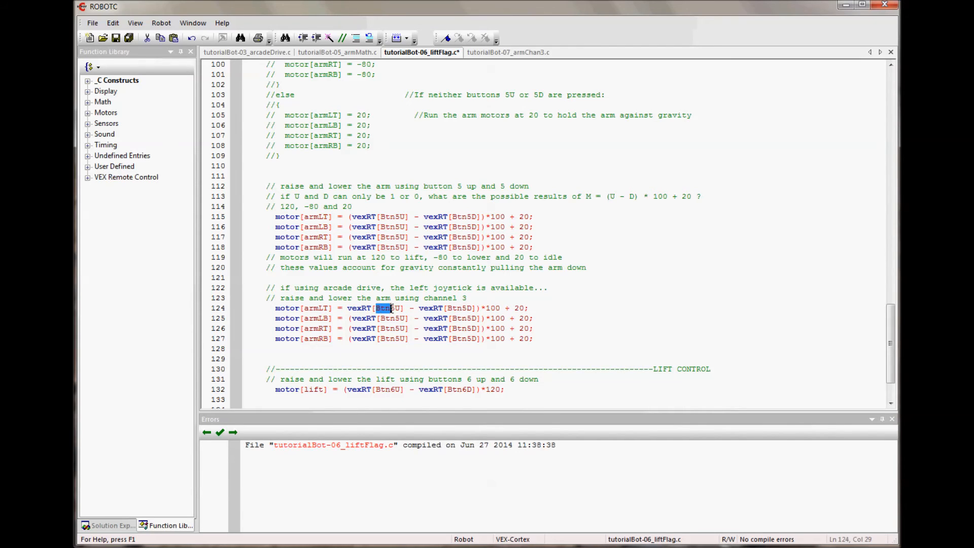
{"action": "type", "text": "C"}
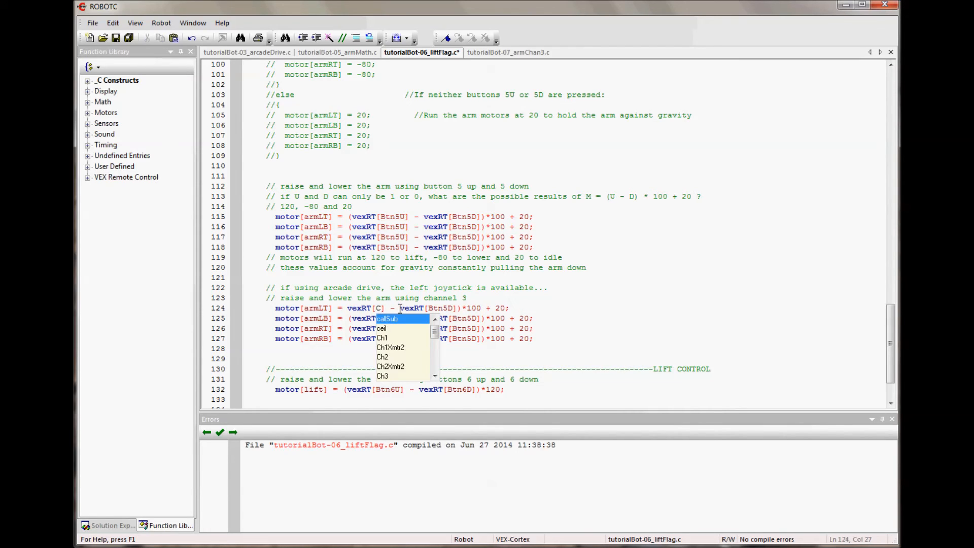
{"action": "left_click", "coordinate": [382, 376]}
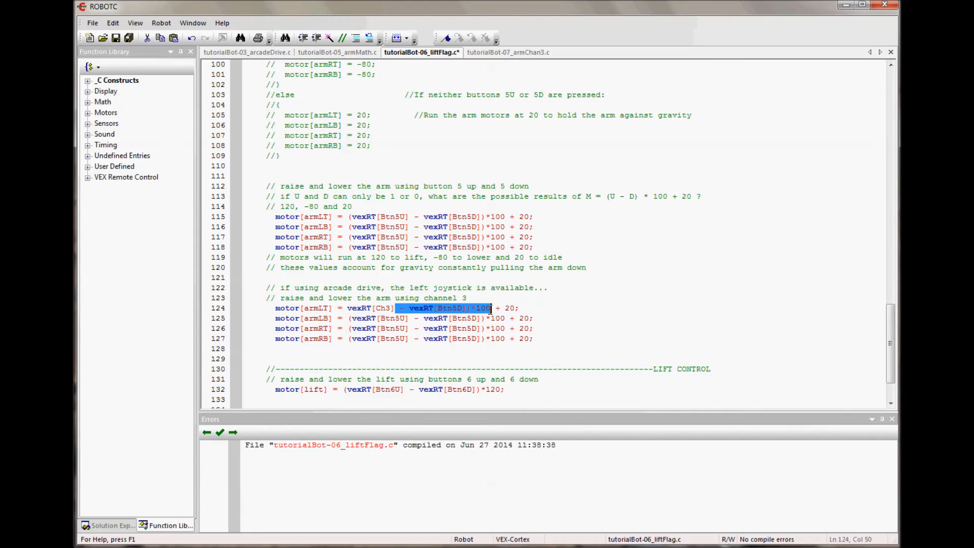
{"action": "key", "text": "Delete"}
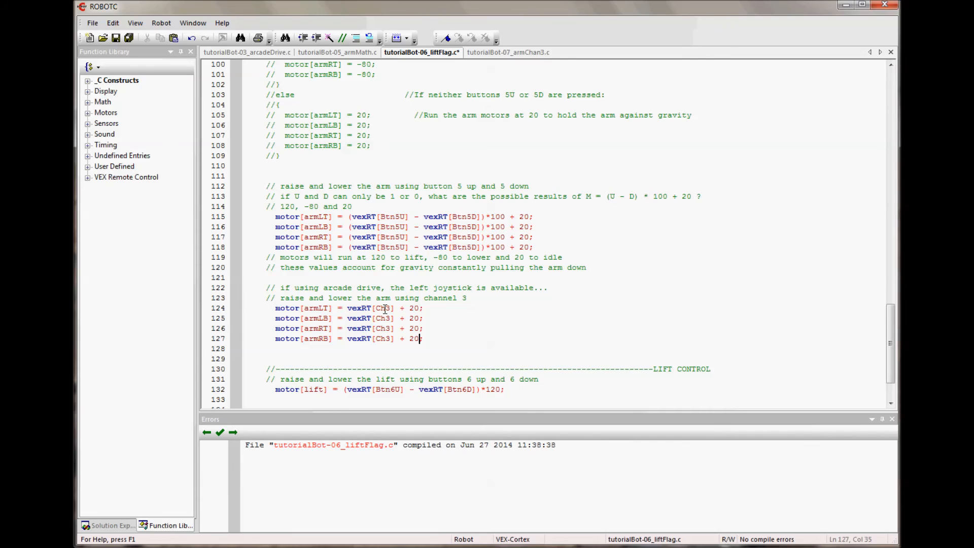
{"action": "mouse_move", "coordinate": [446, 308]}
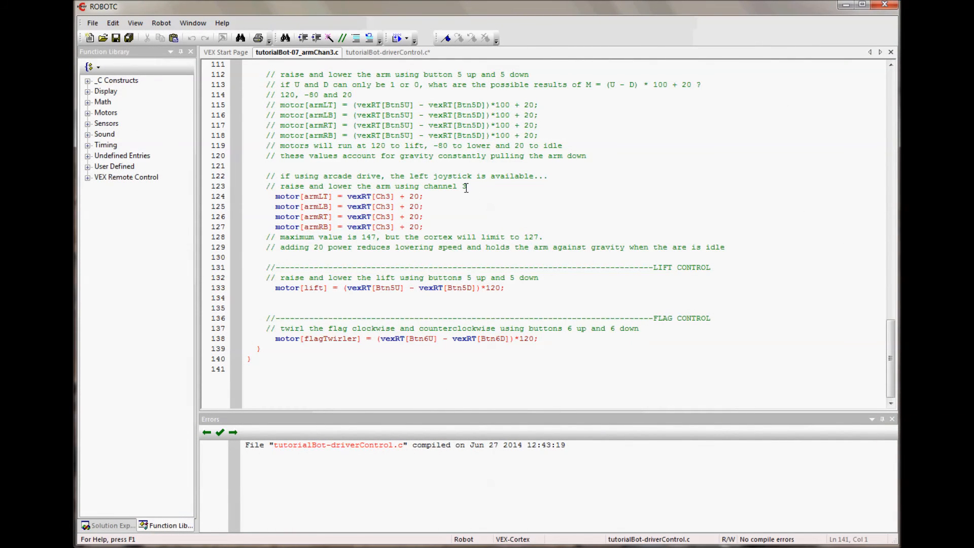
{"action": "mouse_move", "coordinate": [387, 206]}
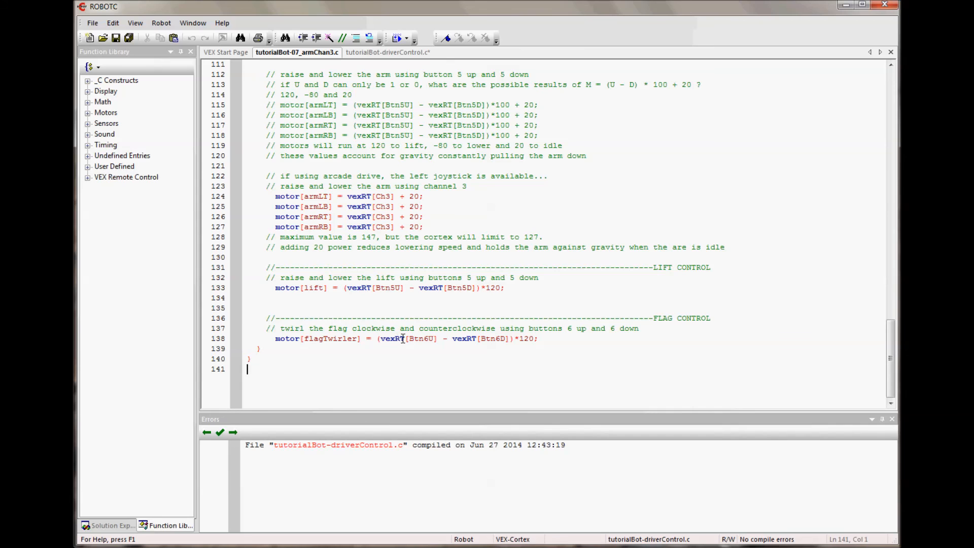
{"action": "mouse_move", "coordinate": [519, 333]}
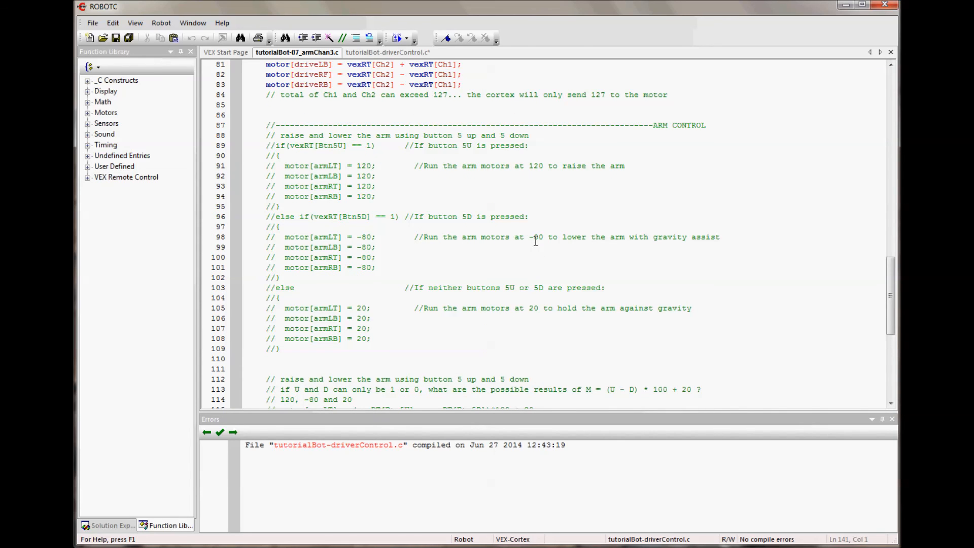
{"action": "mouse_move", "coordinate": [421, 301]}
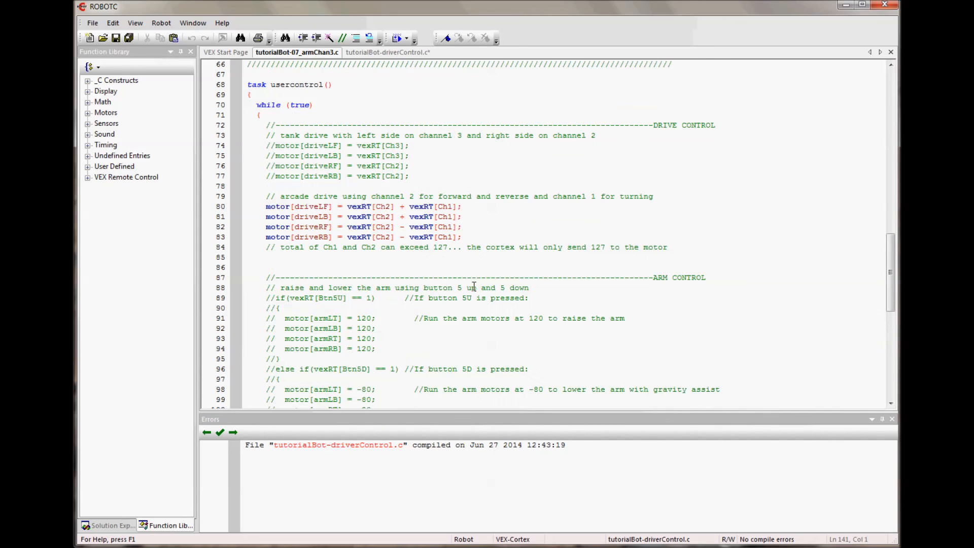
{"action": "mouse_move", "coordinate": [477, 307]}
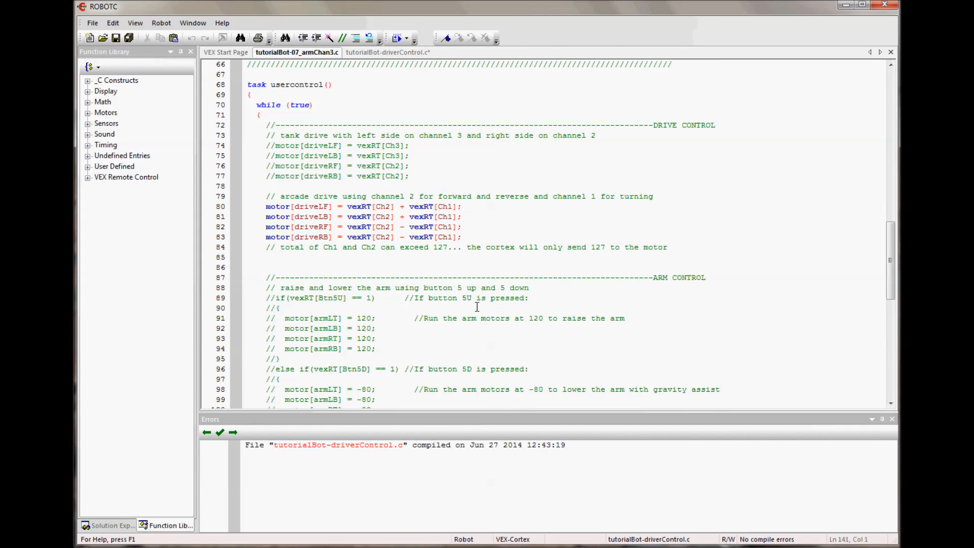
{"action": "mouse_move", "coordinate": [487, 332]}
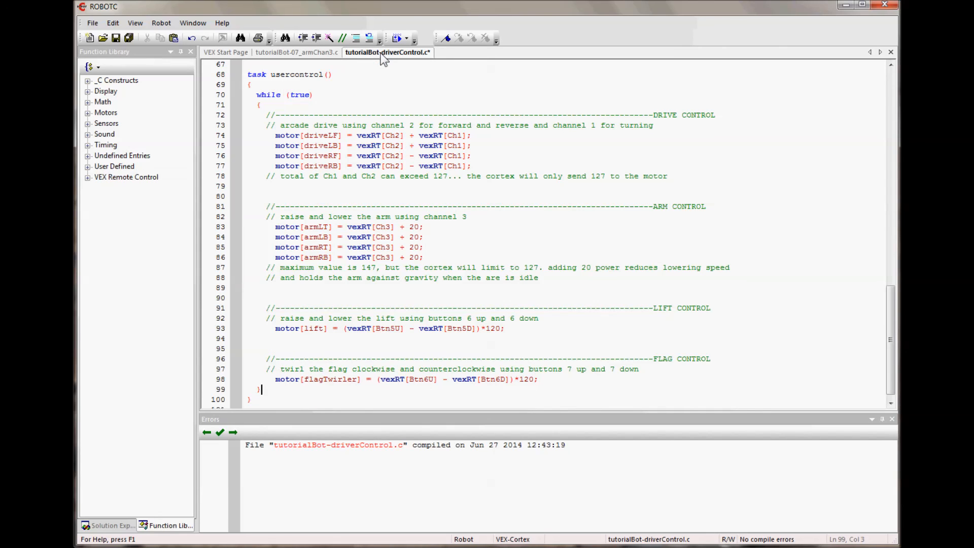
{"action": "mouse_move", "coordinate": [362, 125]}
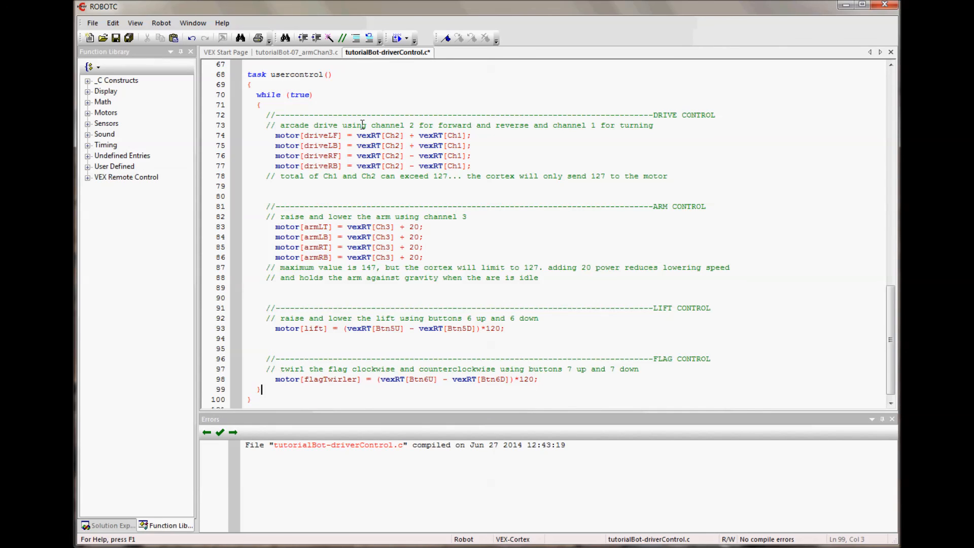
{"action": "mouse_move", "coordinate": [392, 135]}
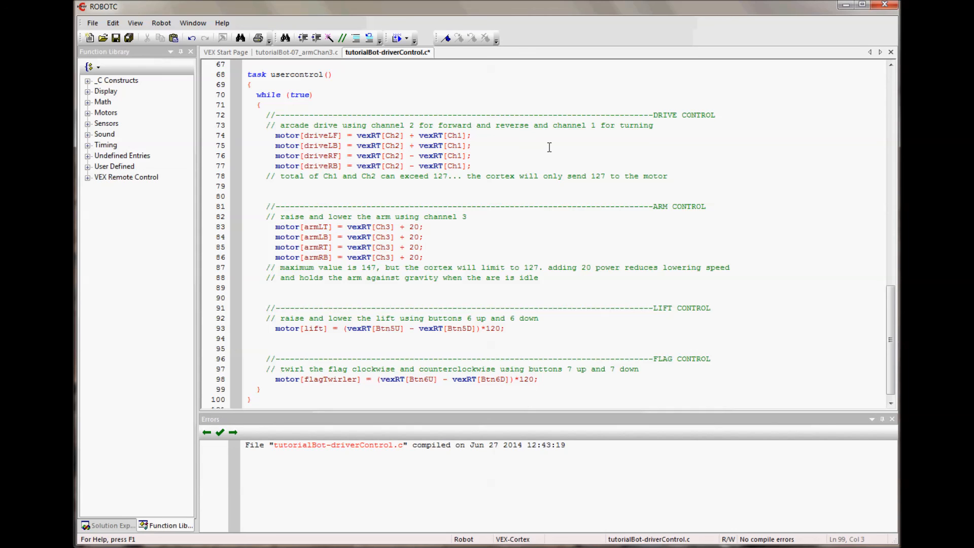
{"action": "mouse_move", "coordinate": [689, 164]}
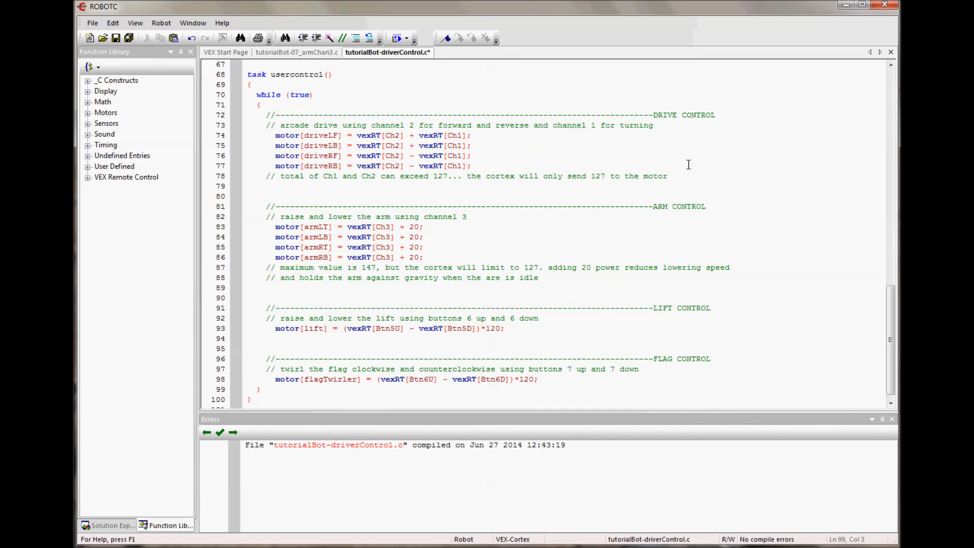